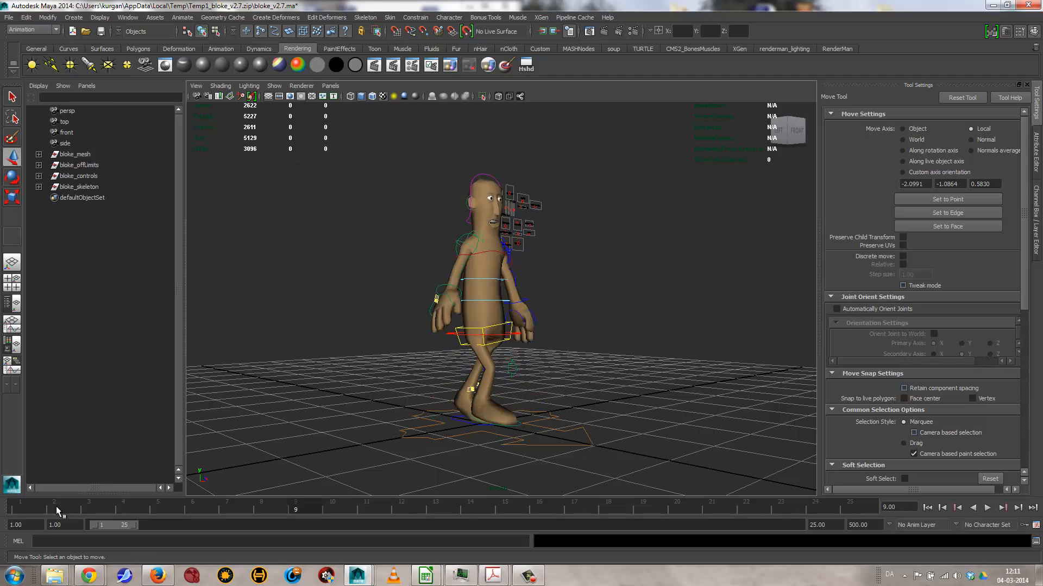
At frame 1, delete the animation channels of the selected rig controls via Edit > Delete by Type.
{"action": "left_click", "coordinate": [925, 507]}
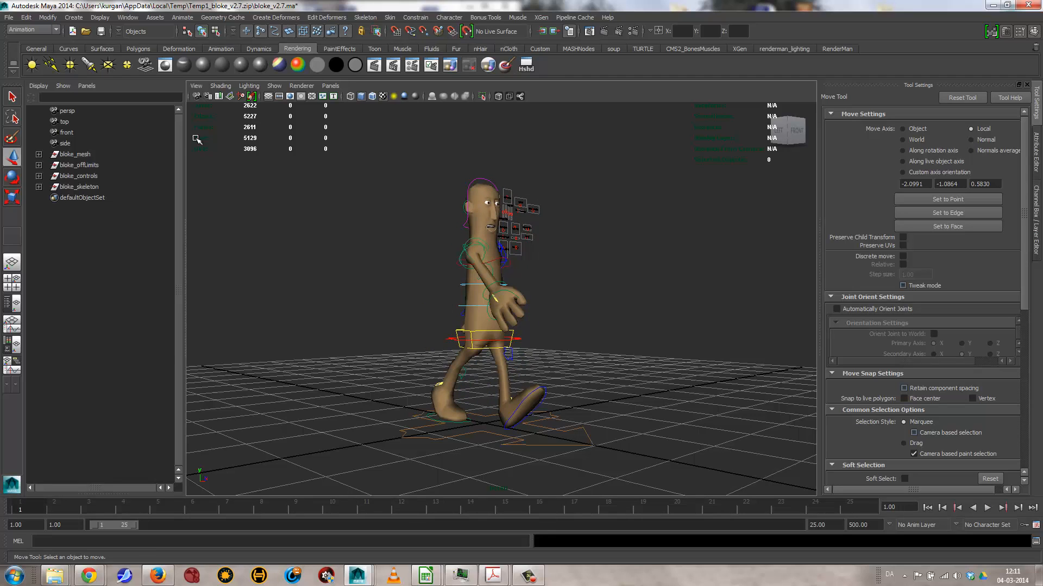
{"action": "left_click", "coordinate": [25, 17]}
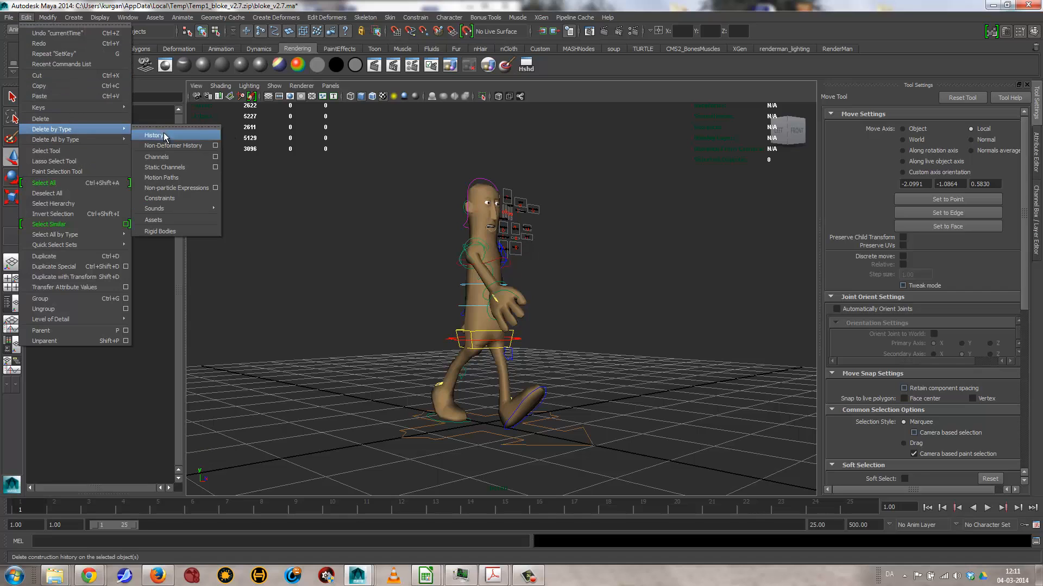
{"action": "left_click", "coordinate": [153, 135]}
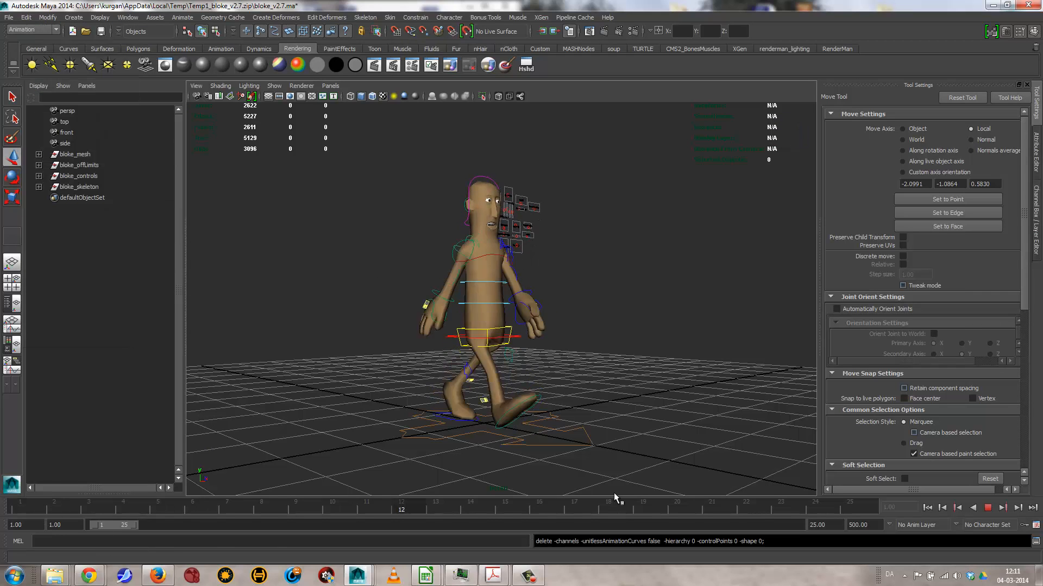
{"action": "left_click", "coordinate": [26, 18]}
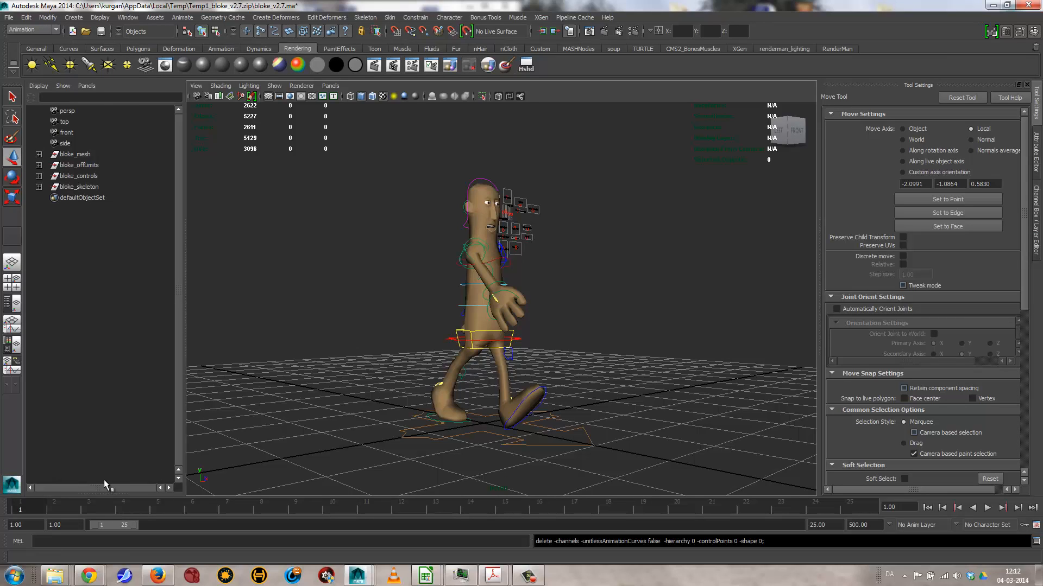
{"action": "mouse_move", "coordinate": [41, 521]}
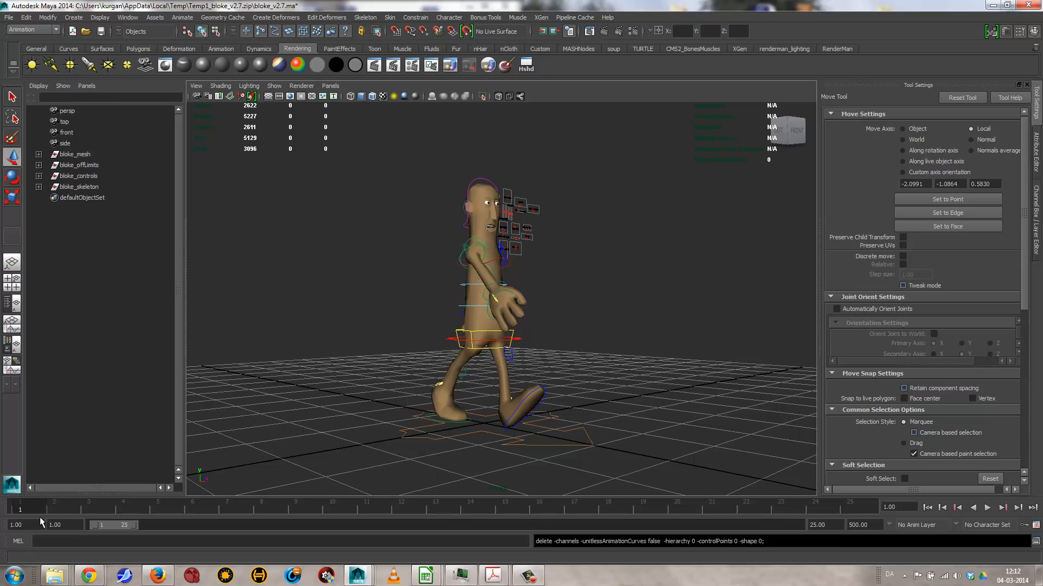
{"action": "mouse_move", "coordinate": [307, 526]}
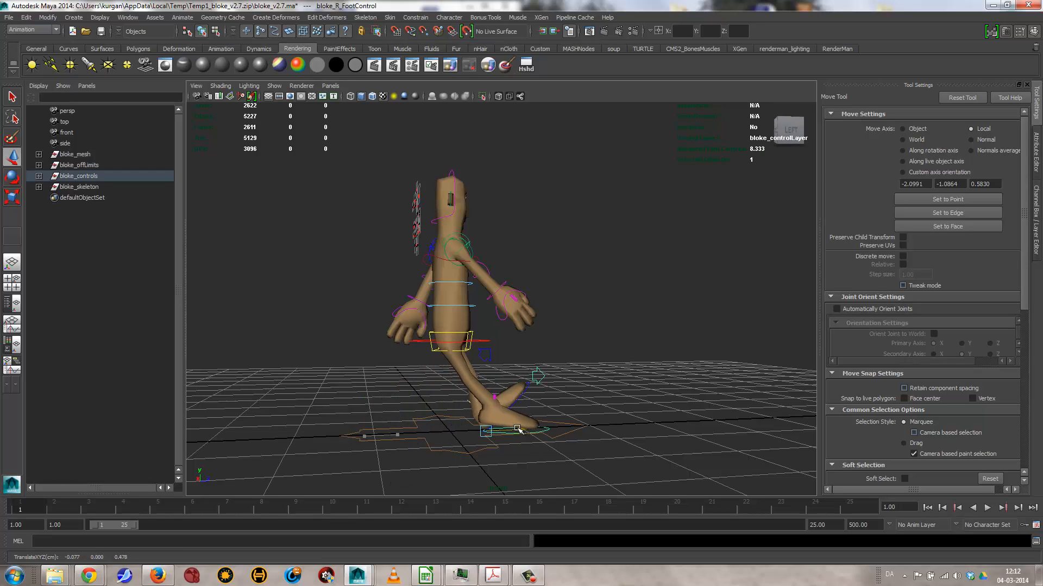
Rotate and move bloke_R_FootControl back to a neutral stance.
{"action": "key", "text": "r"}
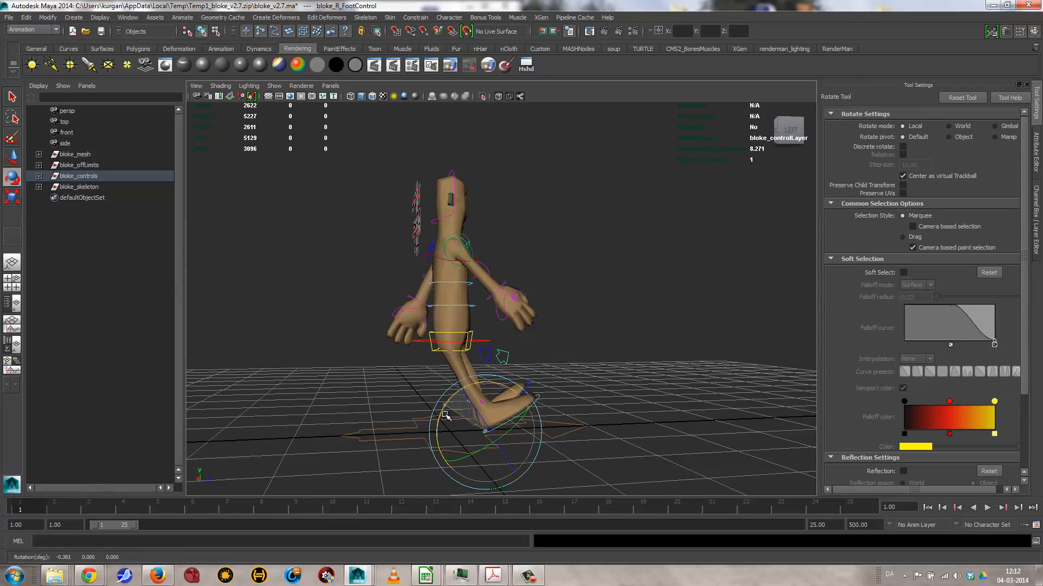
{"action": "left_click_drag", "start_coordinate": [445, 416], "coordinate": [501, 441]}
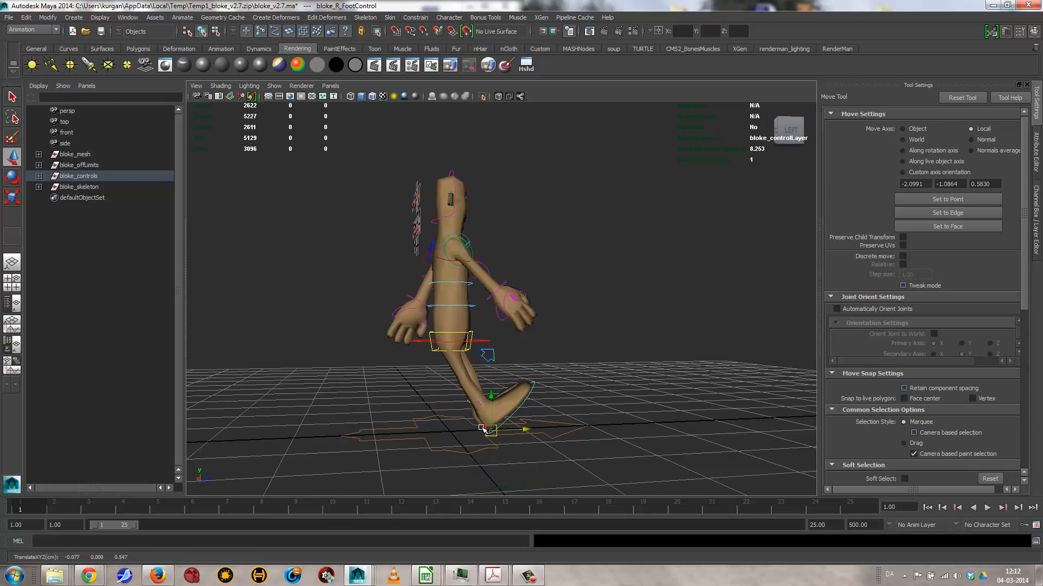
{"action": "mouse_move", "coordinate": [563, 404]}
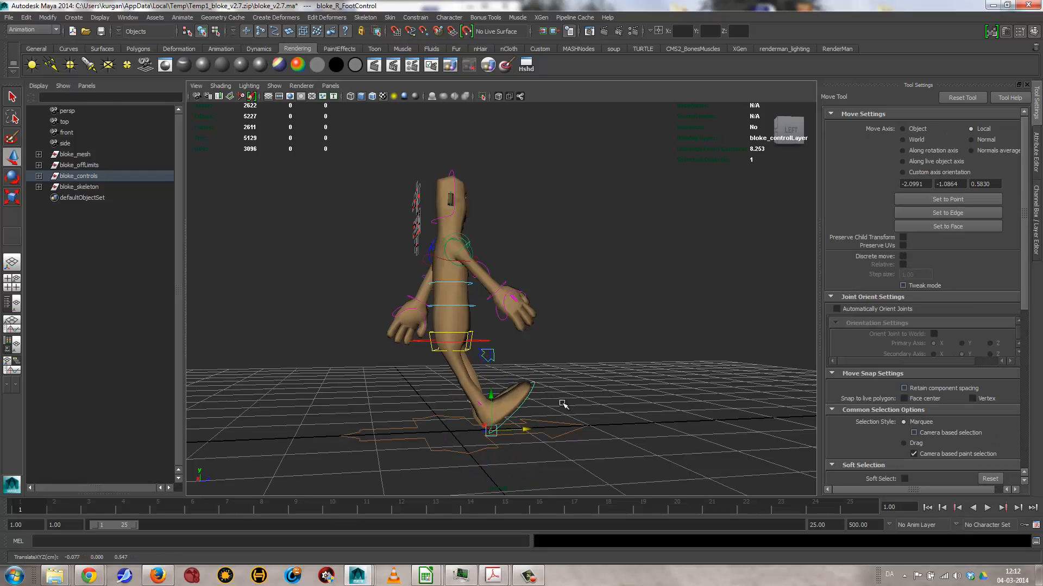
{"action": "left_click_drag", "start_coordinate": [564, 404], "coordinate": [538, 413]}
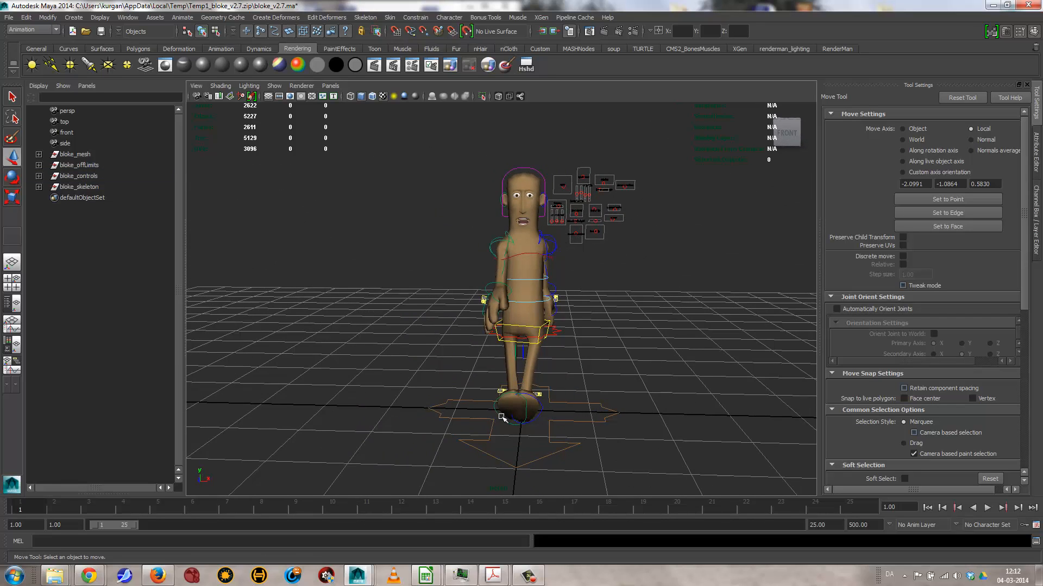
{"action": "left_click", "coordinate": [515, 405]}
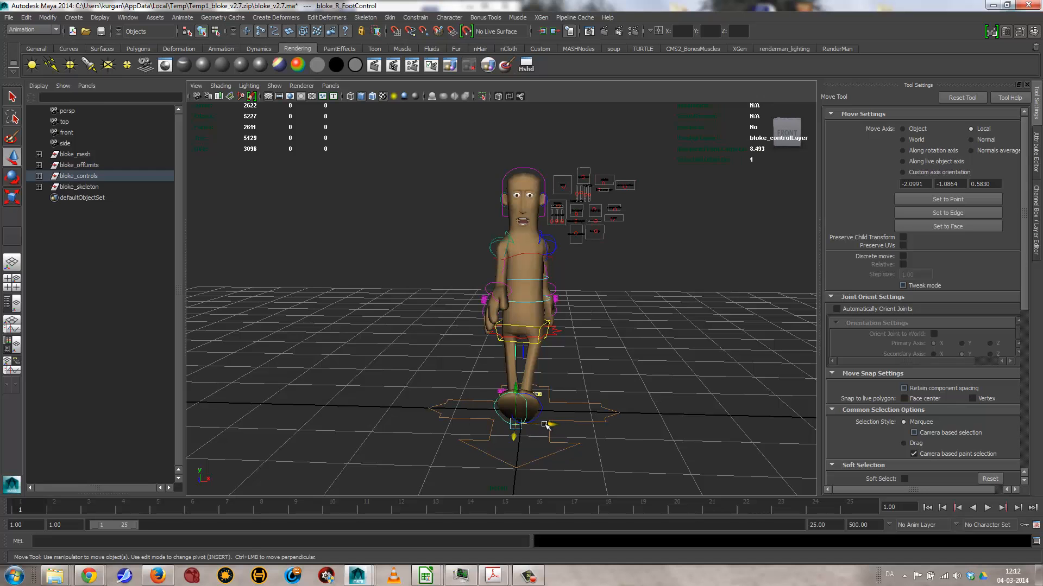
Move bloke_L_FootControl forward into the first stride and frame the feet from the side.
{"action": "left_click", "coordinate": [523, 412]}
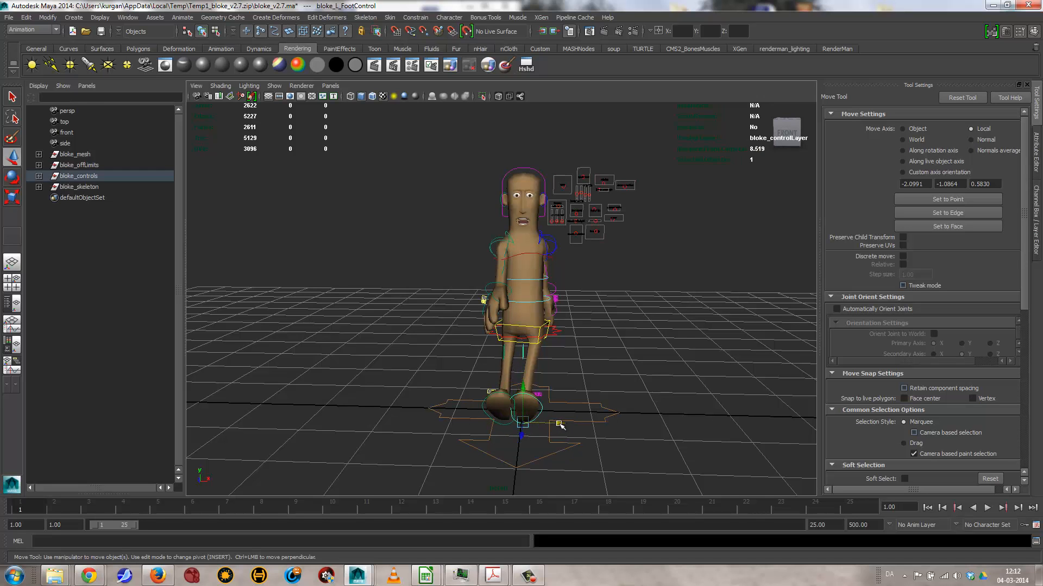
{"action": "left_click_drag", "start_coordinate": [560, 426], "coordinate": [596, 445]}
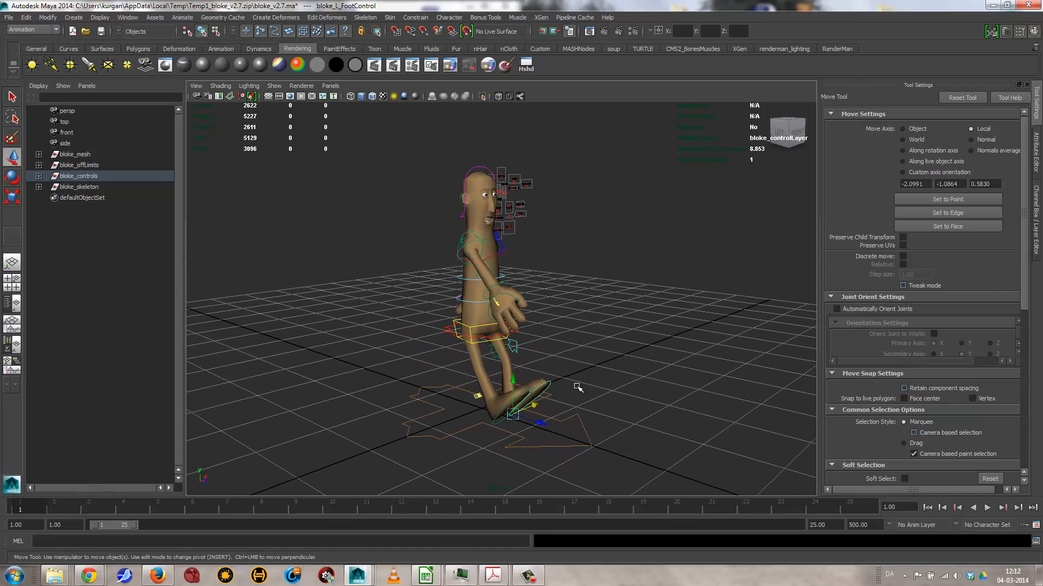
{"action": "left_click_drag", "start_coordinate": [508, 410], "coordinate": [426, 385]}
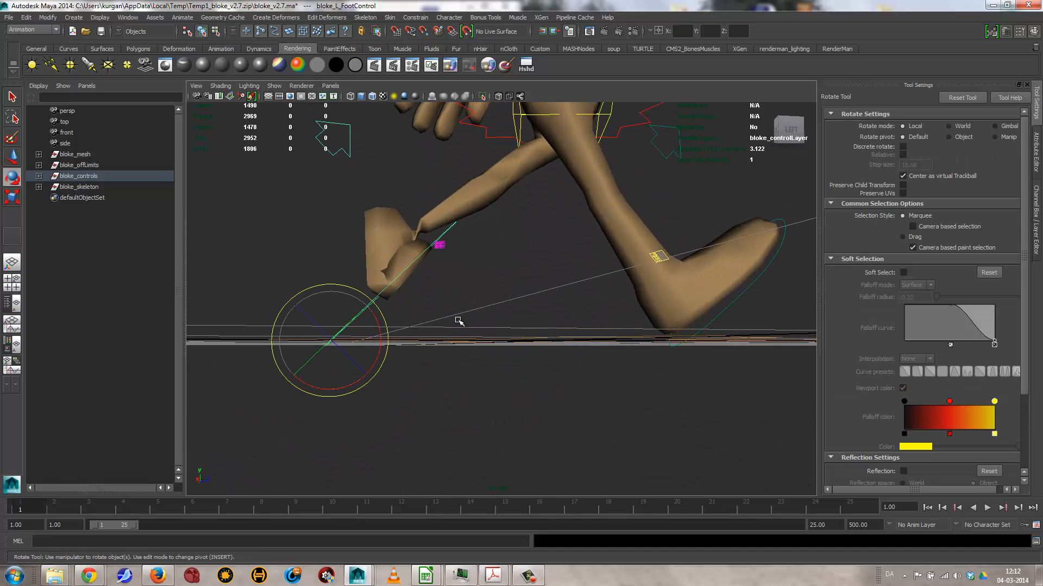
Rotate the forward left foot to angle it for the stride pose.
{"action": "left_click_drag", "start_coordinate": [438, 246], "coordinate": [372, 366]}
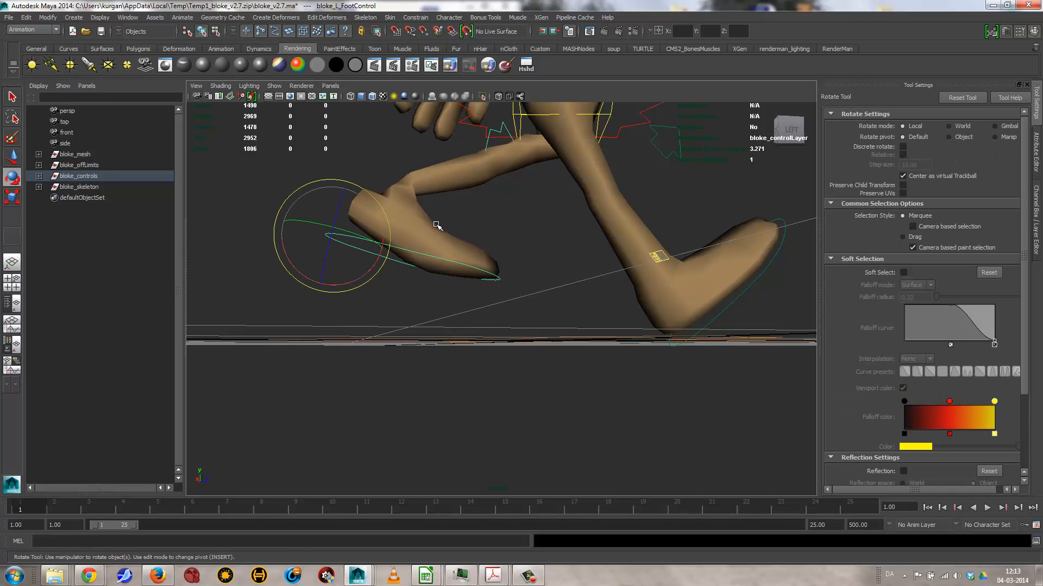
{"action": "left_click_drag", "start_coordinate": [436, 225], "coordinate": [365, 260]}
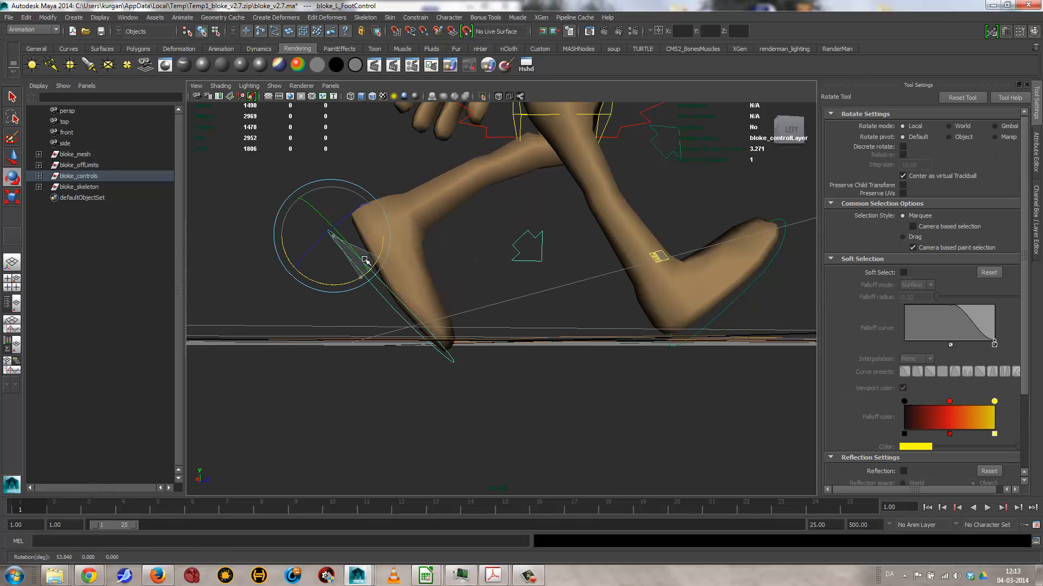
{"action": "left_click_drag", "start_coordinate": [365, 260], "coordinate": [381, 274]}
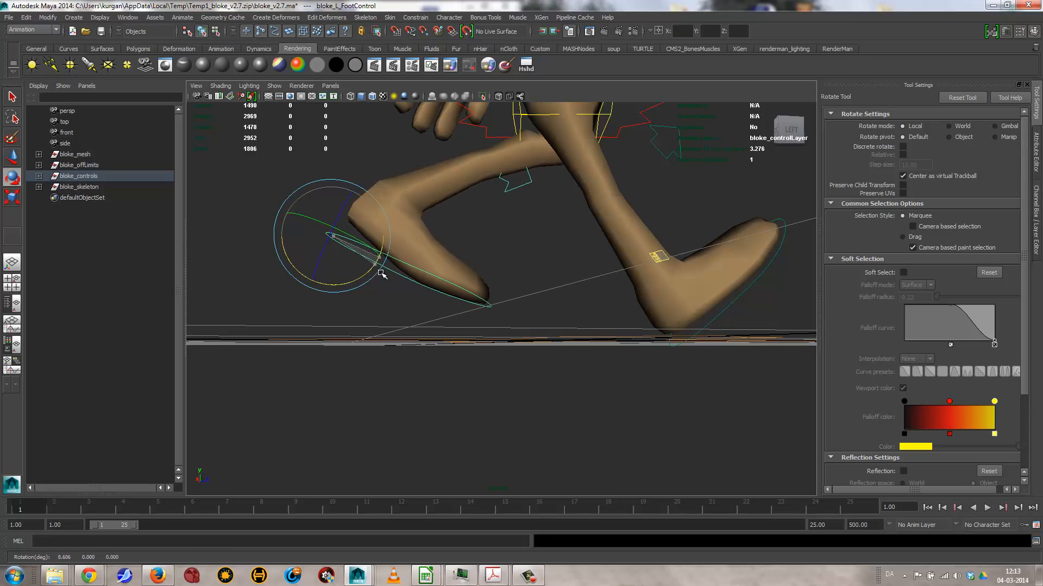
{"action": "left_click_drag", "start_coordinate": [382, 273], "coordinate": [382, 281]}
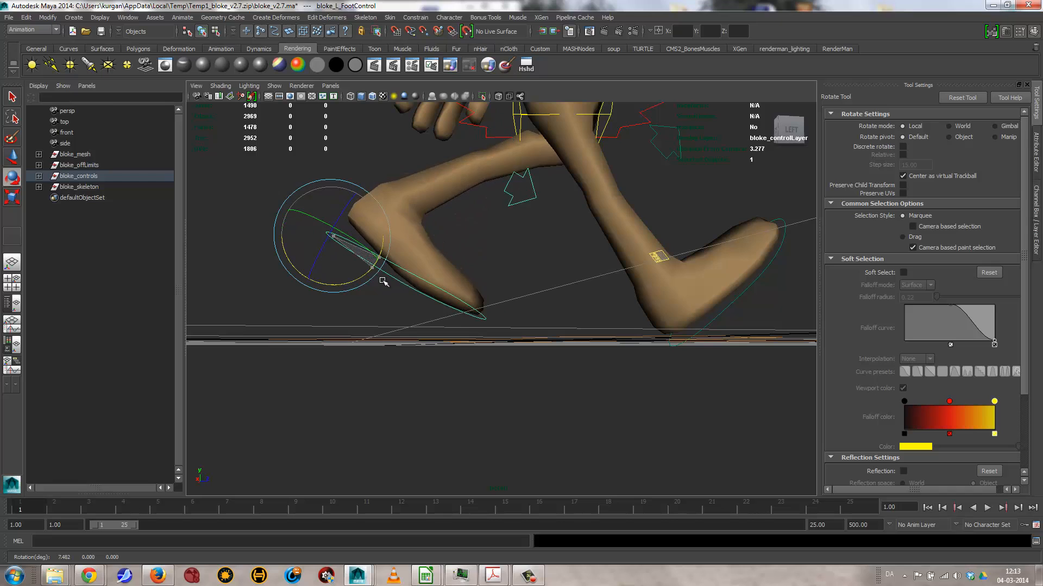
{"action": "left_click_drag", "start_coordinate": [383, 279], "coordinate": [552, 159]}
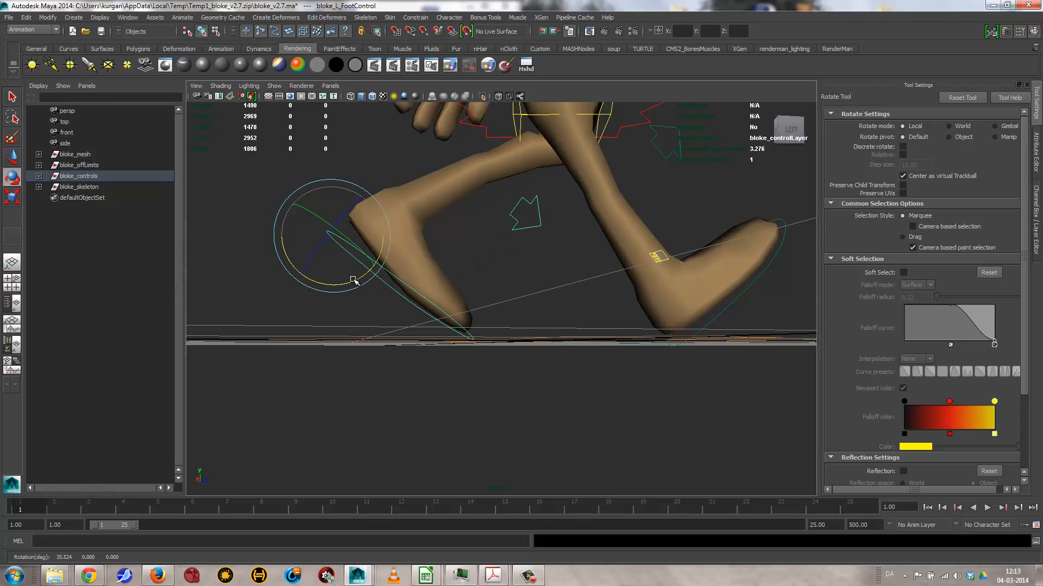
{"action": "left_click_drag", "start_coordinate": [354, 280], "coordinate": [366, 276]}
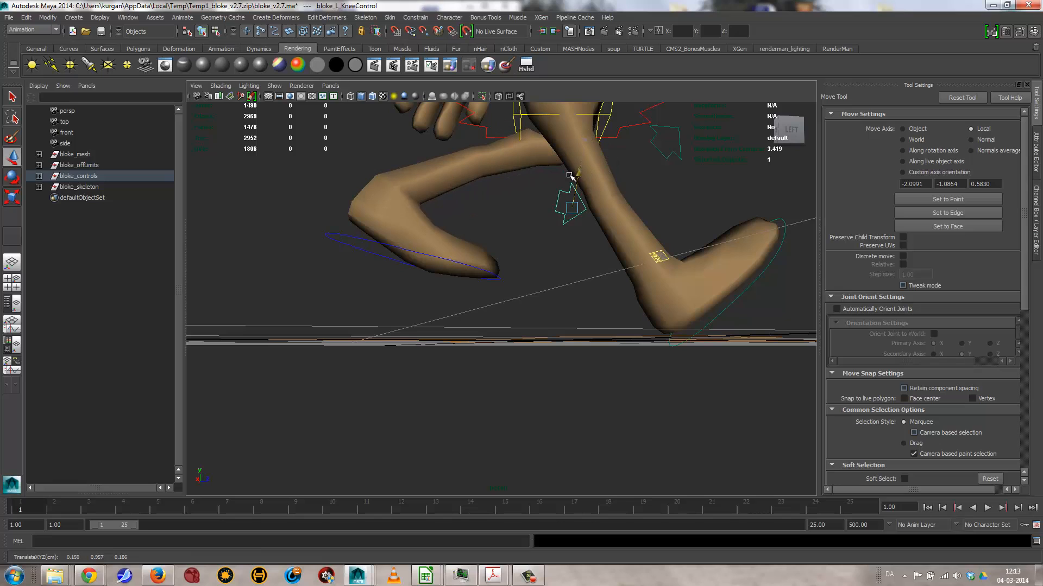
Reposition bloke_L_KneeControl and refine the left foot's position and angle.
{"action": "left_click_drag", "start_coordinate": [572, 176], "coordinate": [561, 226]}
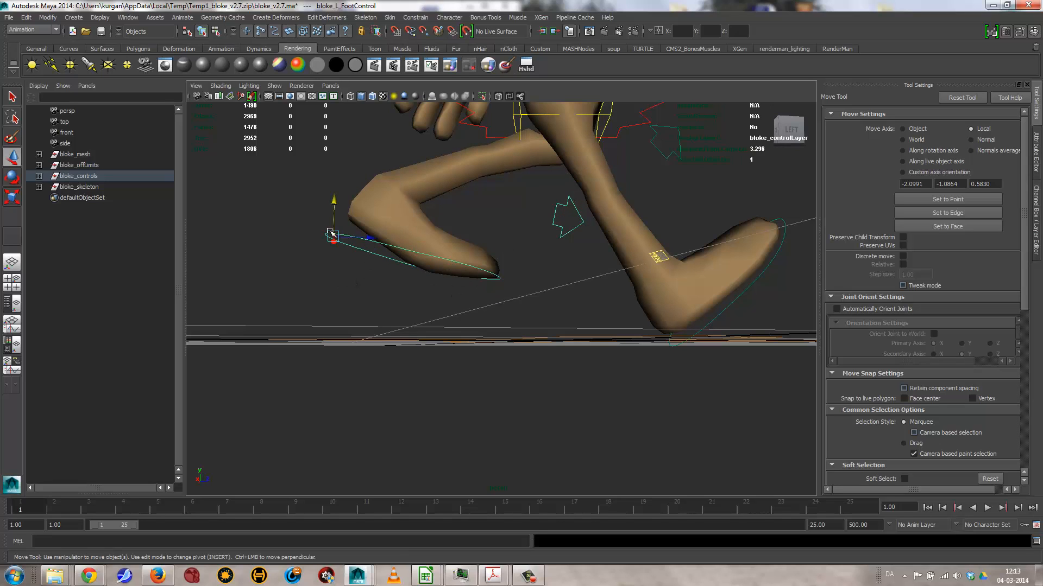
{"action": "left_click_drag", "start_coordinate": [333, 236], "coordinate": [333, 203]}
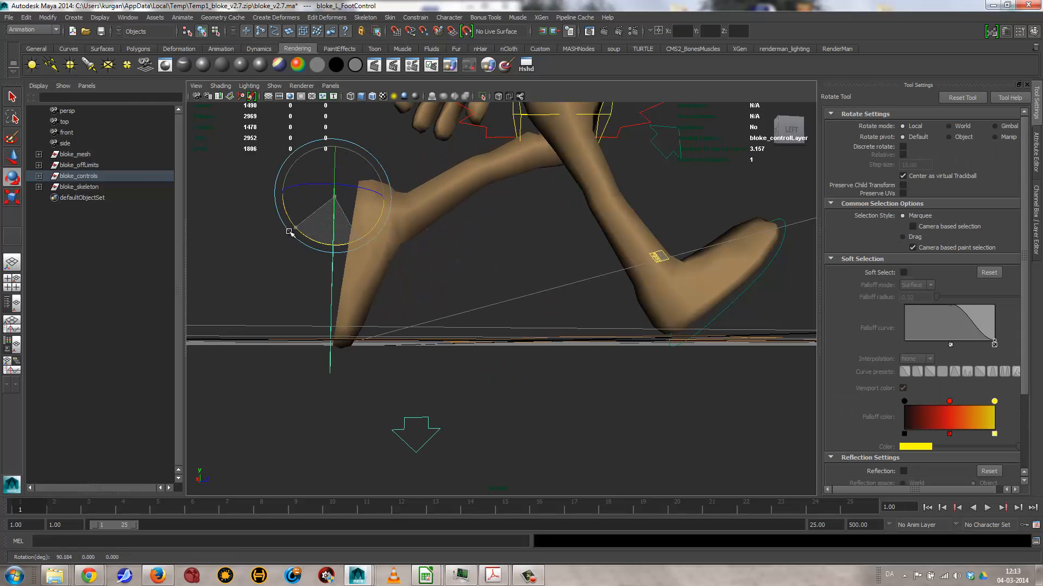
{"action": "left_click_drag", "start_coordinate": [291, 233], "coordinate": [318, 242]}
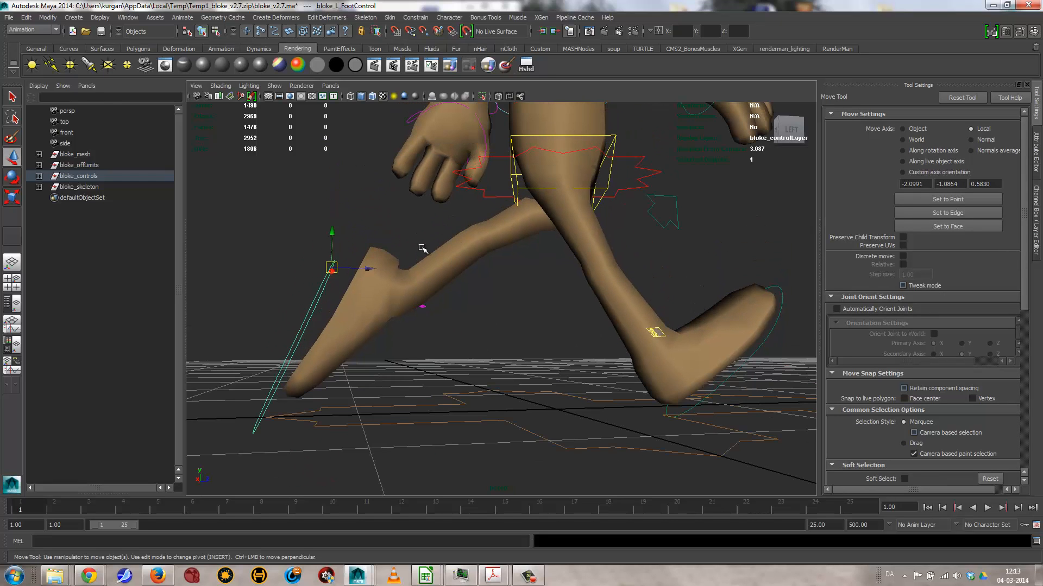
{"action": "left_click_drag", "start_coordinate": [332, 269], "coordinate": [333, 150]}
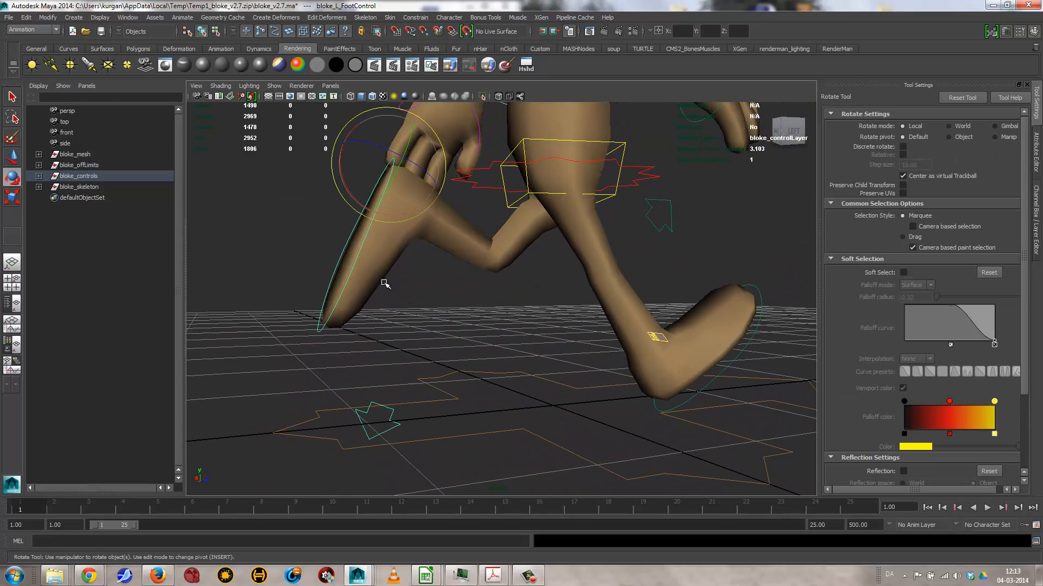
{"action": "left_click_drag", "start_coordinate": [379, 283], "coordinate": [401, 221]}
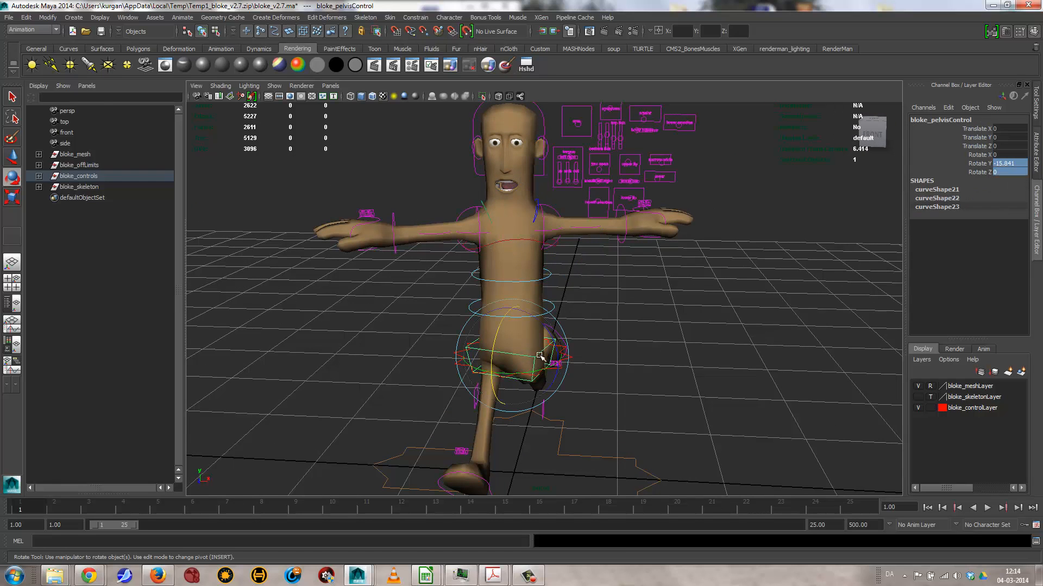
Rotate bloke_rootControl in X to tilt the whole body forward into a running lean.
{"action": "left_click", "coordinate": [997, 171]}
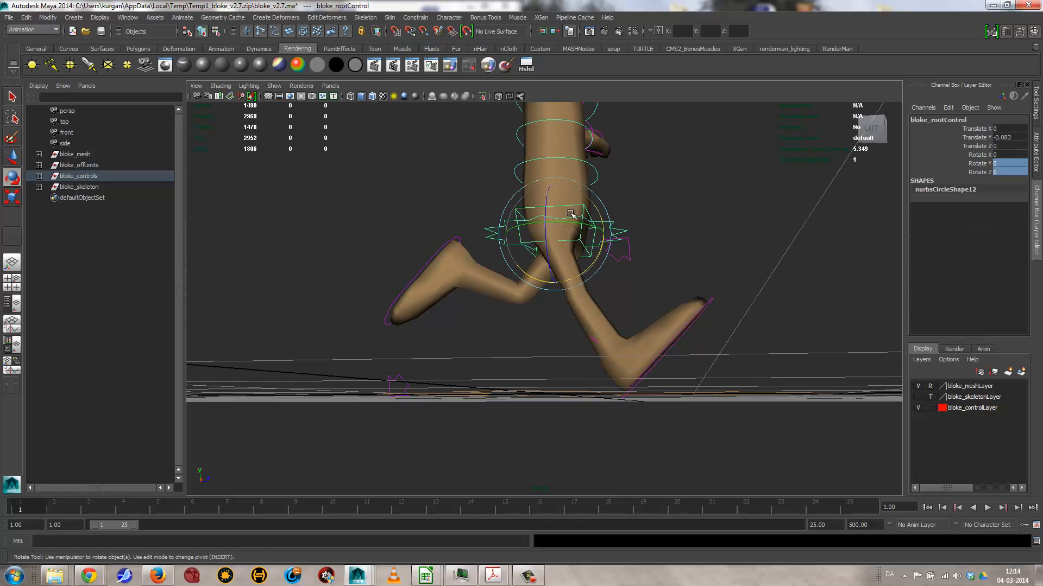
{"action": "left_click_drag", "start_coordinate": [573, 214], "coordinate": [554, 238]}
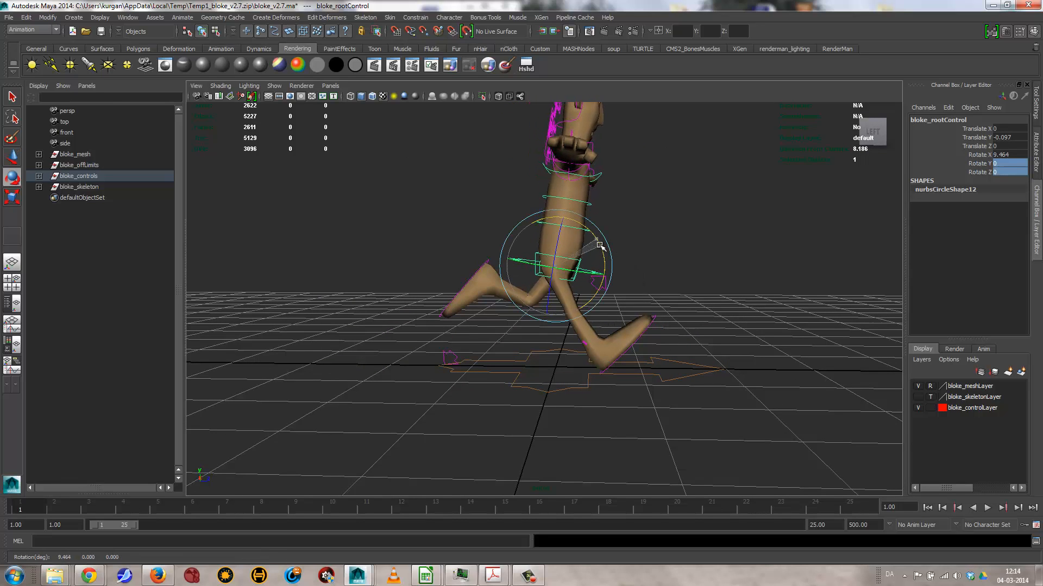
{"action": "left_click_drag", "start_coordinate": [601, 247], "coordinate": [604, 250]}
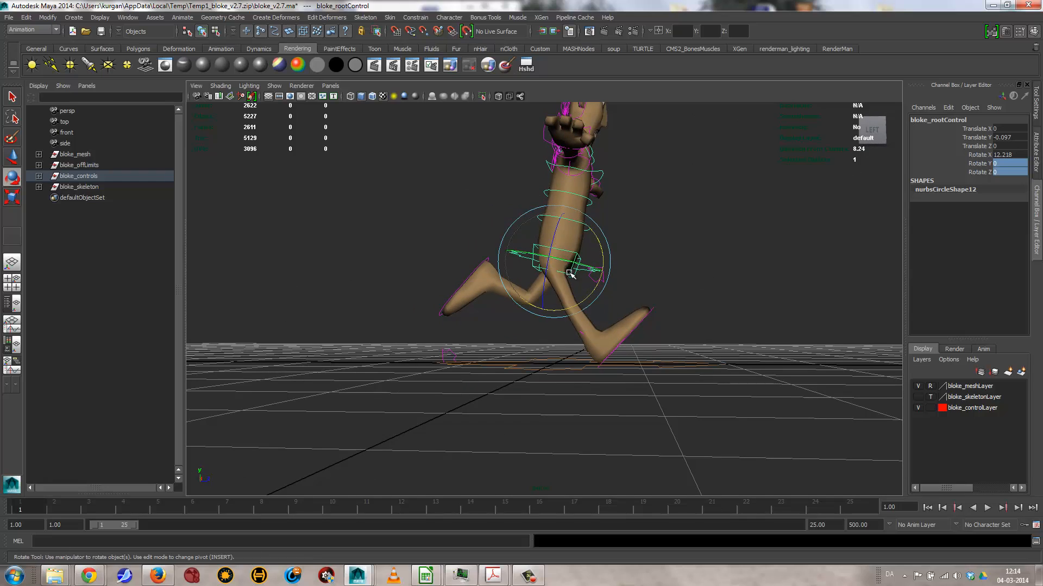
{"action": "left_click_drag", "start_coordinate": [568, 273], "coordinate": [555, 223]}
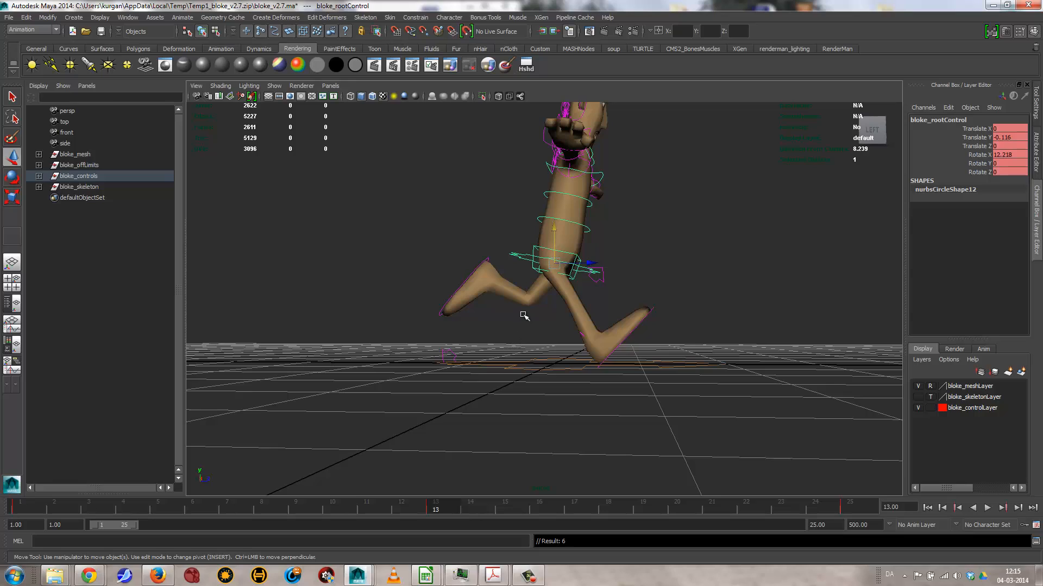
{"action": "mouse_move", "coordinate": [457, 303]}
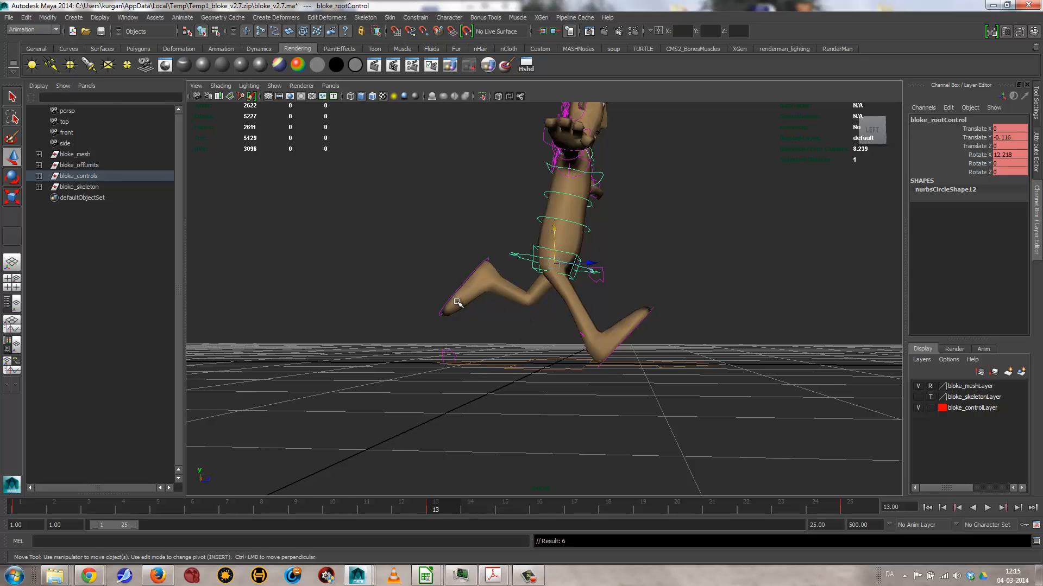
{"action": "mouse_move", "coordinate": [655, 312]}
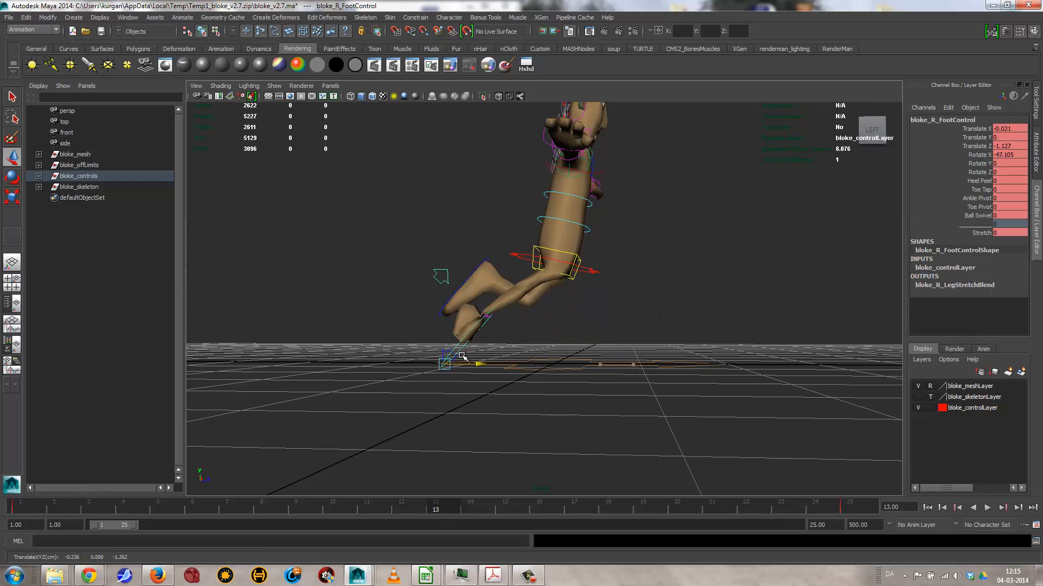
At frame 13, move the right foot back behind the body and tilt the left foot heel-down.
{"action": "key", "text": "e"}
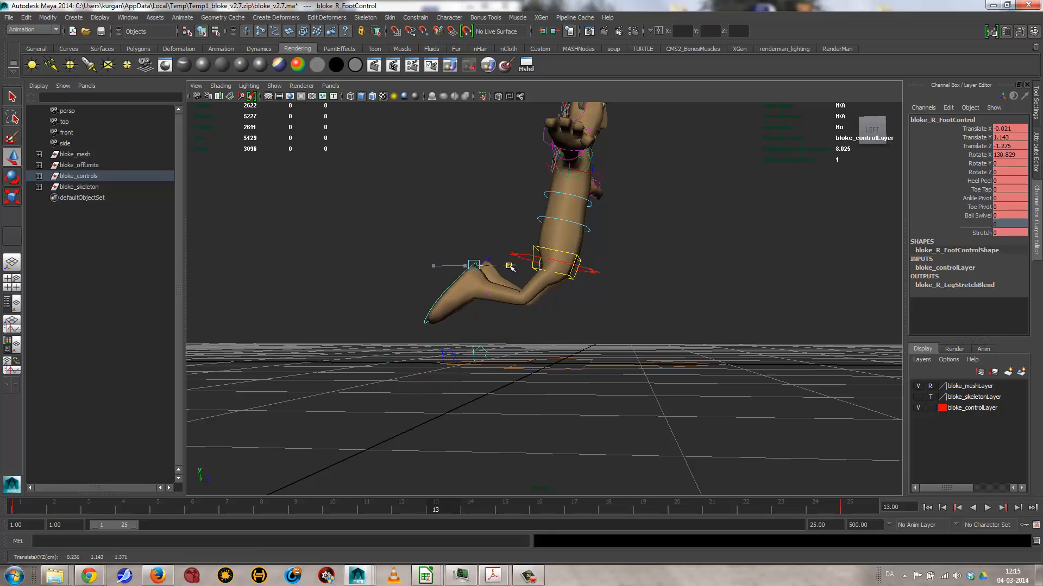
{"action": "key", "text": "space"}
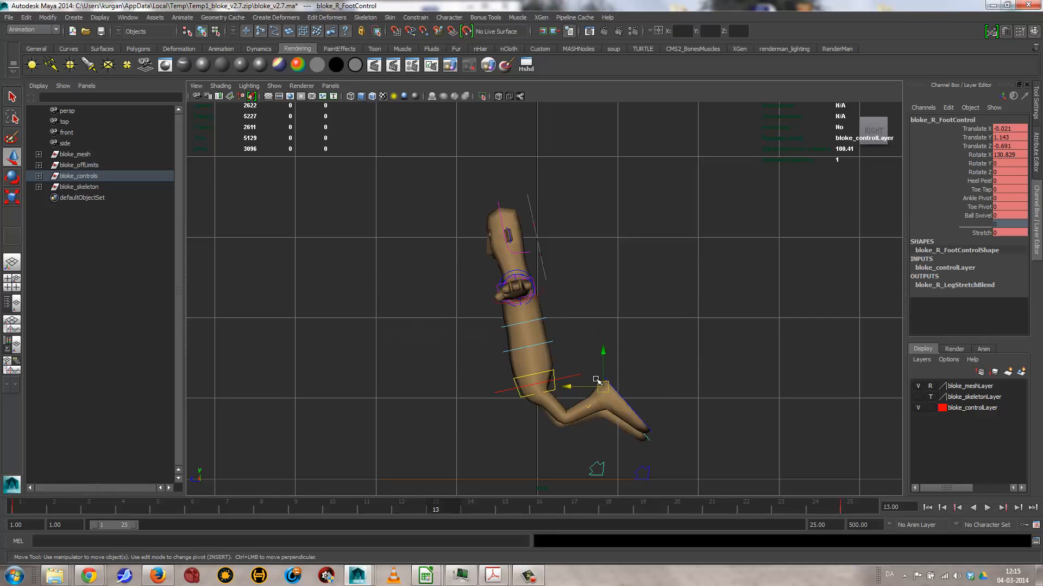
{"action": "left_click_drag", "start_coordinate": [602, 382], "coordinate": [602, 344]}
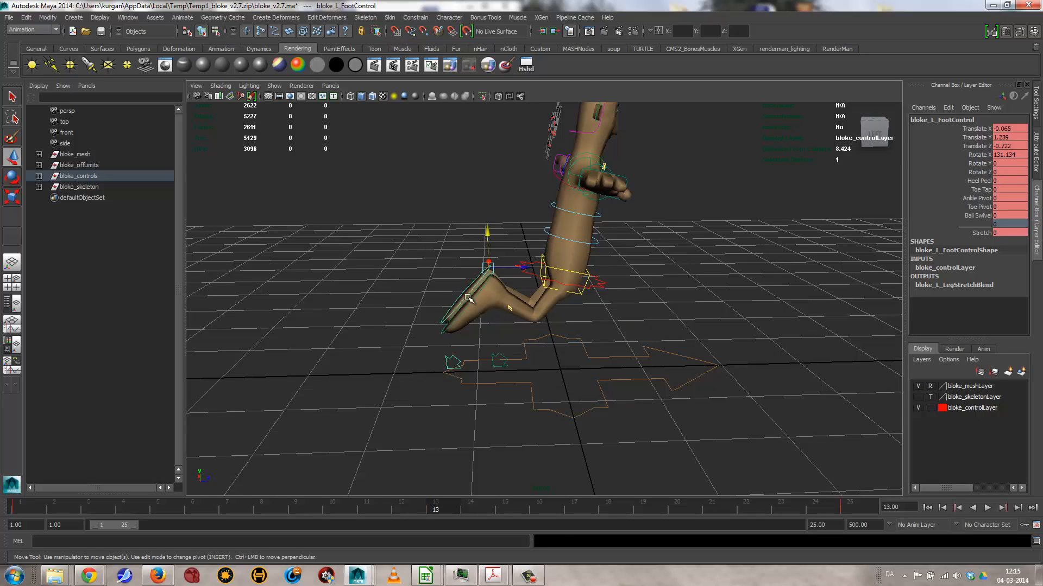
{"action": "mouse_move", "coordinate": [485, 235]}
{"action": "type", "text": "0"}
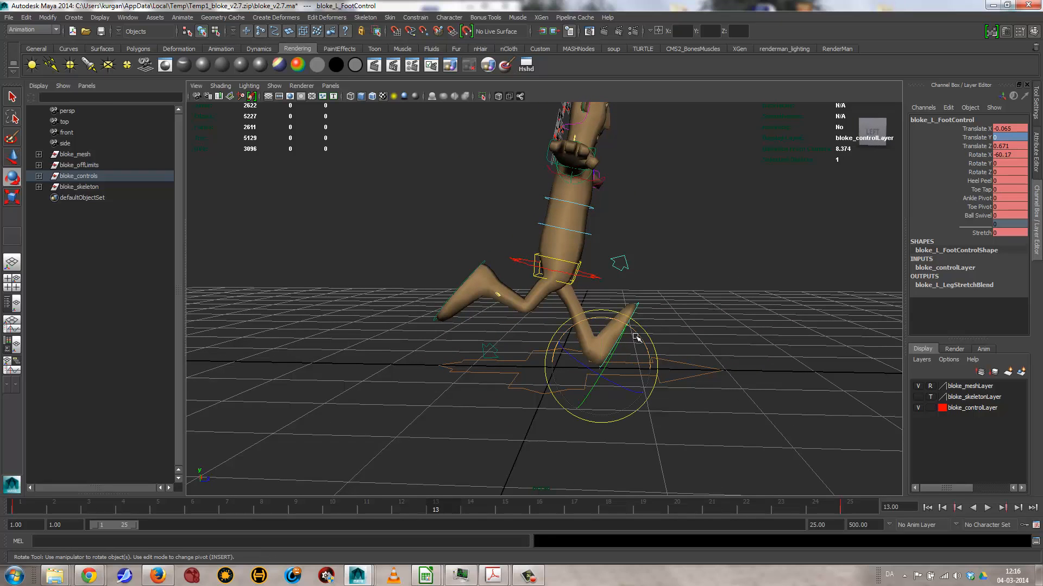
{"action": "left_click_drag", "start_coordinate": [635, 335], "coordinate": [650, 341]}
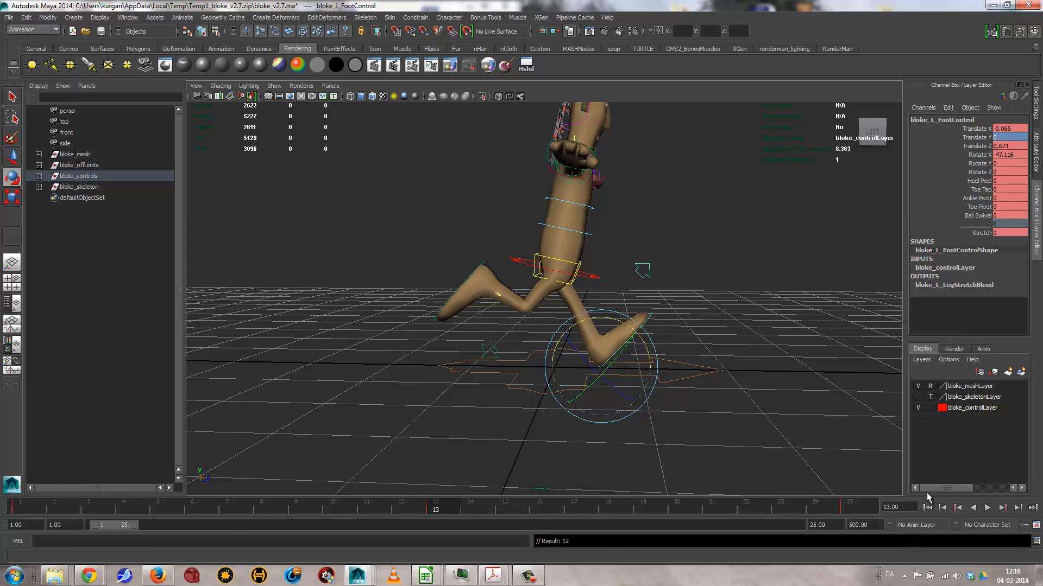
Shift the selected keys along the timeline and end the playback range at frame 13.
{"action": "left_click", "coordinate": [987, 507]}
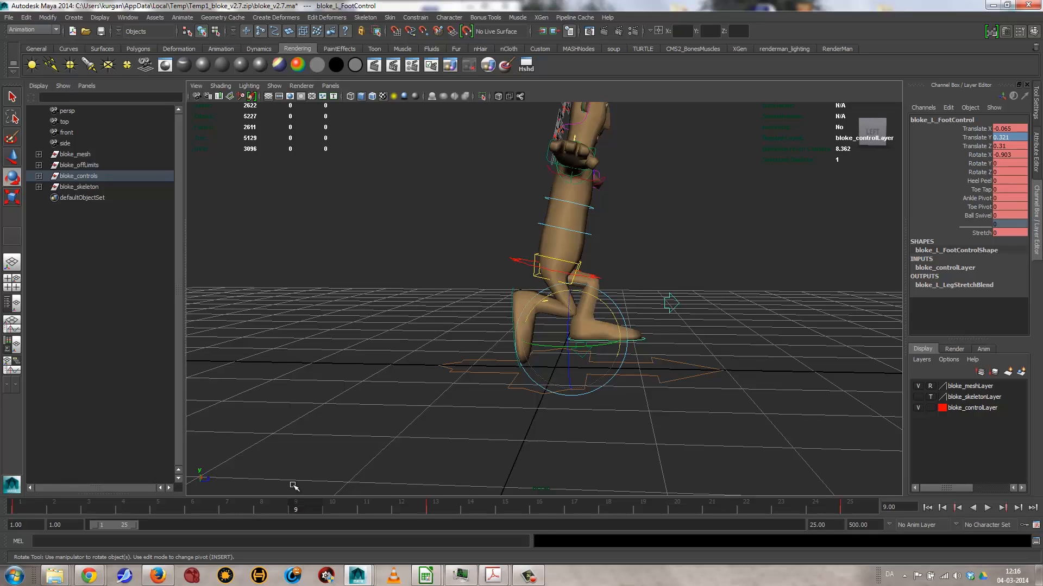
{"action": "mouse_move", "coordinate": [210, 526]}
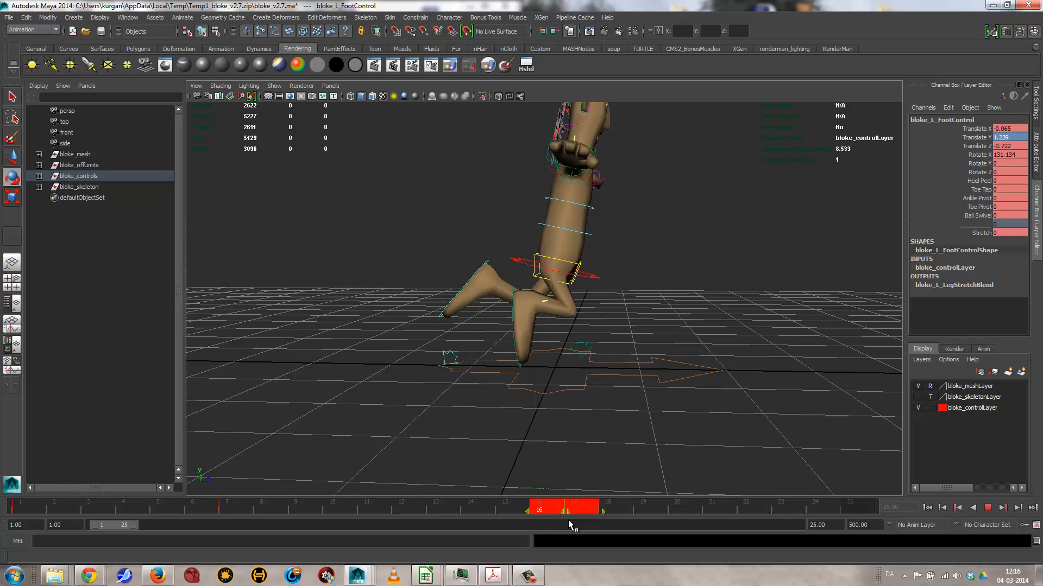
{"action": "left_click_drag", "start_coordinate": [568, 511], "coordinate": [401, 511]}
{"action": "type", "text": "13"}
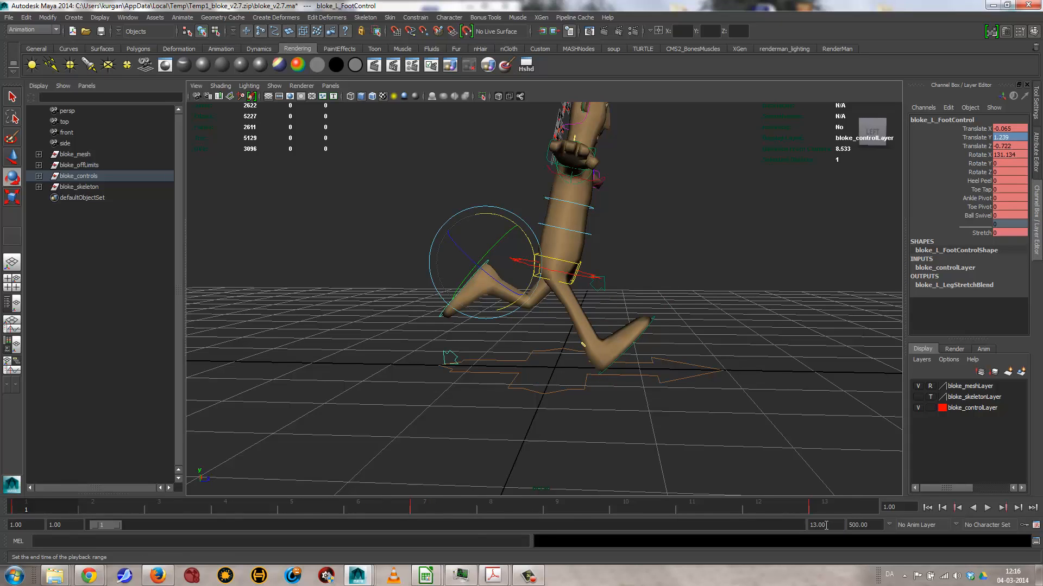
{"action": "left_click", "coordinate": [987, 508]}
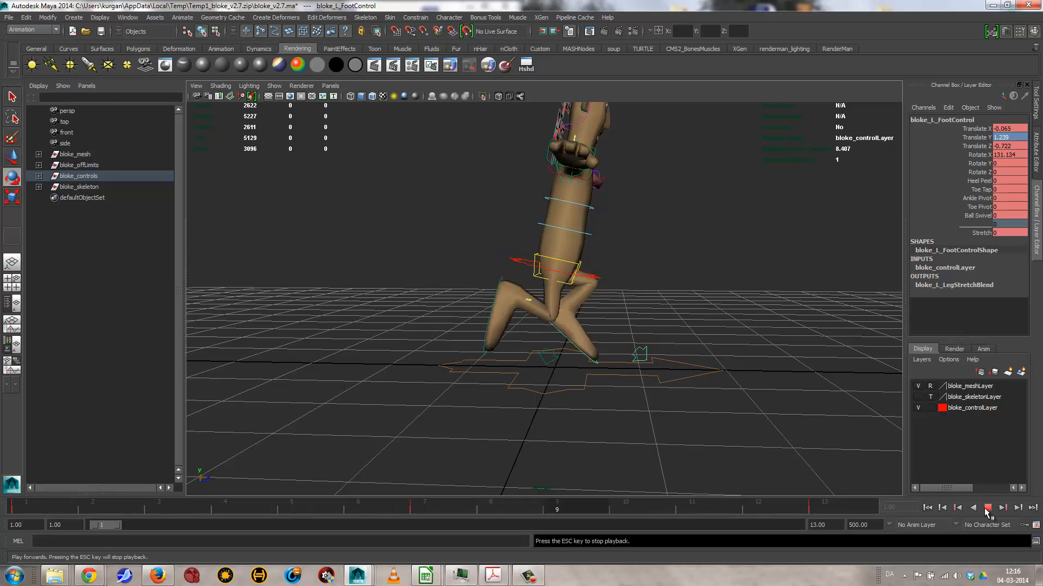
{"action": "left_click", "coordinate": [987, 507]}
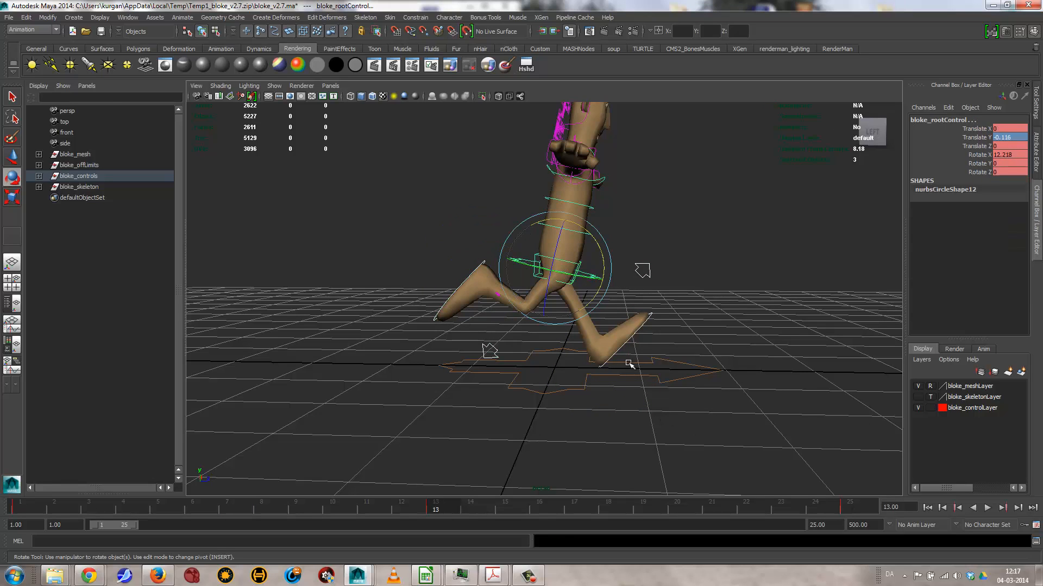
{"action": "mouse_move", "coordinate": [466, 517]}
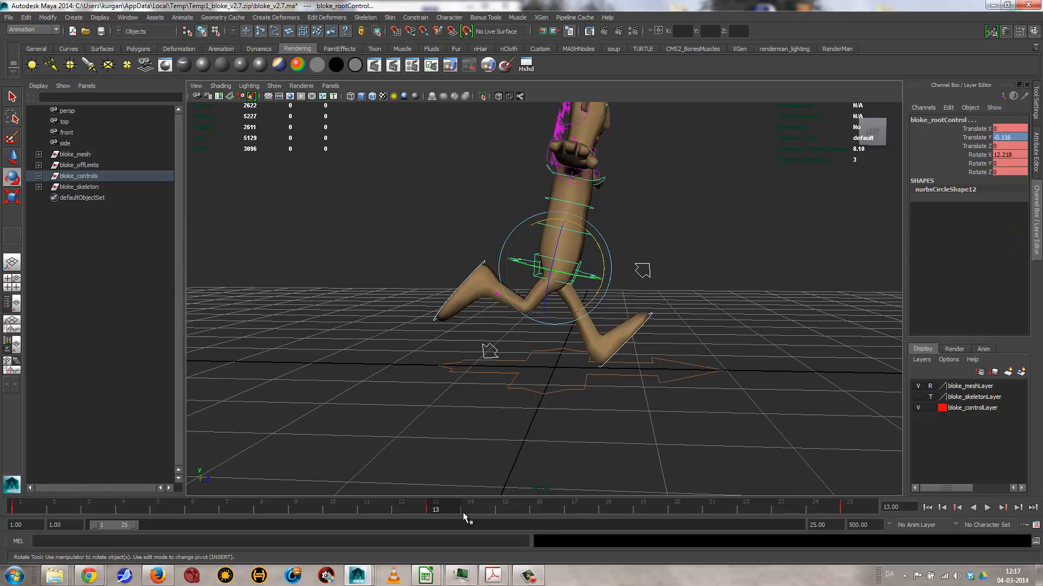
Play the 13-frame run cycle and step through its frames to review it.
{"action": "left_click", "coordinate": [470, 507]}
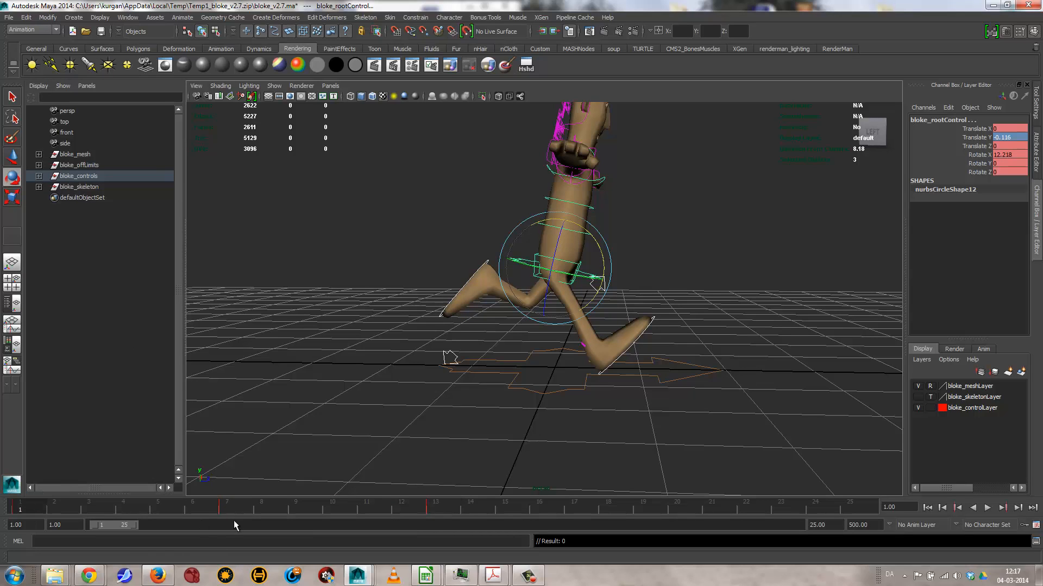
{"action": "left_click", "coordinate": [1014, 507]}
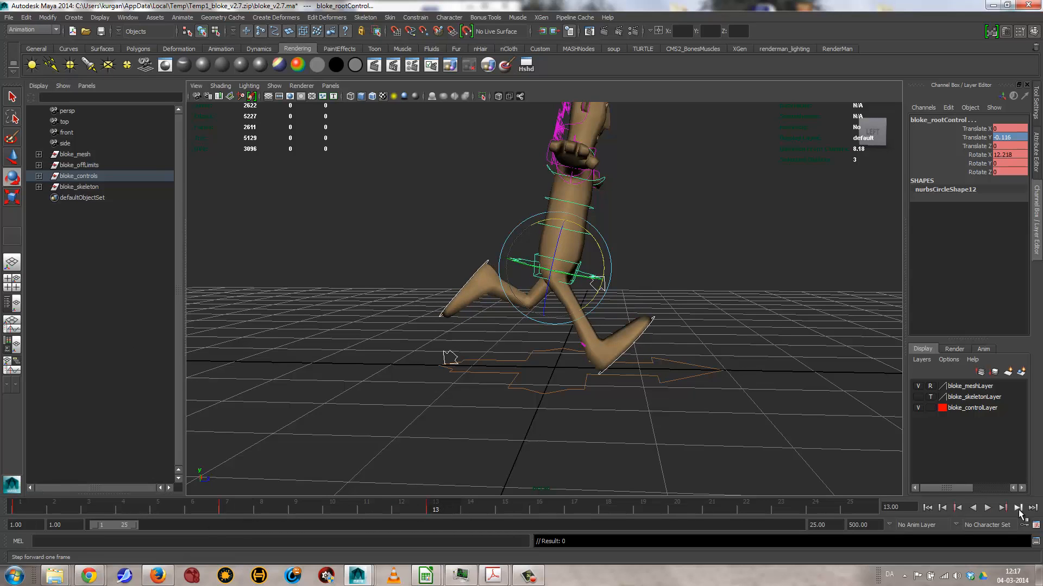
{"action": "left_click", "coordinate": [987, 507]}
{"action": "type", "text": "13"}
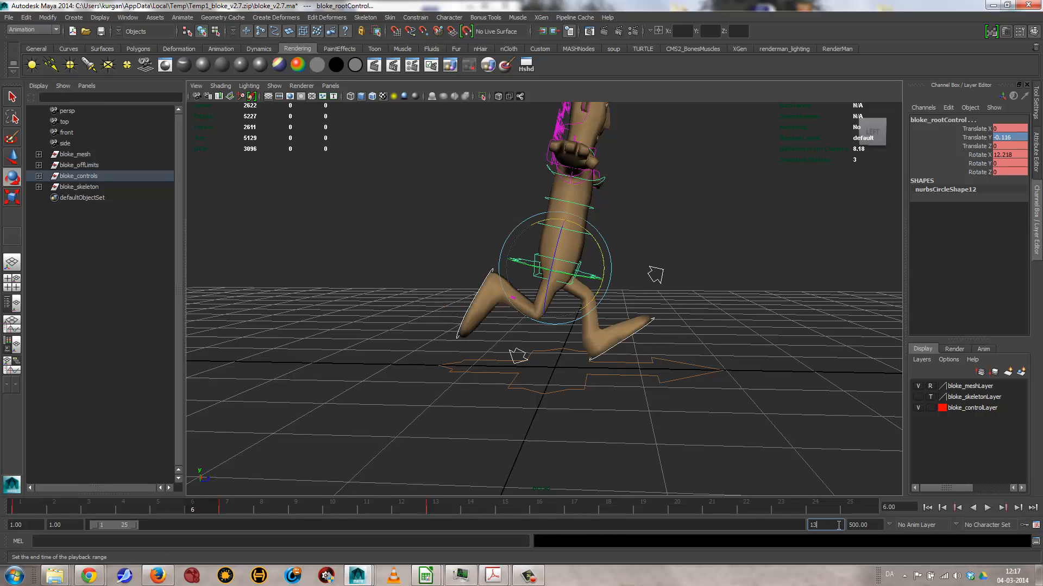
{"action": "left_click", "coordinate": [987, 508]}
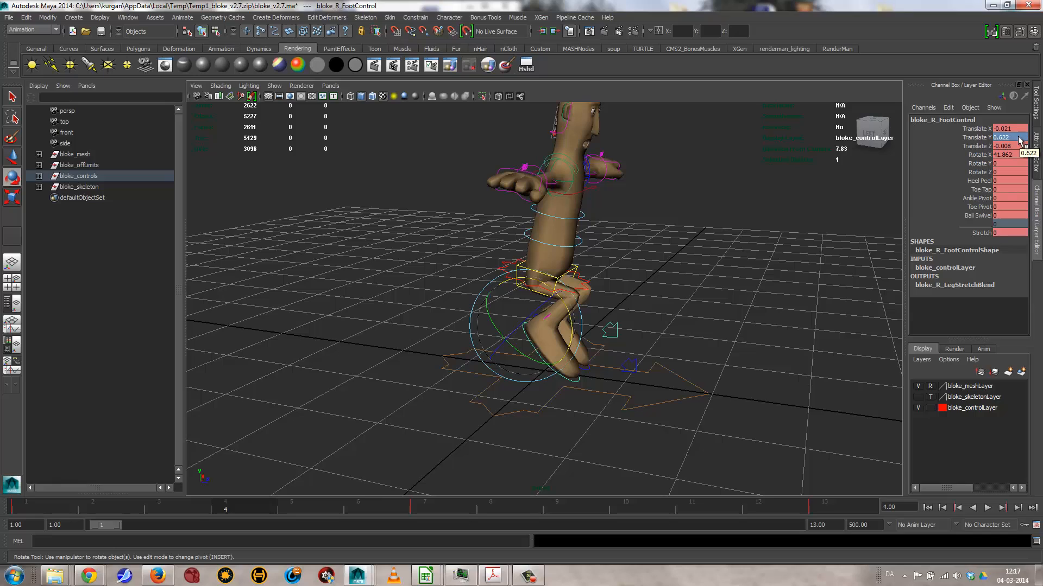
{"action": "mouse_move", "coordinate": [1015, 138]}
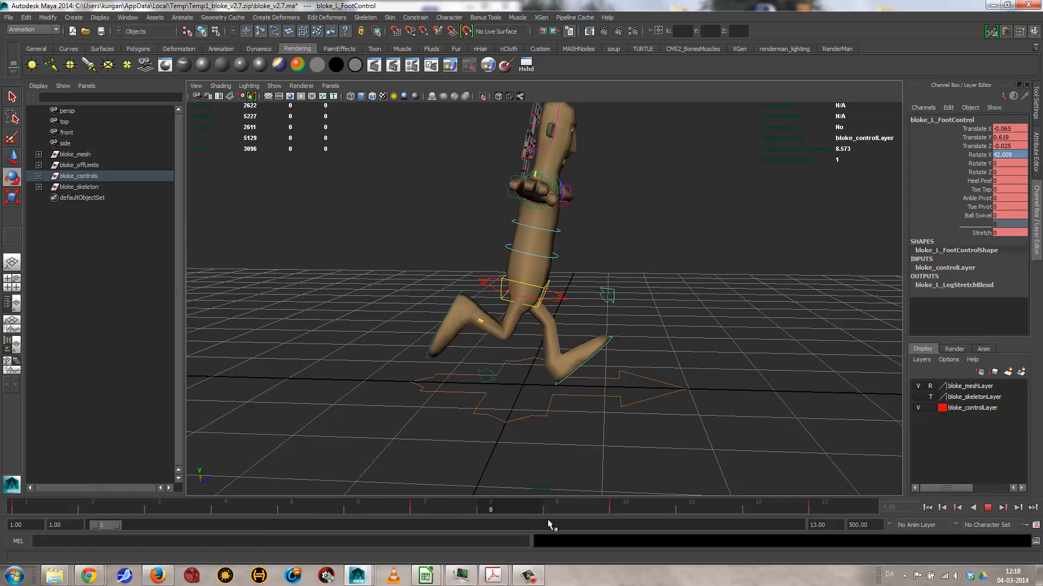
Scrub the Time Slider back to the start of the cycle after adjusting the in-between foot poses.
{"action": "left_click_drag", "start_coordinate": [490, 510], "coordinate": [824, 511]}
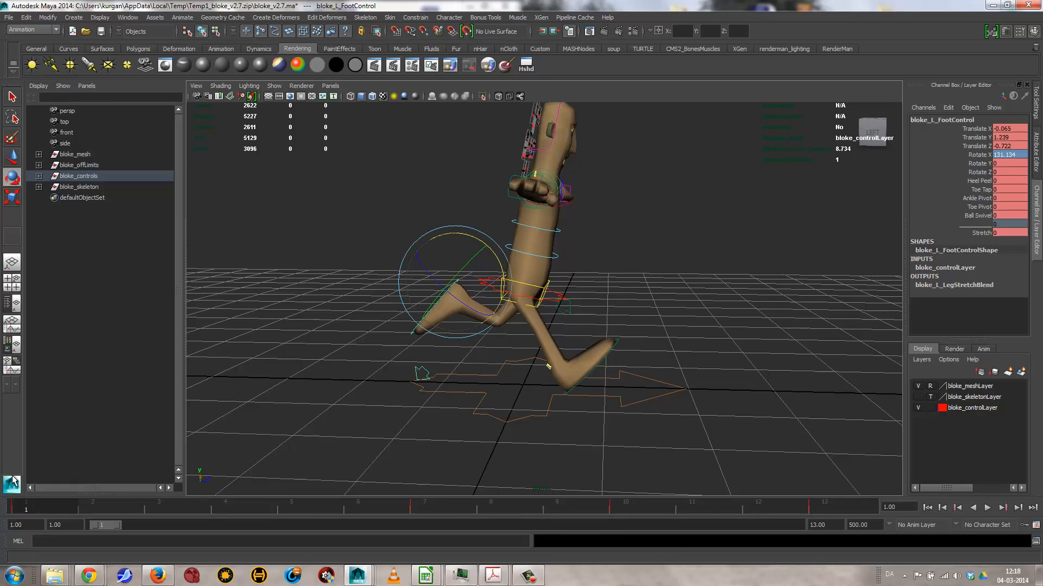
{"action": "mouse_move", "coordinate": [10, 481]}
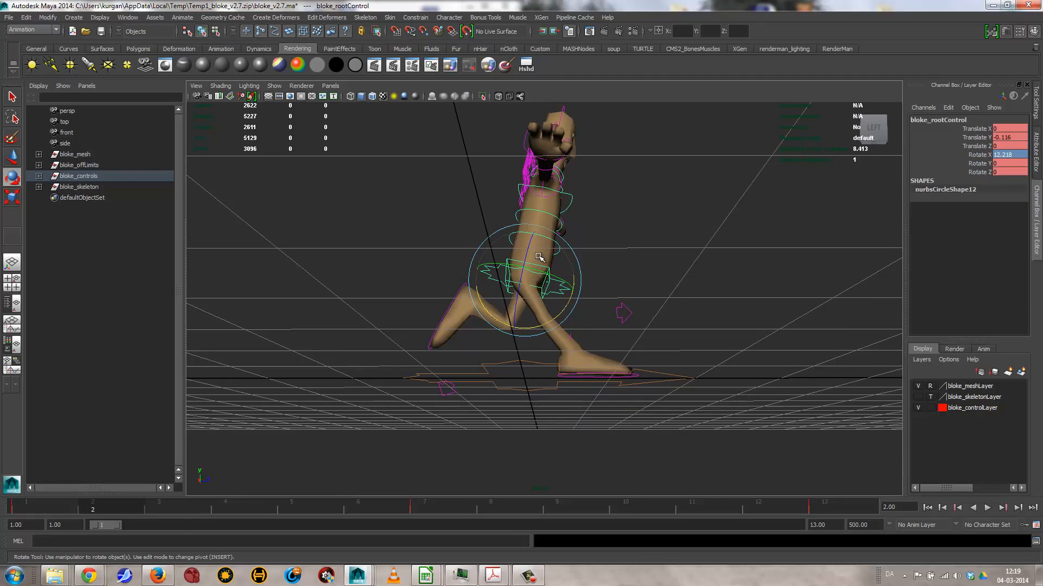
Rotate the pelvis at frame 2 and select the root control to lower its height at frame 8.
{"action": "left_click_drag", "start_coordinate": [539, 259], "coordinate": [526, 254]}
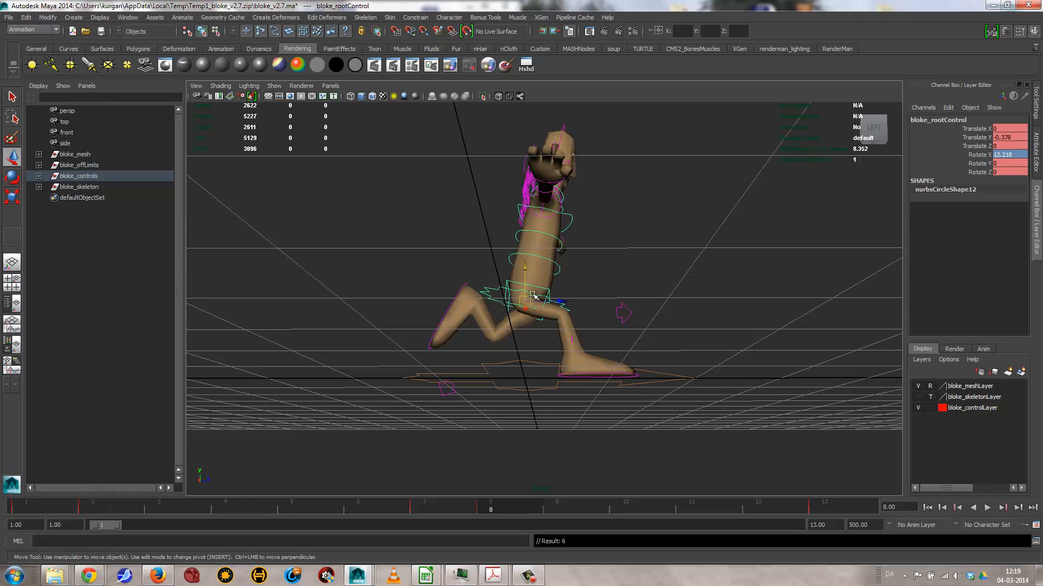
{"action": "left_click", "coordinate": [424, 502]}
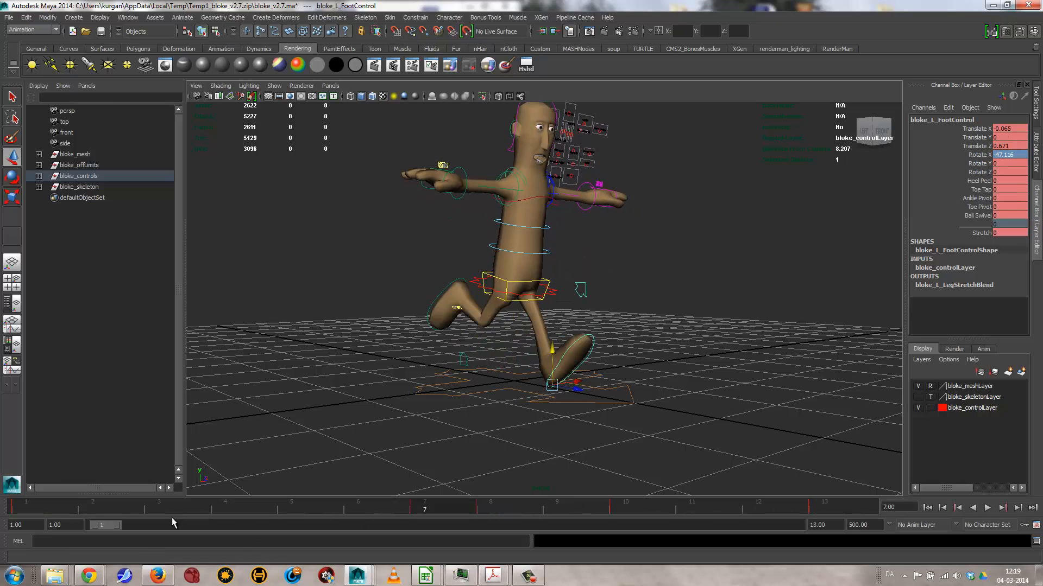
Step through frames 2 and 3 to refine bloke_L_FootControl's roll, then return to frame 1.
{"action": "left_click", "coordinate": [94, 501]}
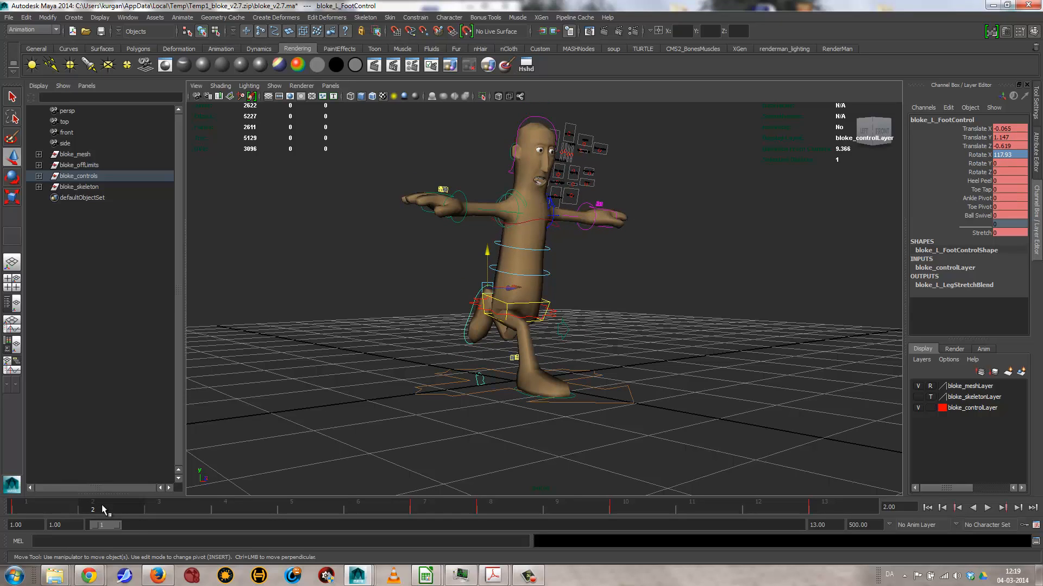
{"action": "left_click", "coordinate": [158, 507]}
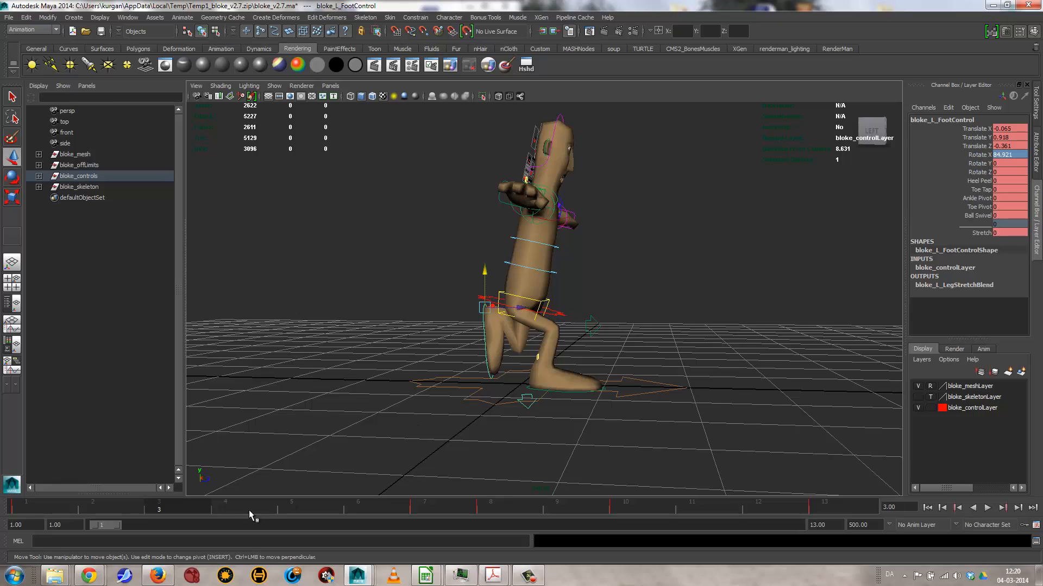
{"action": "left_click", "coordinate": [225, 508]}
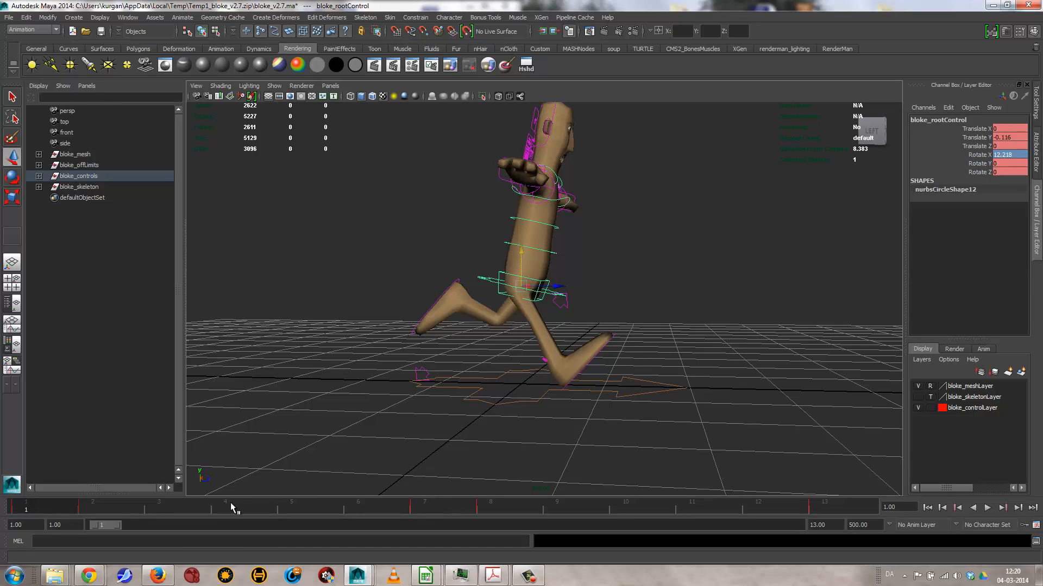
Adjust bloke_rootControl's height at frame 10 and play the cycle to review it.
{"action": "left_click_drag", "start_coordinate": [27, 508], "coordinate": [225, 508]}
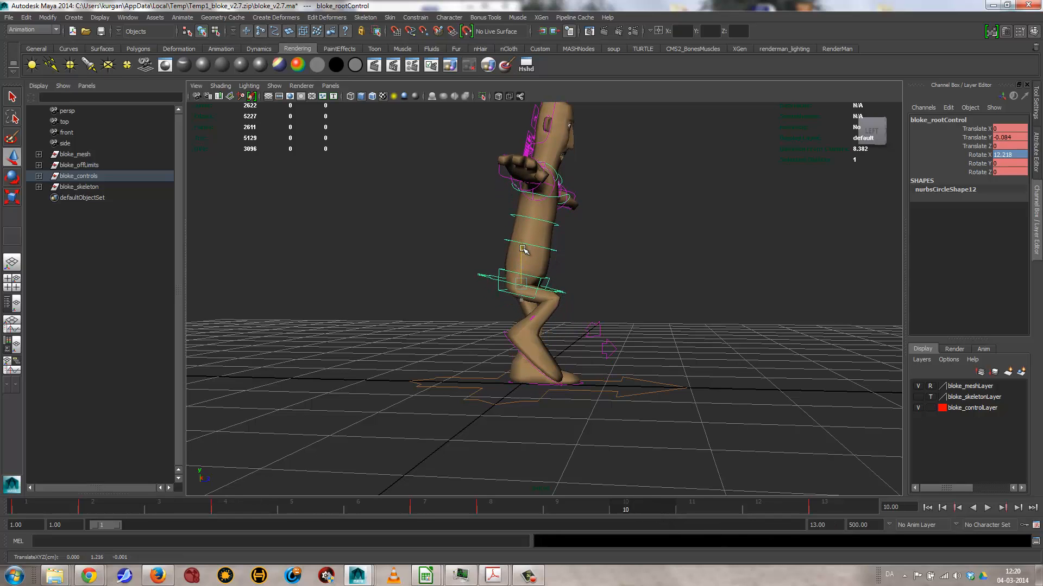
{"action": "left_click", "coordinate": [986, 507]}
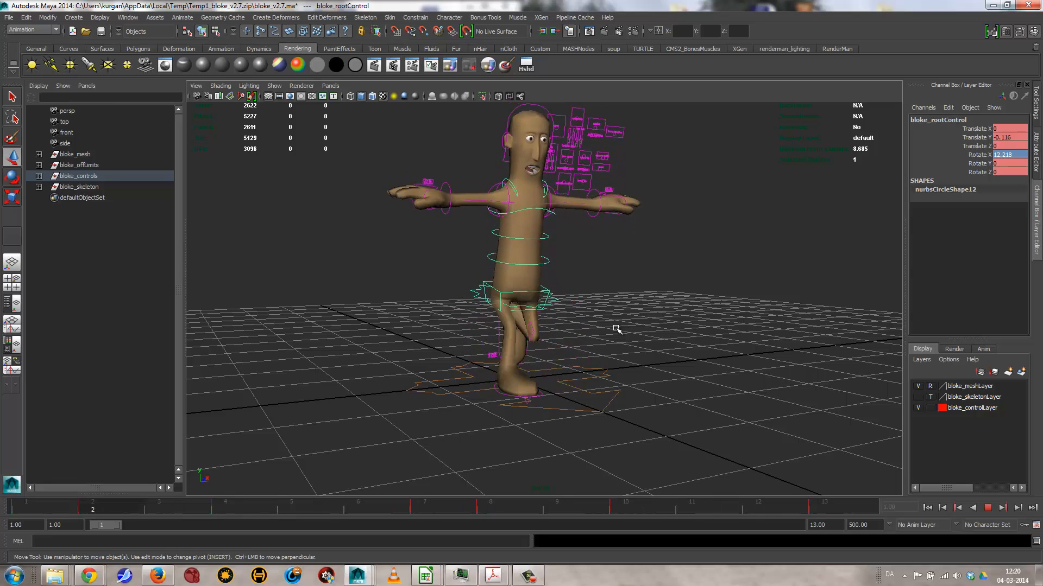
{"action": "left_click", "coordinate": [988, 507]}
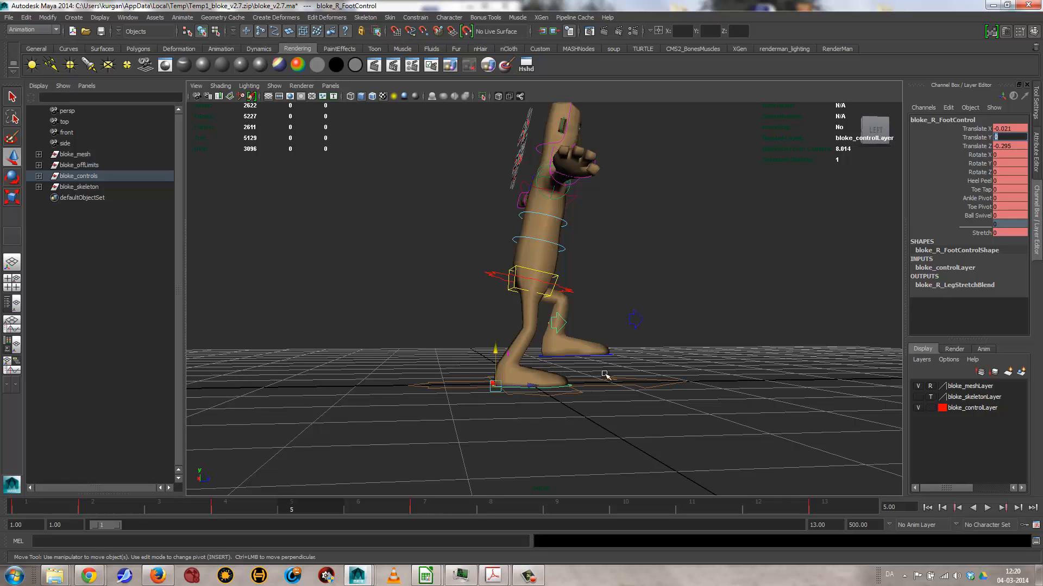
{"action": "mouse_move", "coordinate": [977, 205]}
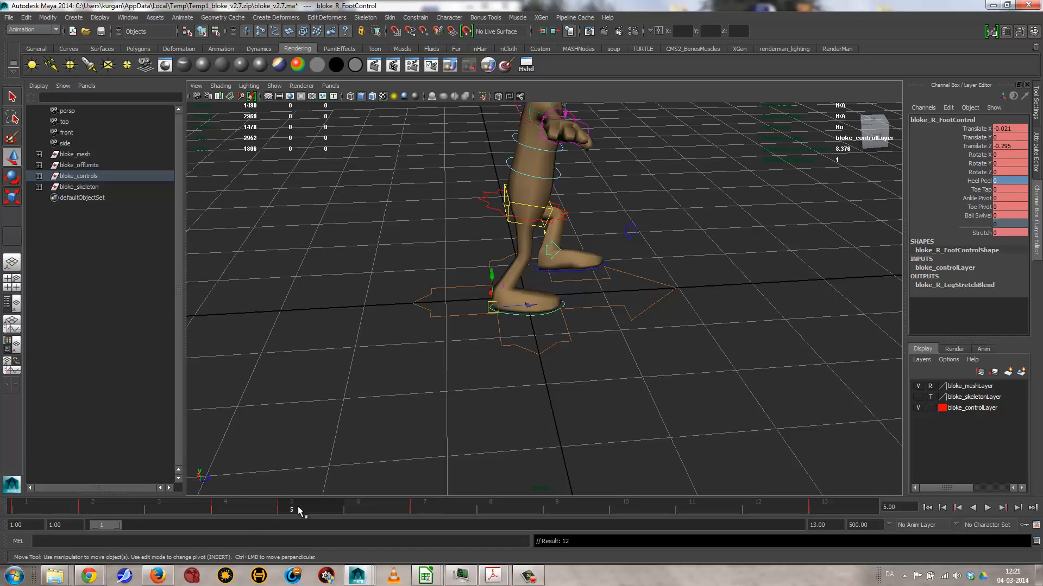
{"action": "mouse_move", "coordinate": [682, 502]}
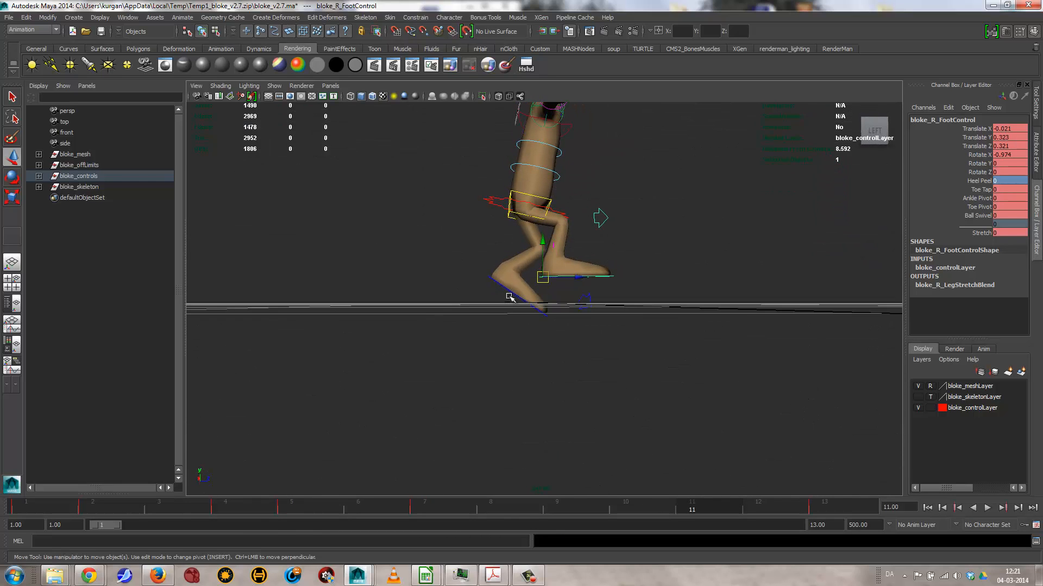
Select the right foot control at frame 11 to re-angle it during the replayed run.
{"action": "left_click", "coordinate": [491, 277]}
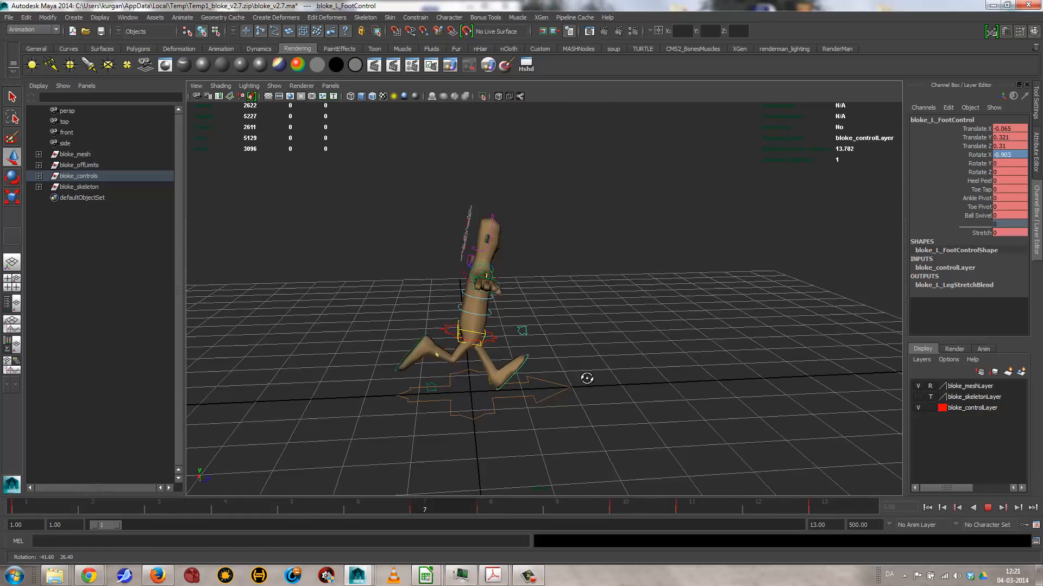
Tilt the right foot with the Rotate tool and raise it slightly off the ground at frame 6.
{"action": "left_click", "coordinate": [987, 507]}
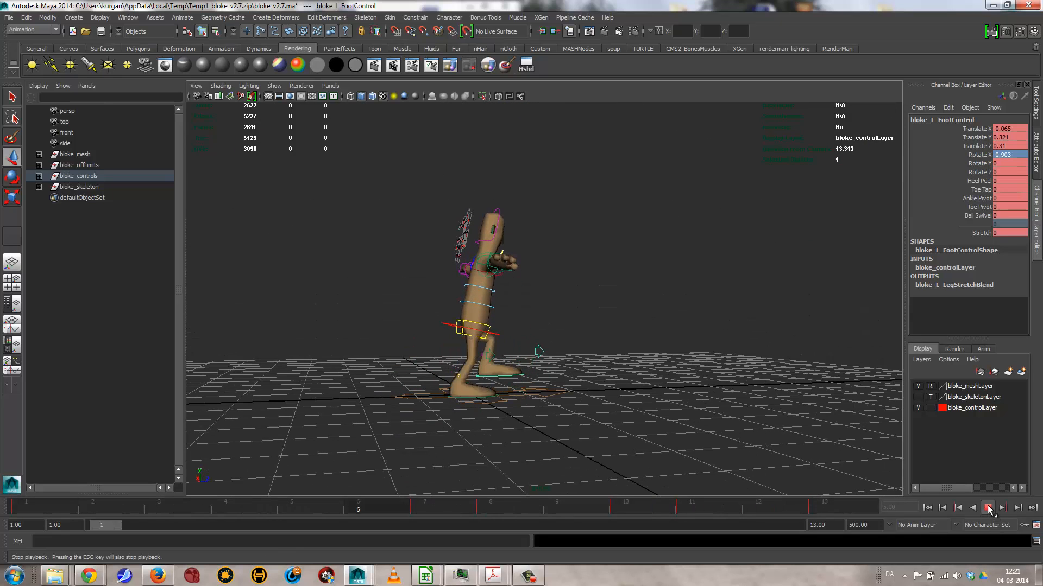
{"action": "left_click", "coordinate": [987, 507]}
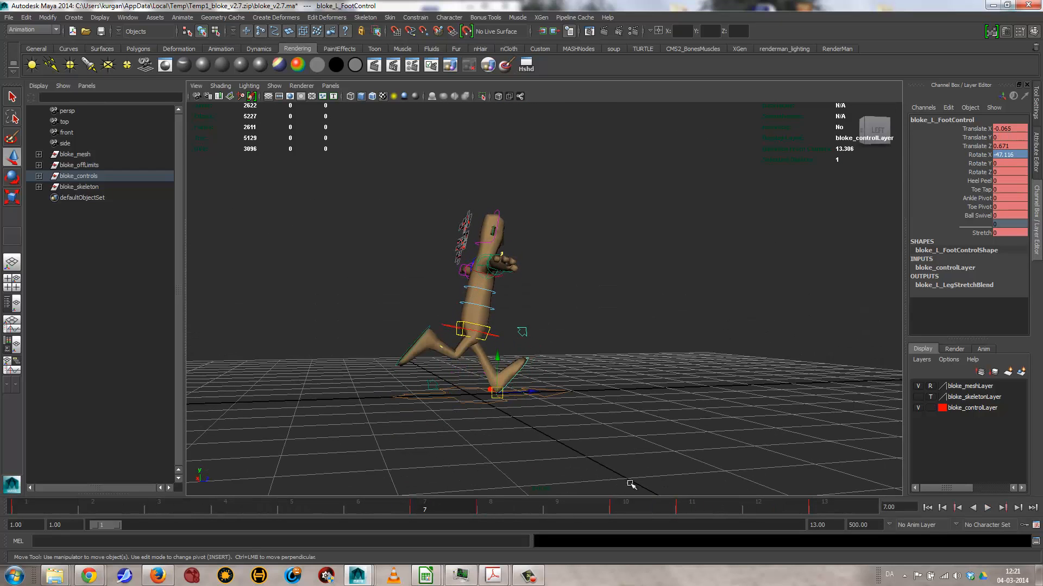
{"action": "mouse_move", "coordinate": [523, 530]}
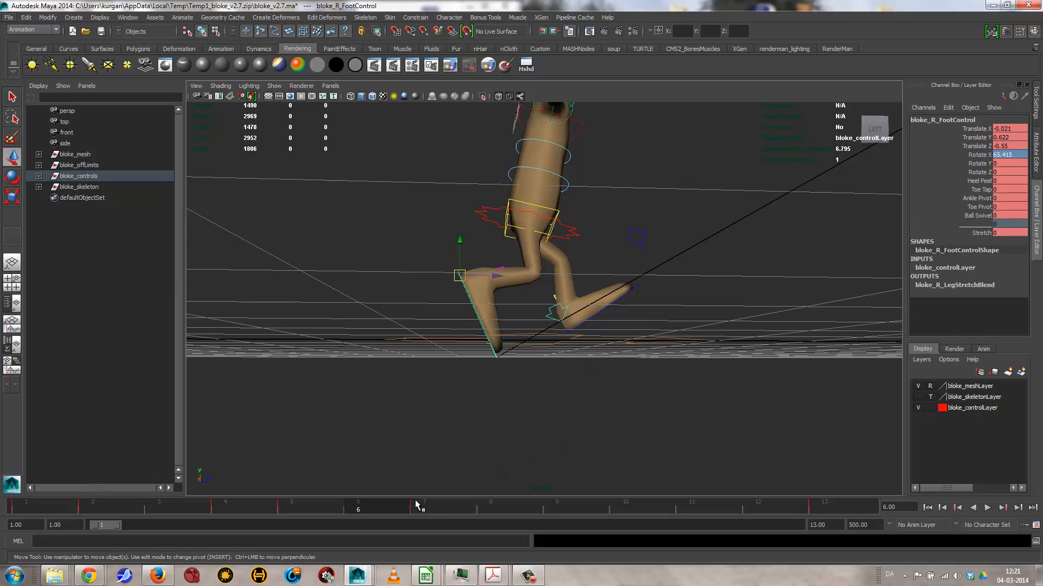
{"action": "left_click", "coordinate": [291, 507]}
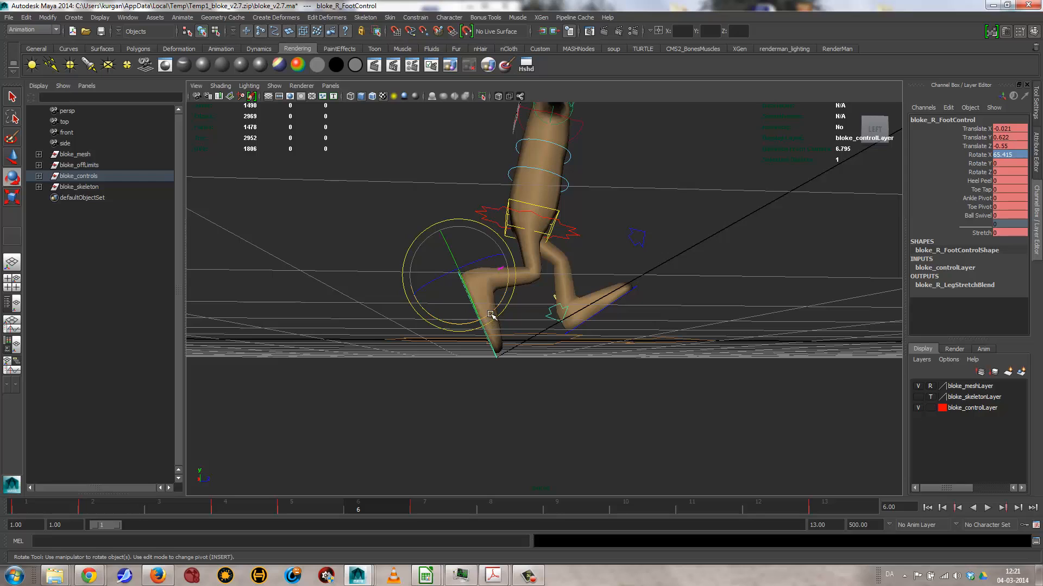
{"action": "left_click_drag", "start_coordinate": [488, 316], "coordinate": [467, 327]}
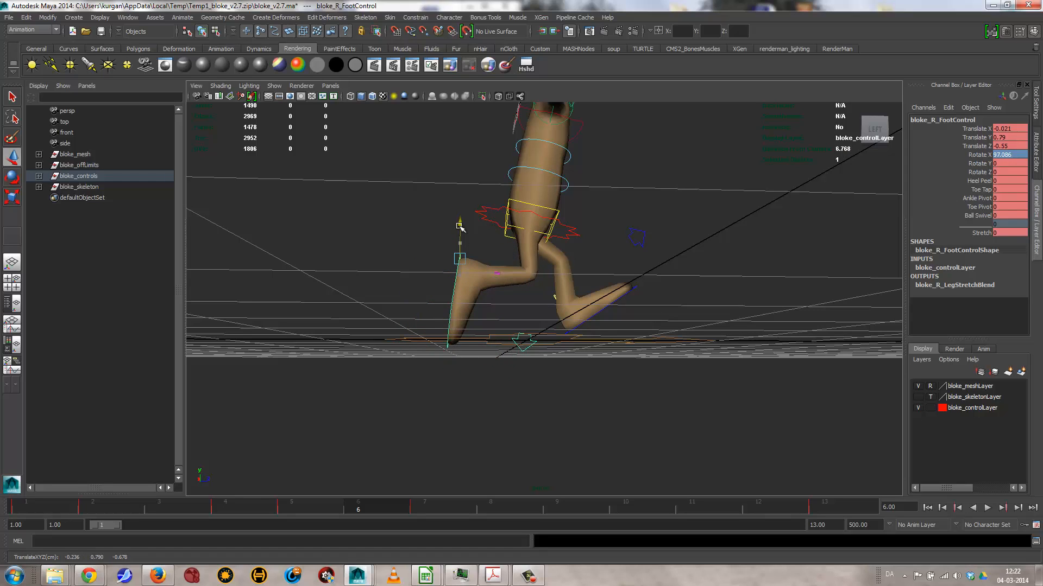
{"action": "left_click_drag", "start_coordinate": [461, 219], "coordinate": [461, 210]}
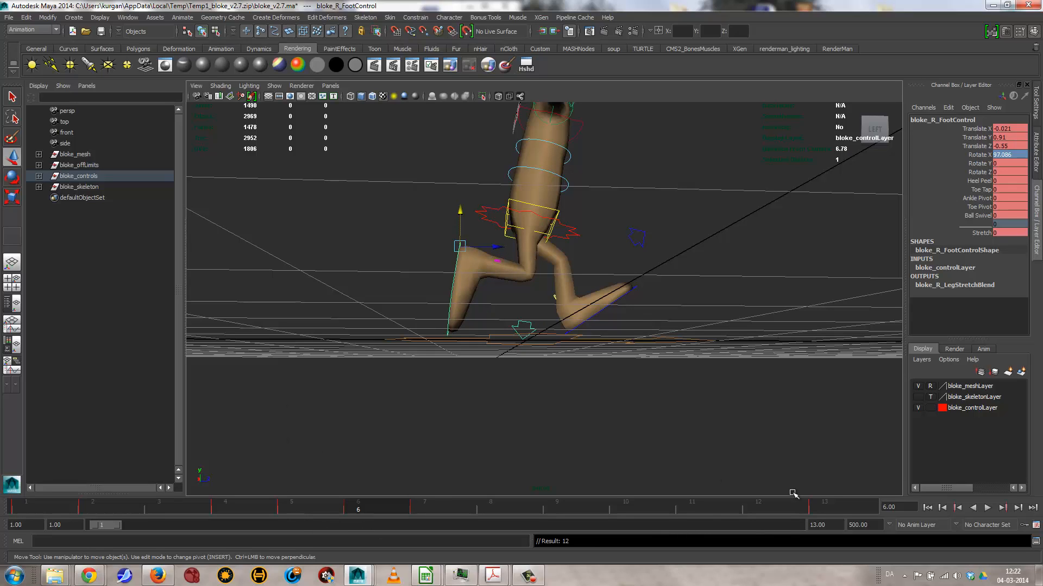
{"action": "mouse_move", "coordinate": [761, 510]}
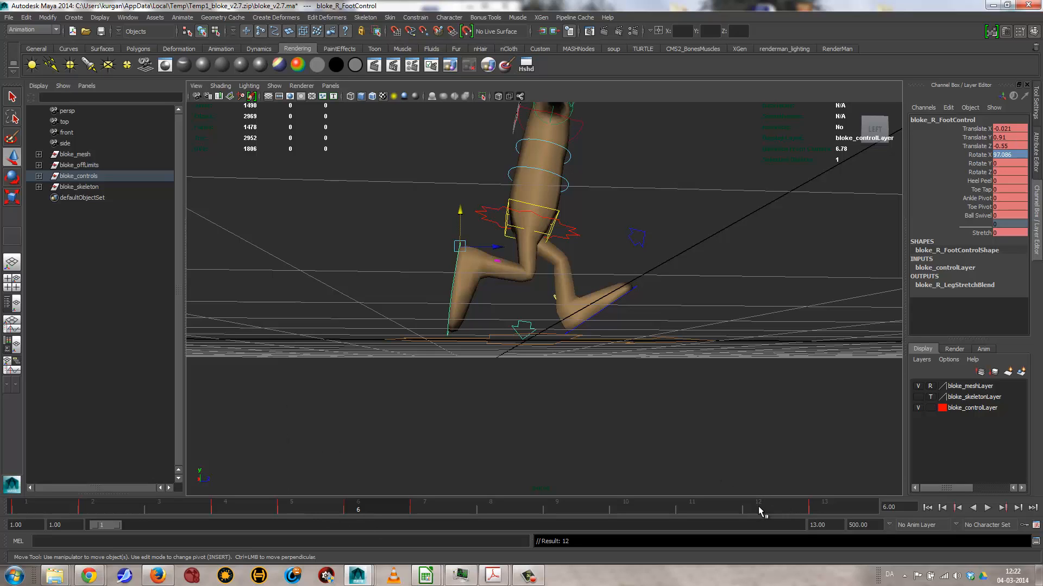
Lift the left foot higher at frame 12, review the cycle, then select the root control at frame 4.
{"action": "left_click", "coordinate": [757, 507]}
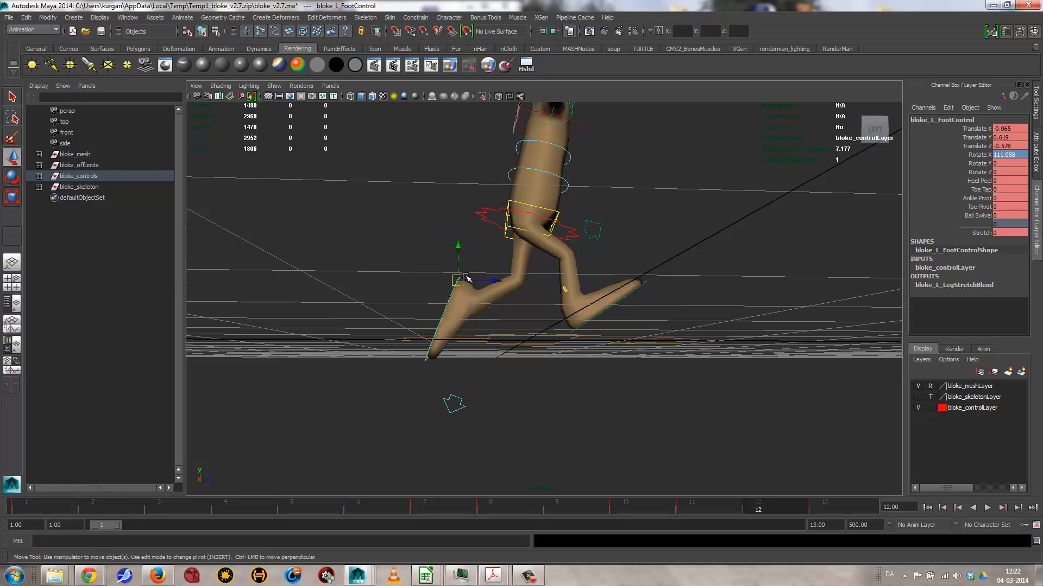
{"action": "left_click_drag", "start_coordinate": [466, 280], "coordinate": [459, 259]}
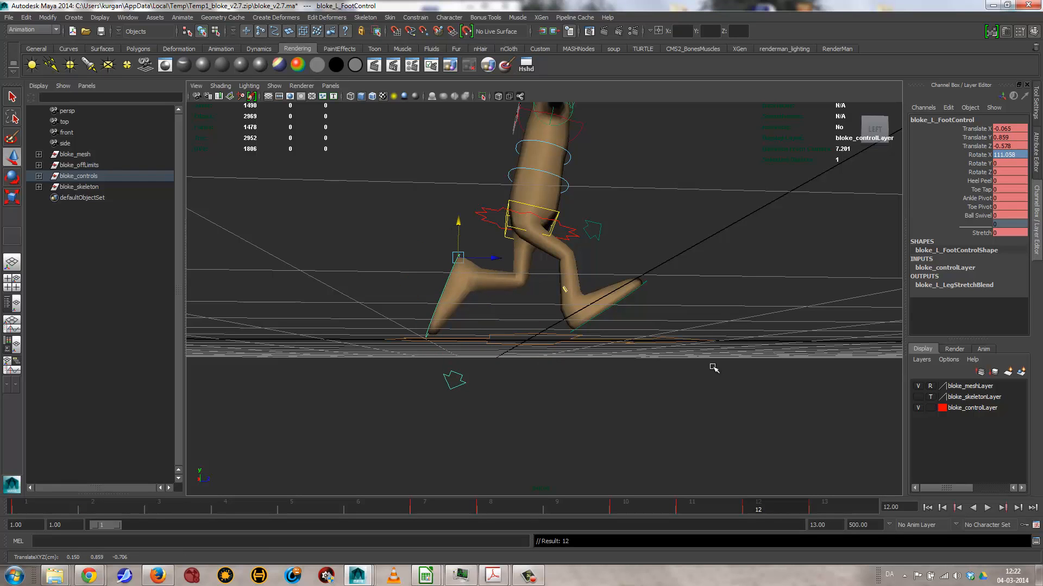
{"action": "left_click", "coordinate": [987, 507]}
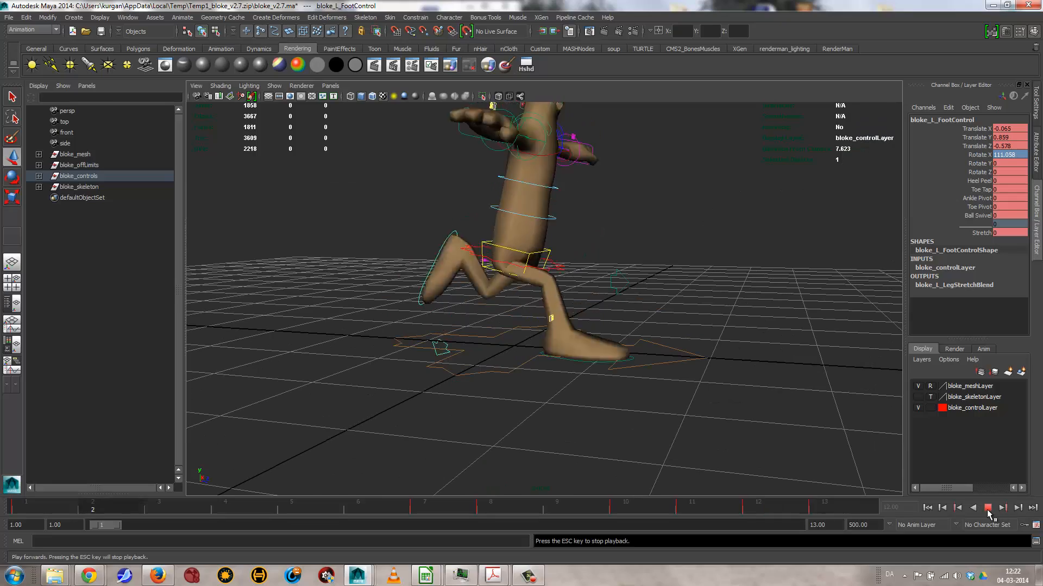
{"action": "left_click", "coordinate": [987, 507]}
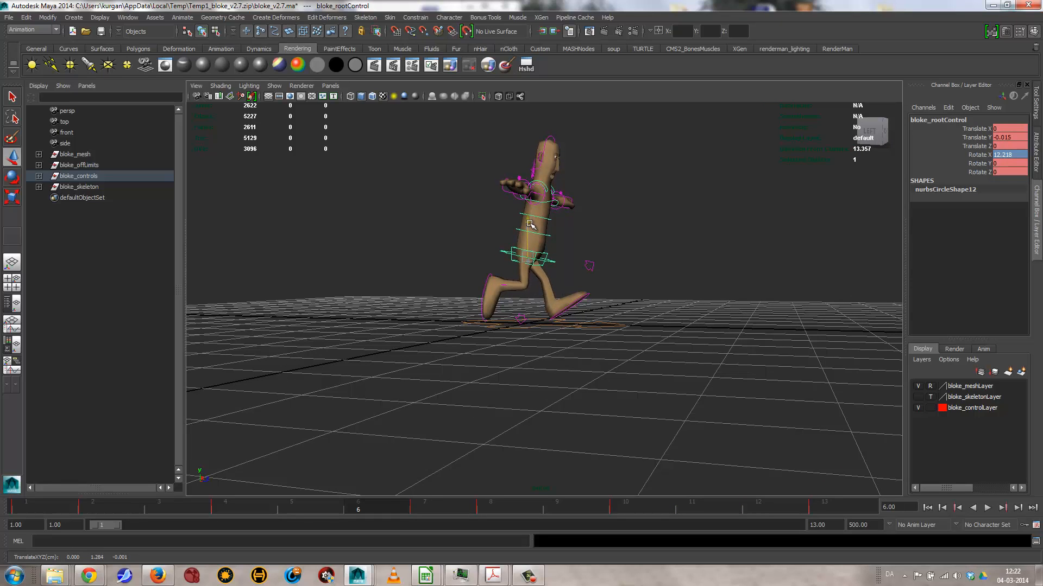
{"action": "left_click", "coordinate": [529, 223]}
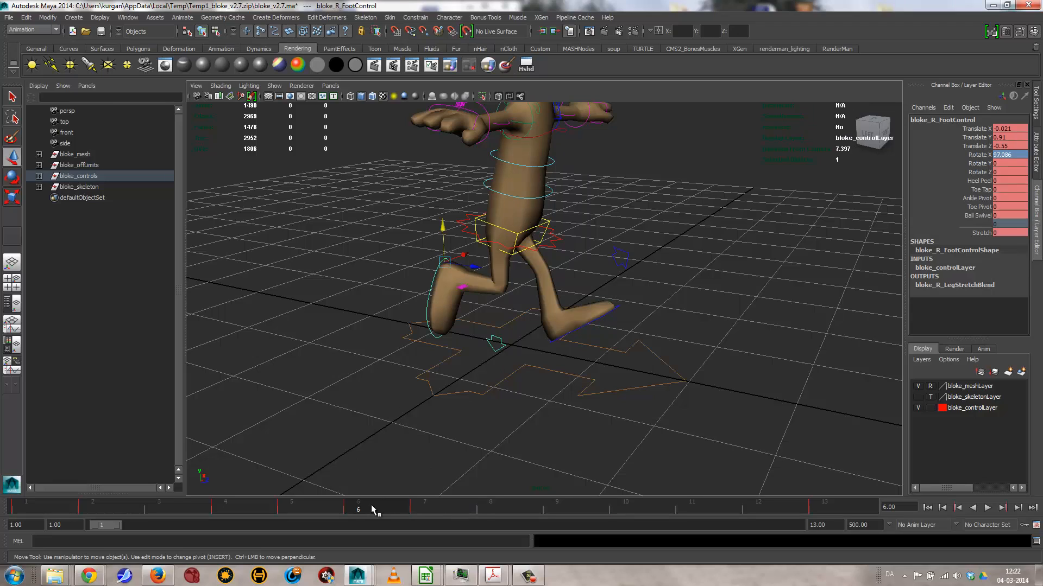
{"action": "left_click", "coordinate": [291, 508]}
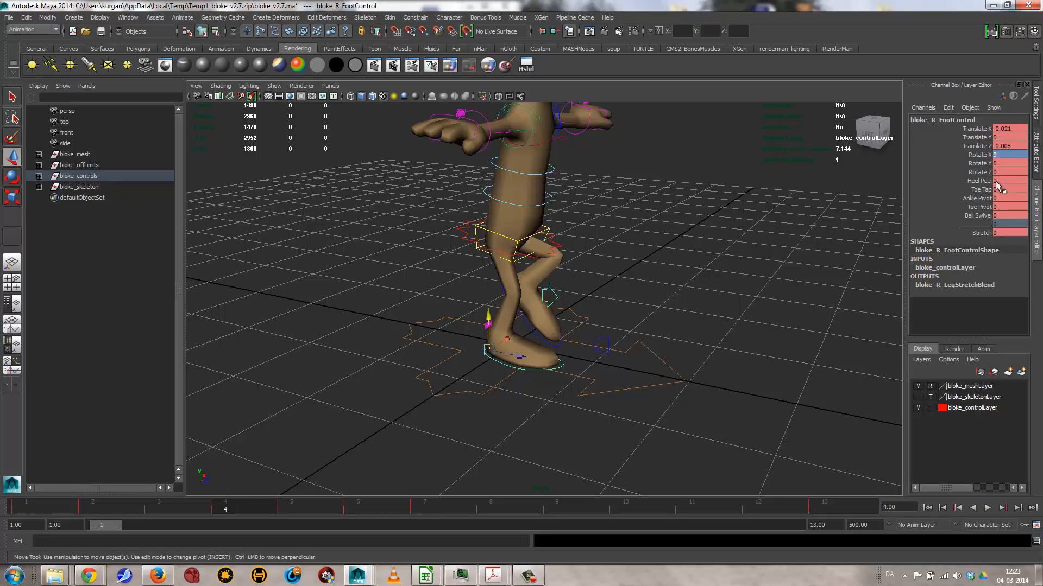
Set Heel Peel on bloke_R_FootControl at frame 5 so the right heel lifts off the ground.
{"action": "left_click", "coordinate": [979, 180]}
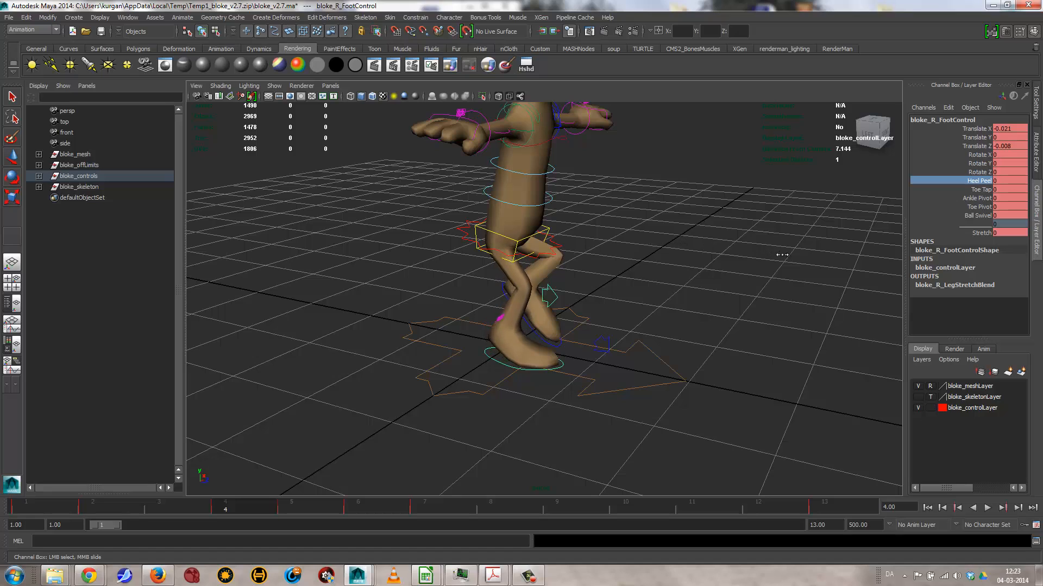
{"action": "left_click", "coordinate": [509, 201]}
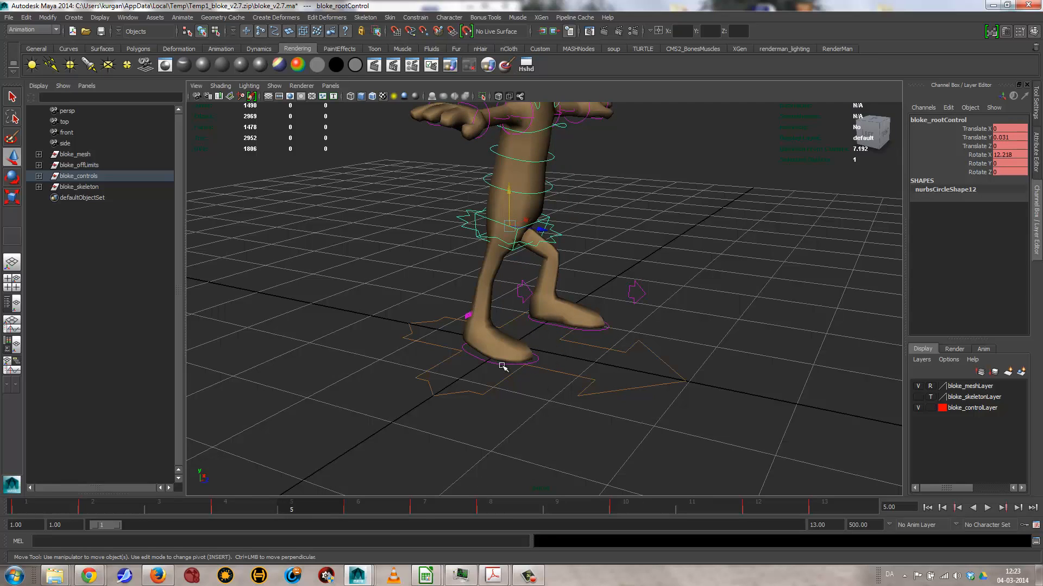
{"action": "left_click", "coordinate": [511, 233]}
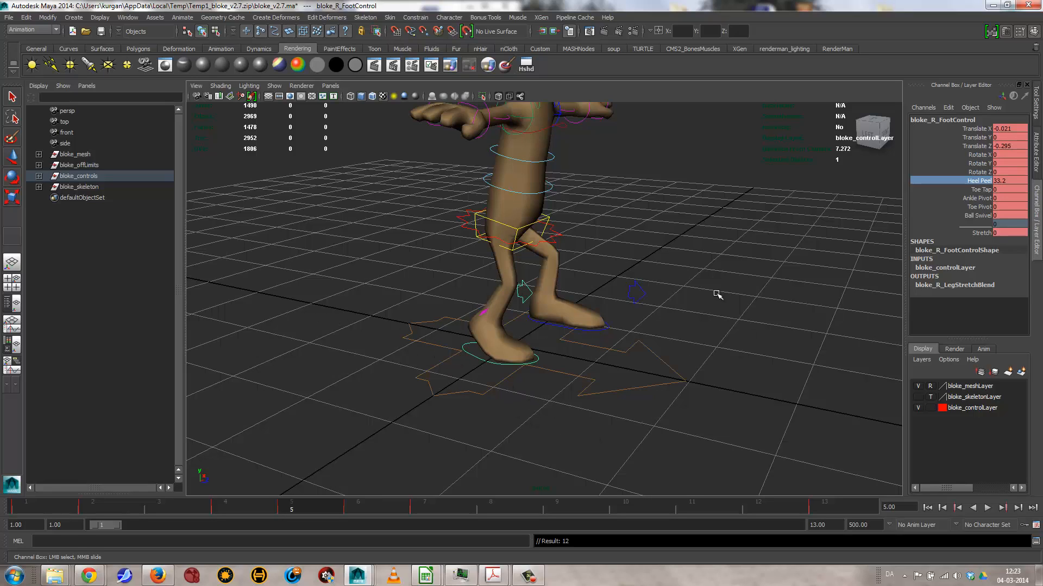
{"action": "mouse_move", "coordinate": [591, 437]}
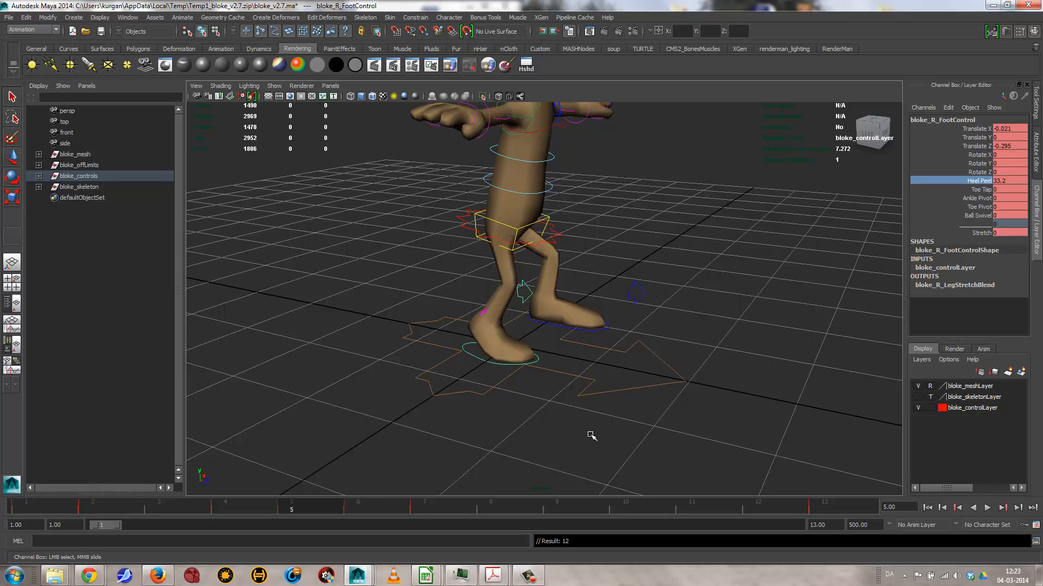
Set Heel Peel on bloke_L_FootControl at frame 11 so the left heel lifts off the ground.
{"action": "left_click", "coordinate": [623, 492]}
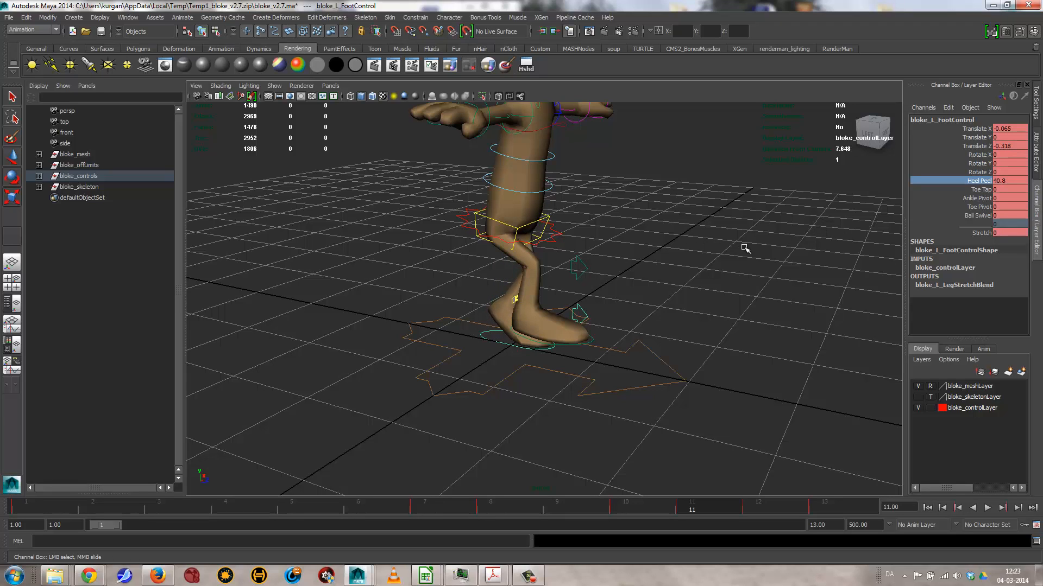
{"action": "left_click", "coordinate": [987, 507]}
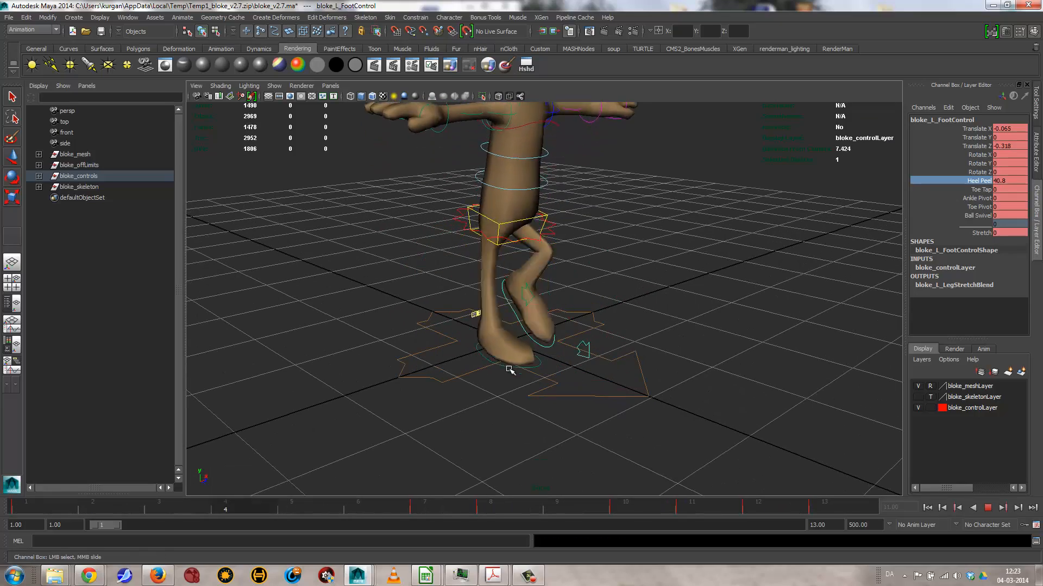
Adjust bloke_L_FootControl's position near frame 3 early in the cycle.
{"action": "left_click_drag", "start_coordinate": [511, 370], "coordinate": [615, 352]}
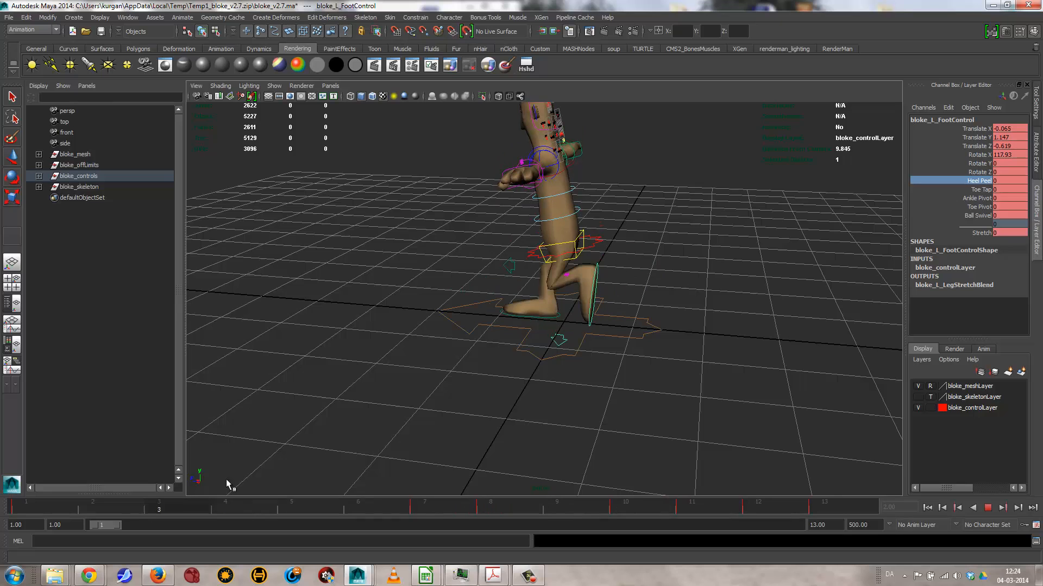
{"action": "left_click", "coordinate": [489, 502]}
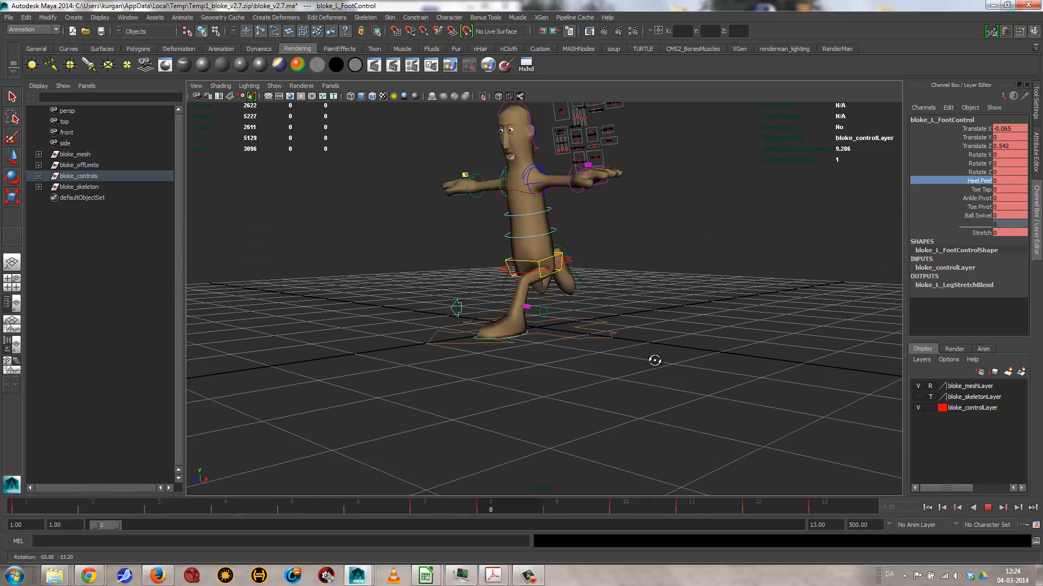
{"action": "left_click", "coordinate": [291, 511]}
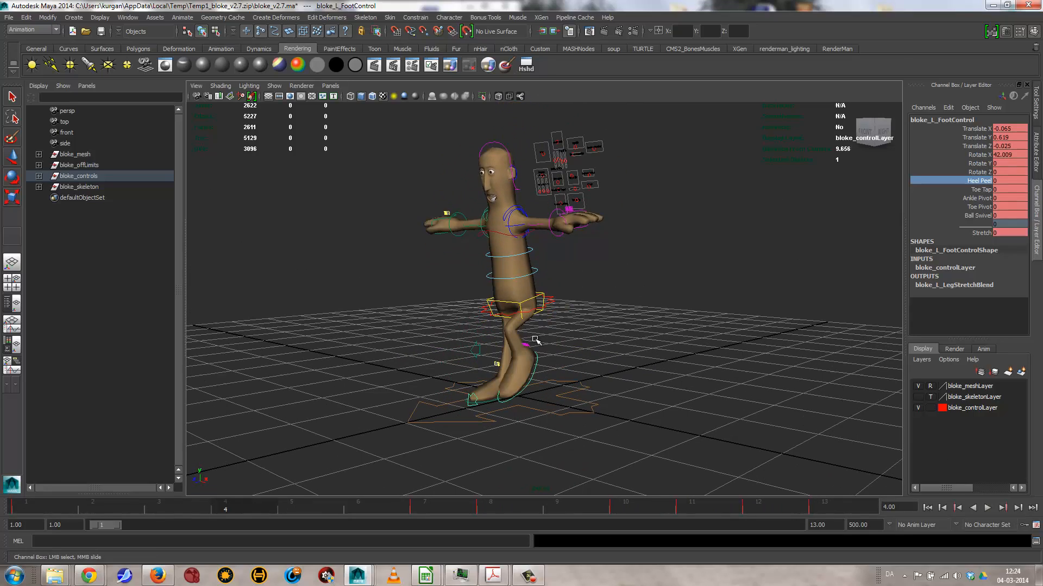
{"action": "mouse_move", "coordinate": [460, 223]}
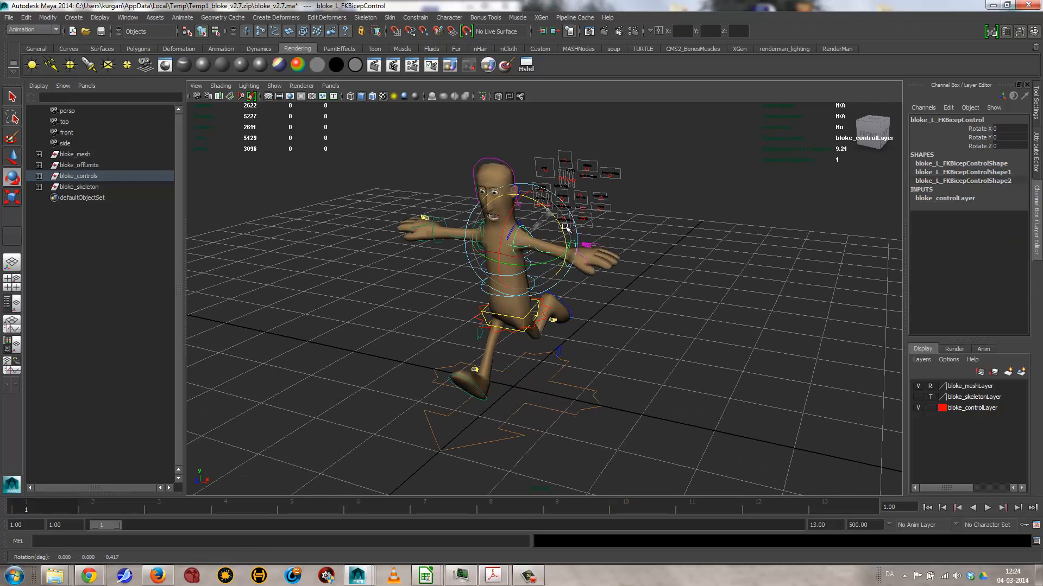
Rotate the left FK bicep down and the right bicep the opposite way at frame 1.
{"action": "left_click_drag", "start_coordinate": [568, 229], "coordinate": [478, 254]}
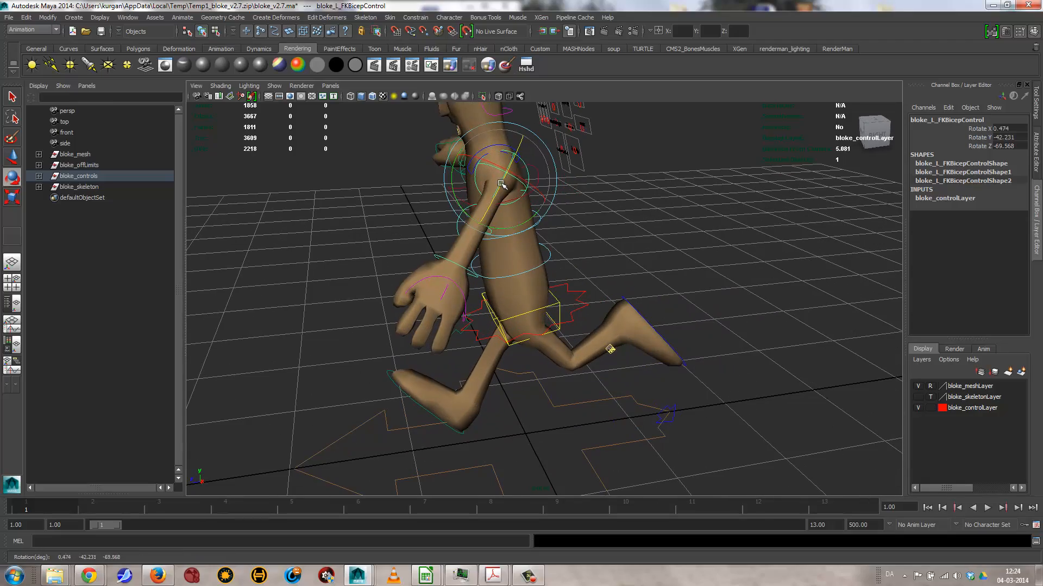
{"action": "left_click_drag", "start_coordinate": [501, 185], "coordinate": [563, 205]}
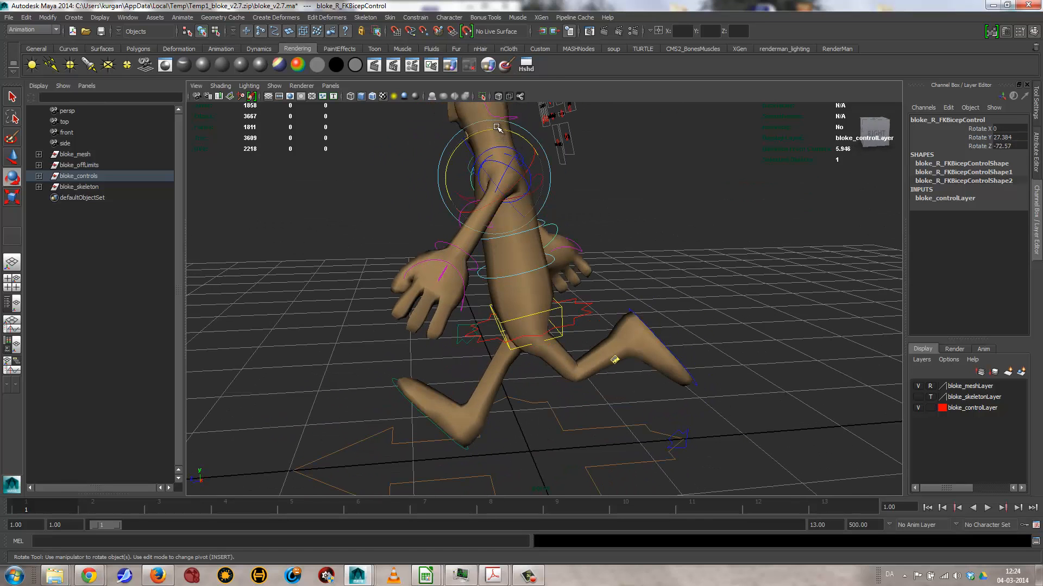
{"action": "left_click_drag", "start_coordinate": [497, 128], "coordinate": [507, 143]}
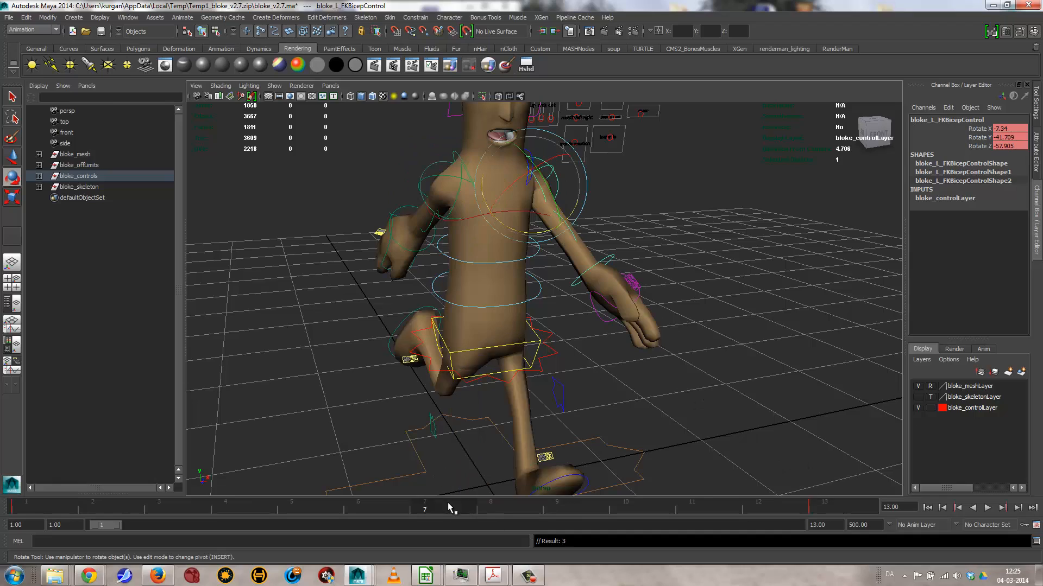
Swing both FK bicep controls to the reversed arm pose at frame 7.
{"action": "left_click", "coordinate": [424, 507]}
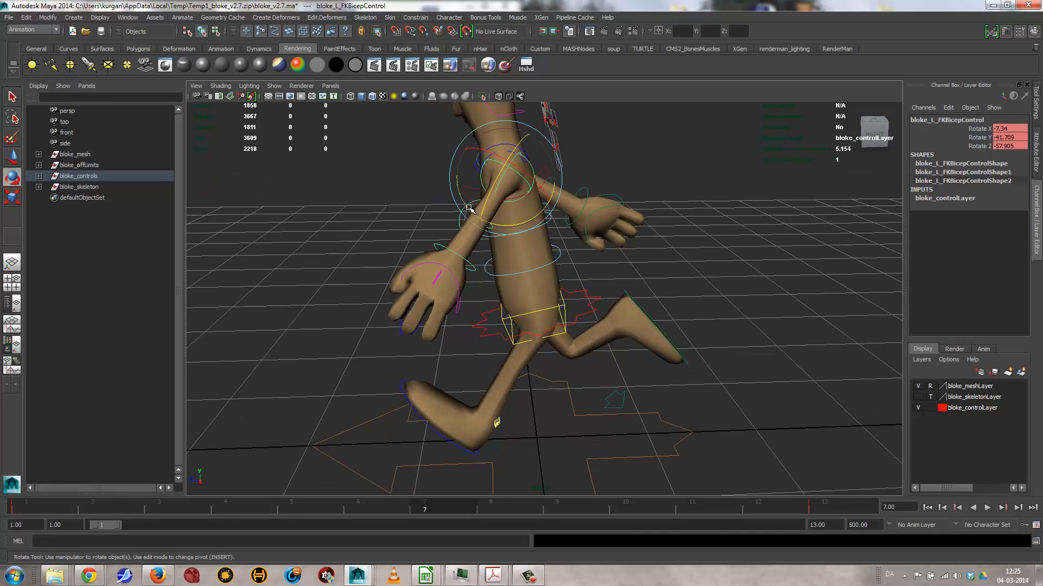
{"action": "left_click_drag", "start_coordinate": [469, 209], "coordinate": [651, 273]}
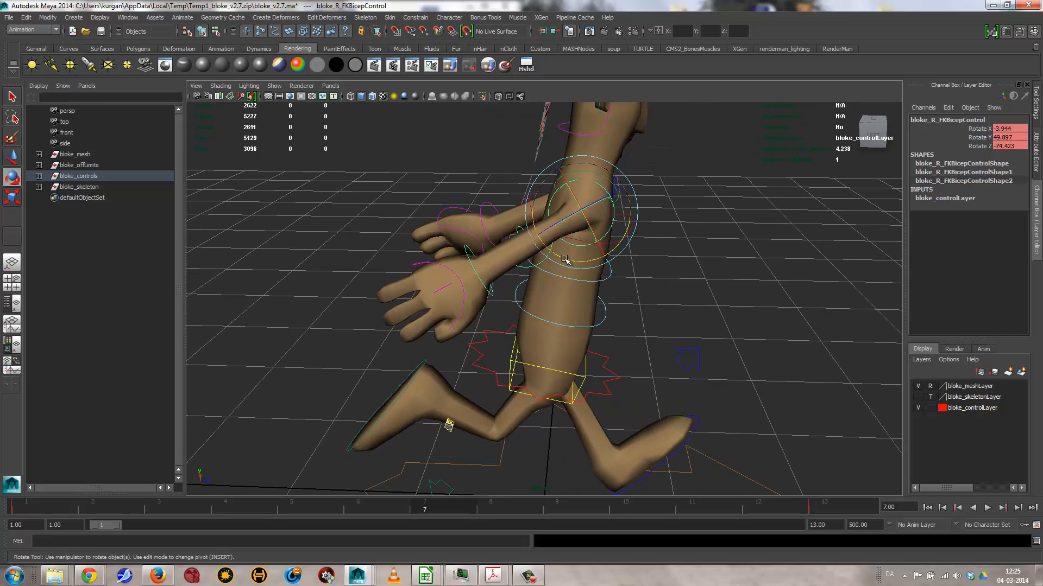
{"action": "left_click_drag", "start_coordinate": [568, 260], "coordinate": [691, 229]}
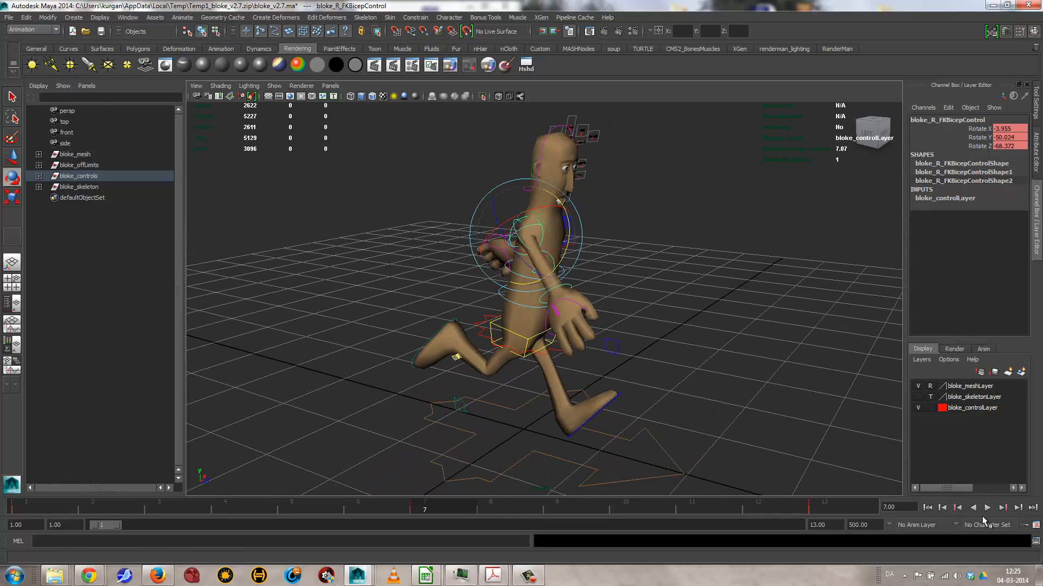
Key bent Rotate Y poses on the left FK elbow control at frames 3 and 9.
{"action": "left_click", "coordinate": [987, 507]}
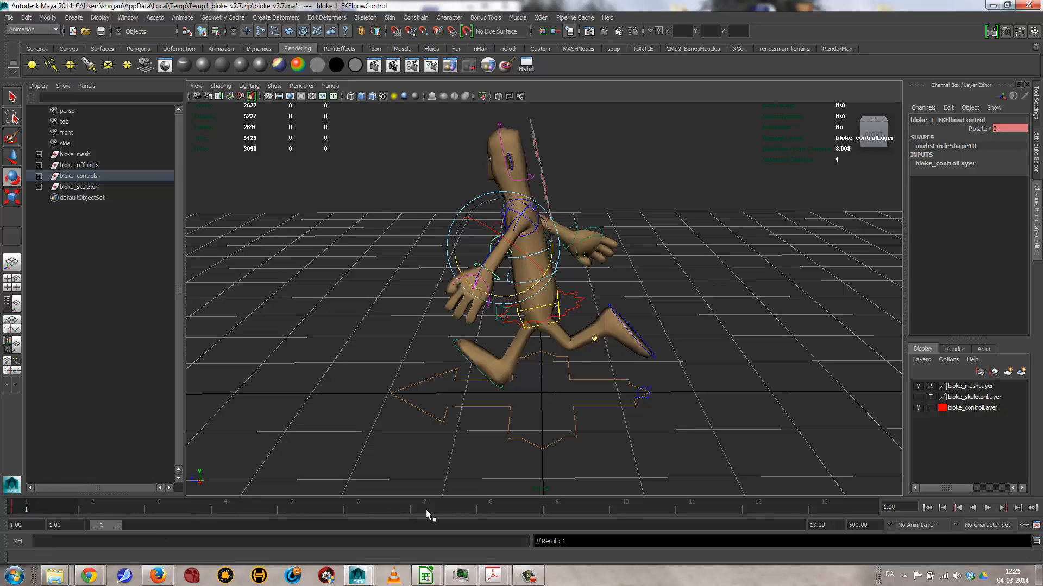
{"action": "left_click", "coordinate": [424, 502]}
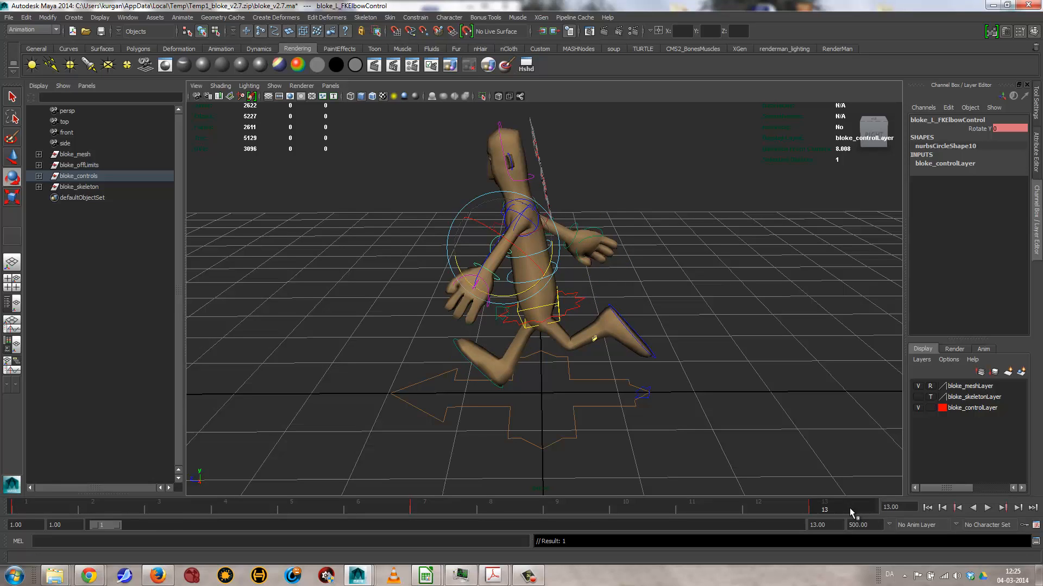
{"action": "left_click", "coordinate": [94, 505]}
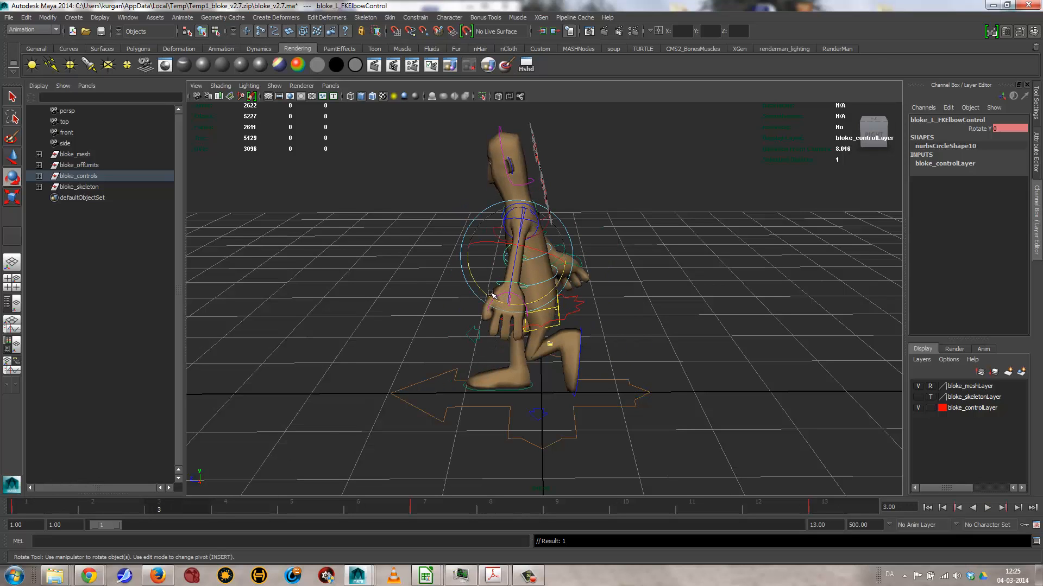
{"action": "left_click_drag", "start_coordinate": [490, 296], "coordinate": [430, 247]}
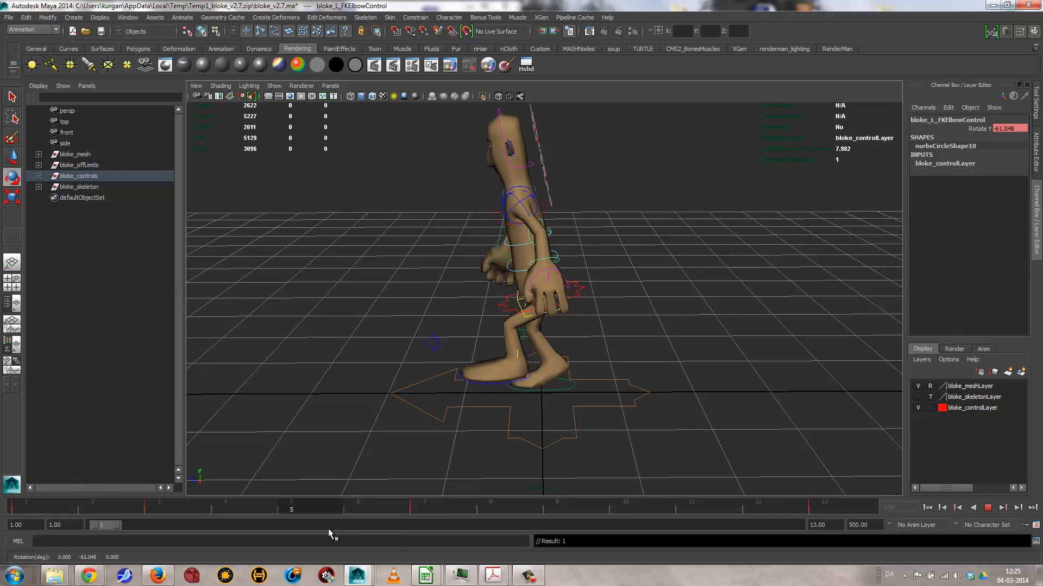
{"action": "left_click", "coordinate": [626, 507]}
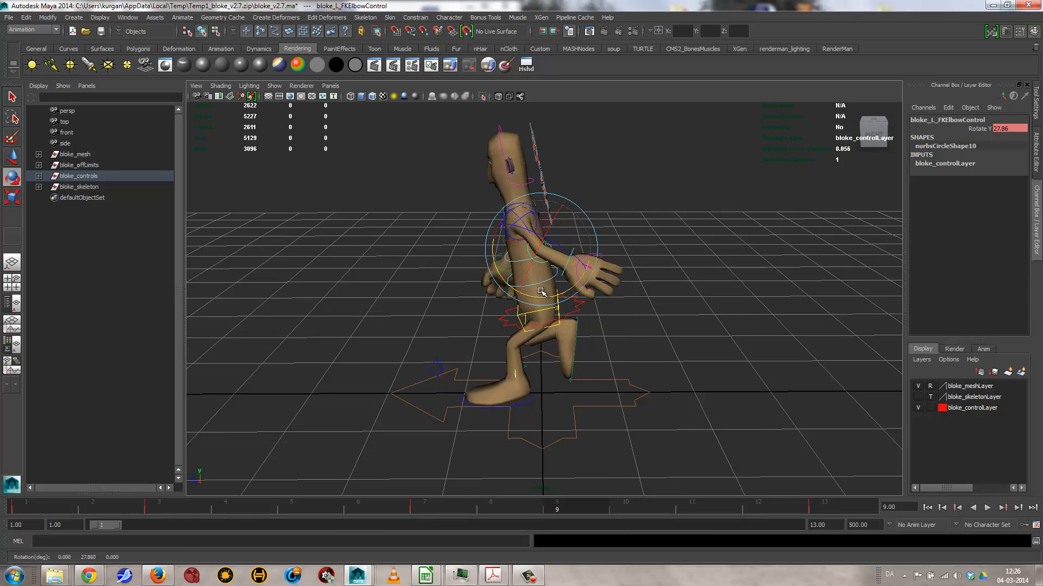
{"action": "left_click_drag", "start_coordinate": [542, 292], "coordinate": [525, 299]}
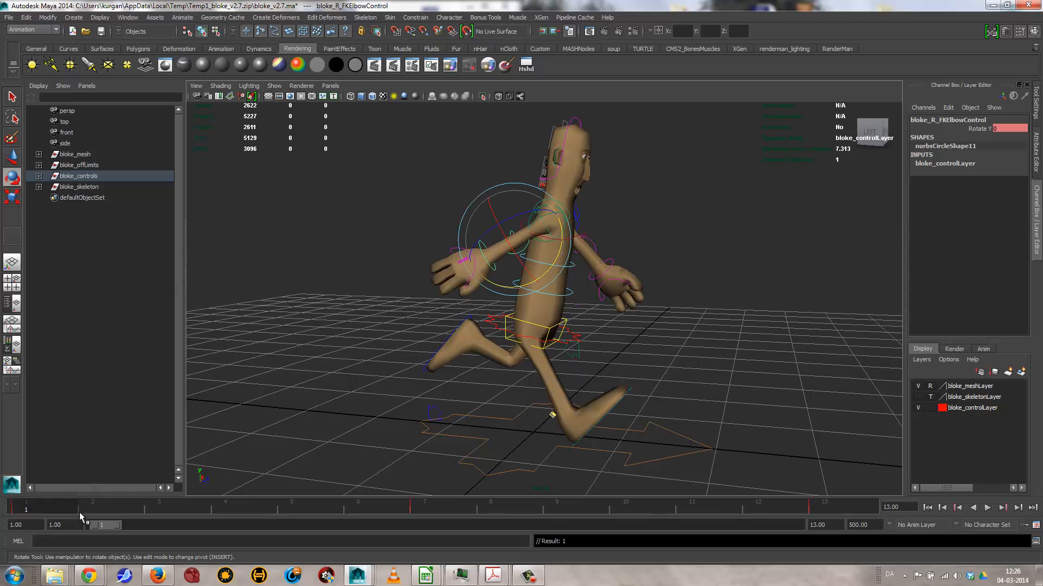
Key bent Rotate Y poses on the right FK elbow at frames 3 and 9 and replay the run.
{"action": "left_click", "coordinate": [159, 508]}
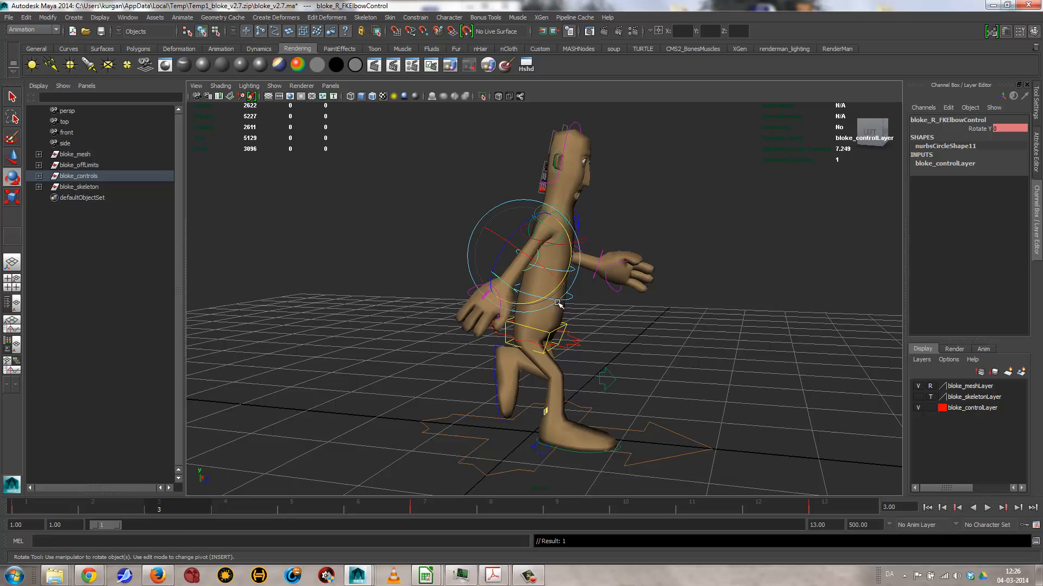
{"action": "left_click_drag", "start_coordinate": [559, 304], "coordinate": [539, 308]}
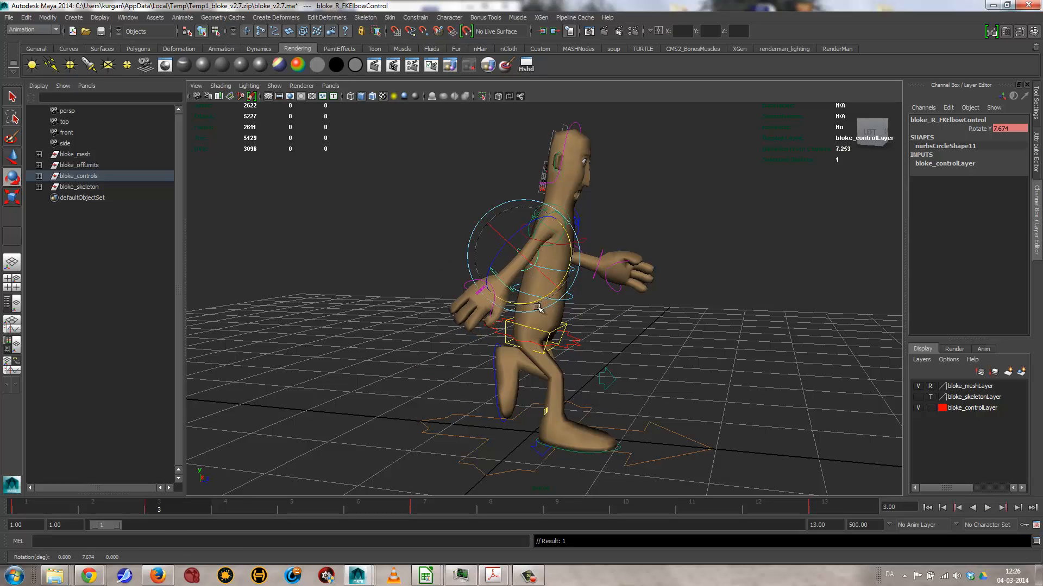
{"action": "left_click", "coordinate": [557, 502]}
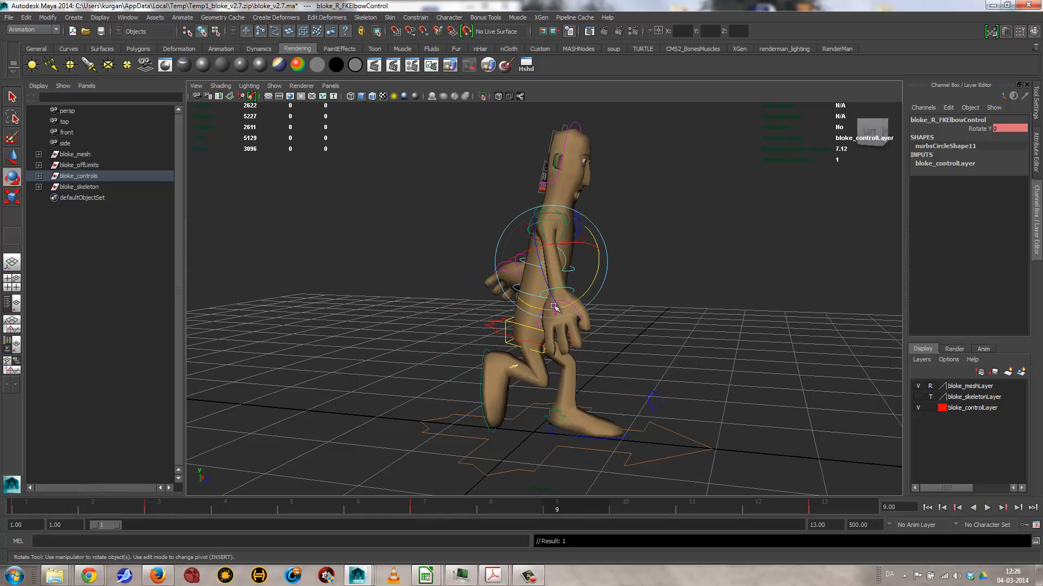
{"action": "left_click_drag", "start_coordinate": [555, 306], "coordinate": [609, 250]}
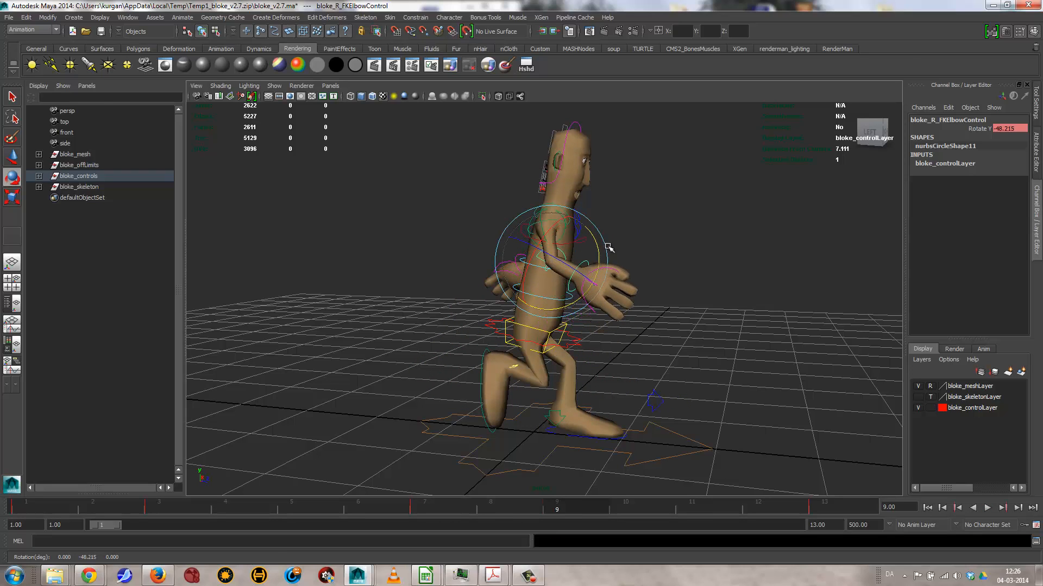
{"action": "left_click", "coordinate": [987, 507]}
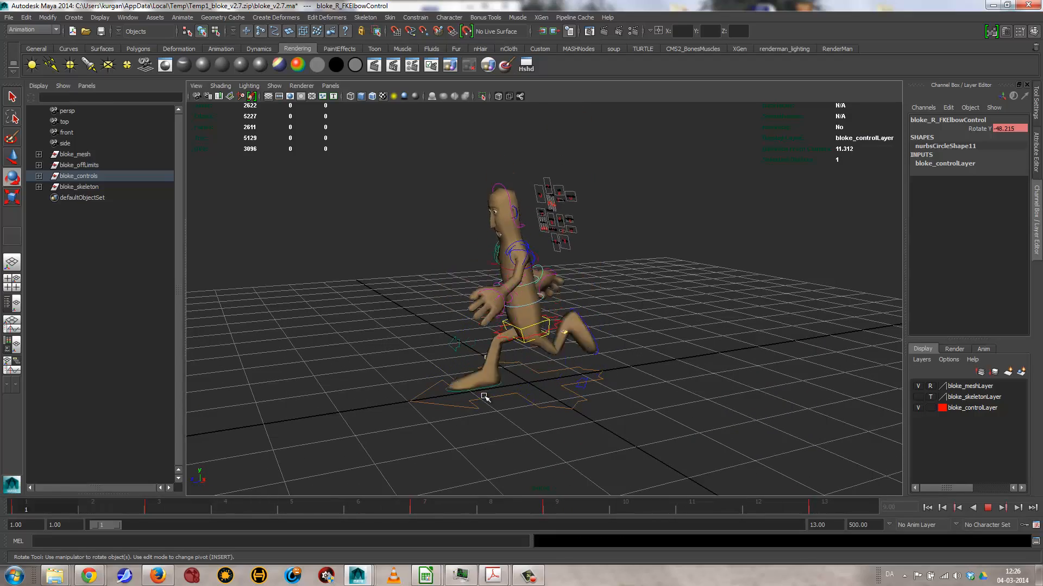
{"action": "left_click", "coordinate": [691, 502]}
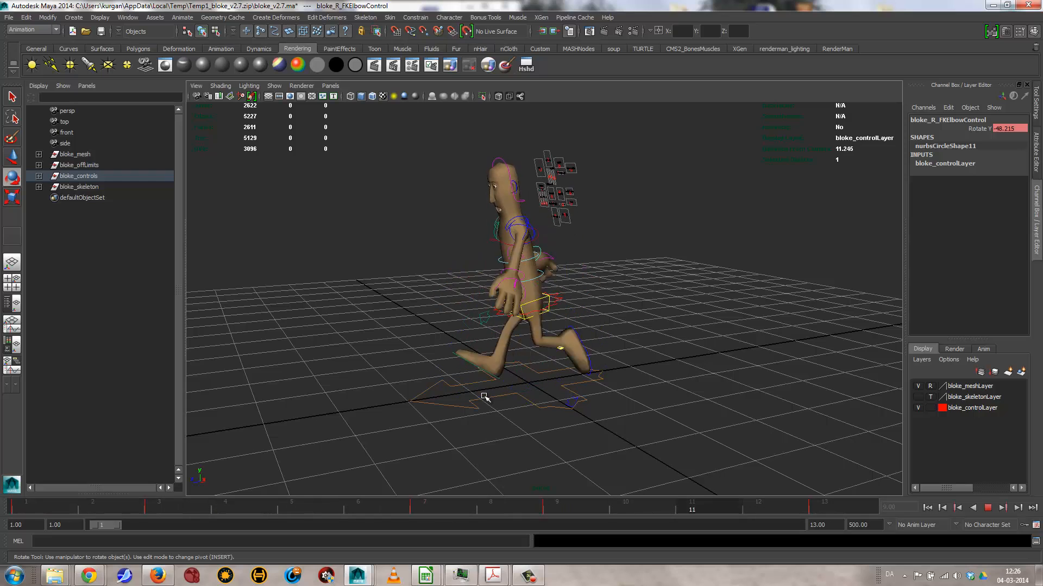
{"action": "left_click", "coordinate": [556, 510]}
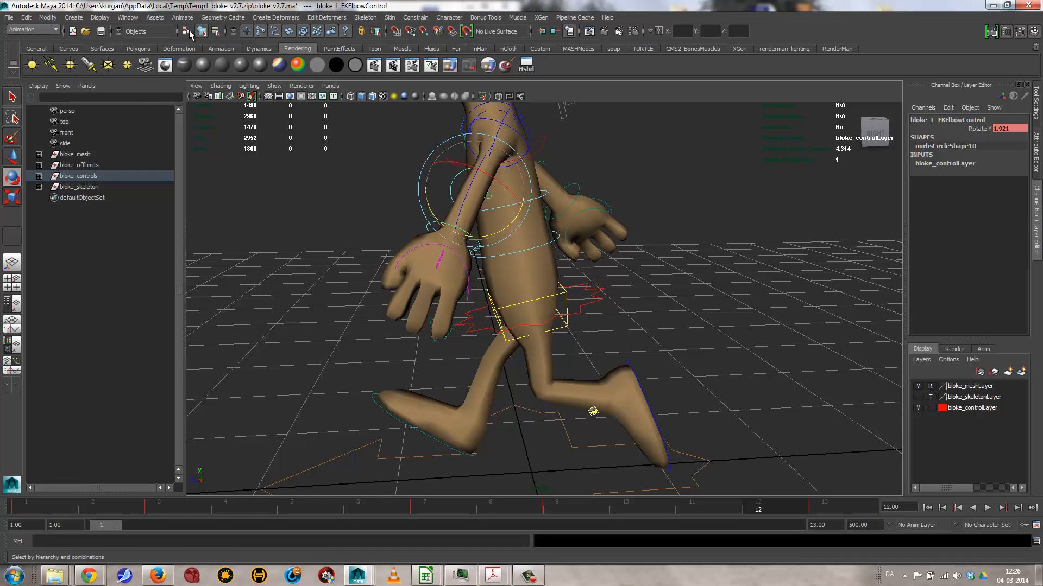
In the Graph Editor, drag the left elbow's Rotate Y keys lower and check playback.
{"action": "left_click", "coordinate": [182, 16]}
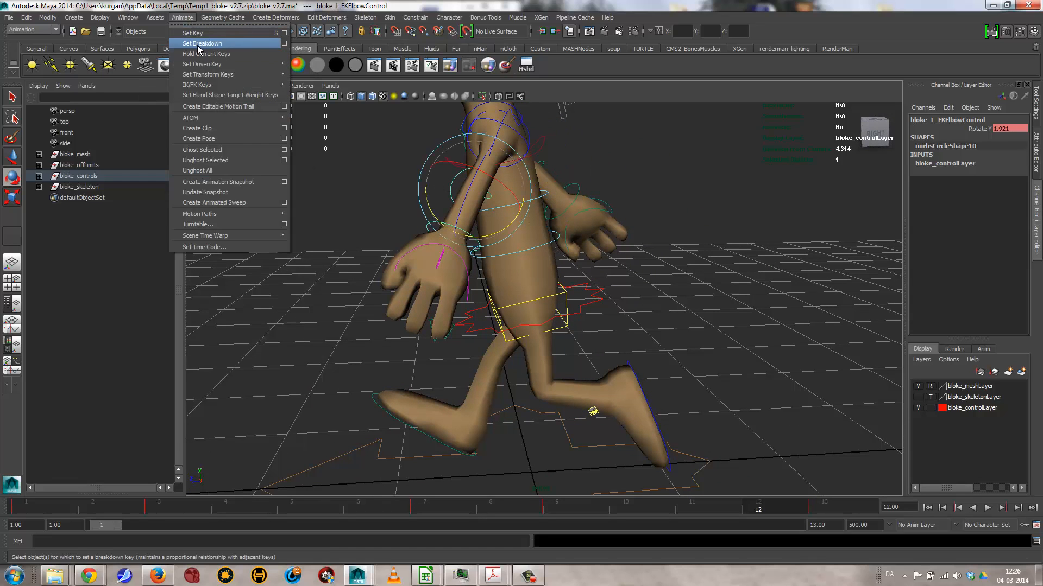
{"action": "left_click", "coordinate": [128, 16]}
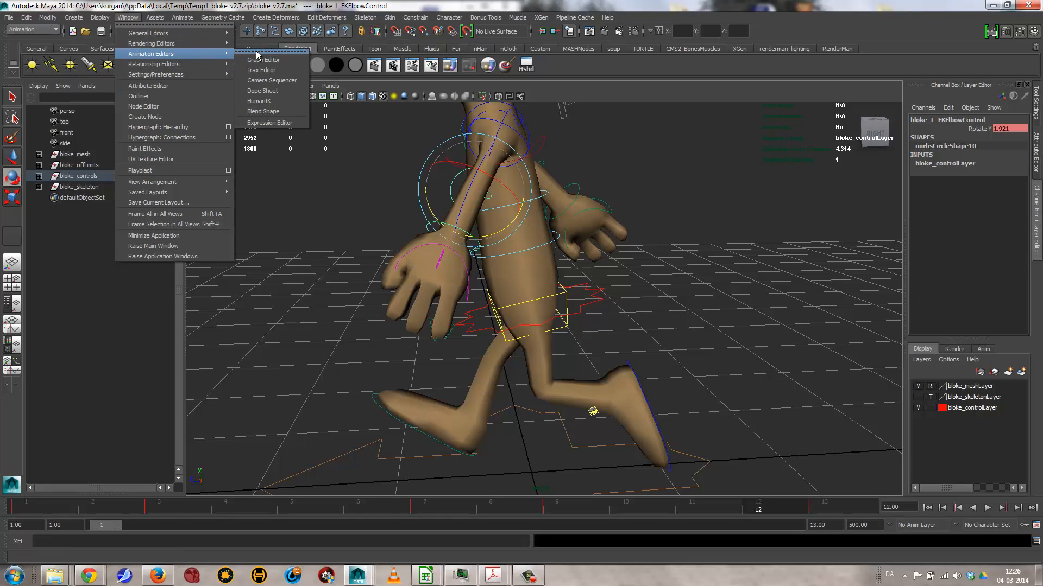
{"action": "left_click", "coordinate": [261, 59]}
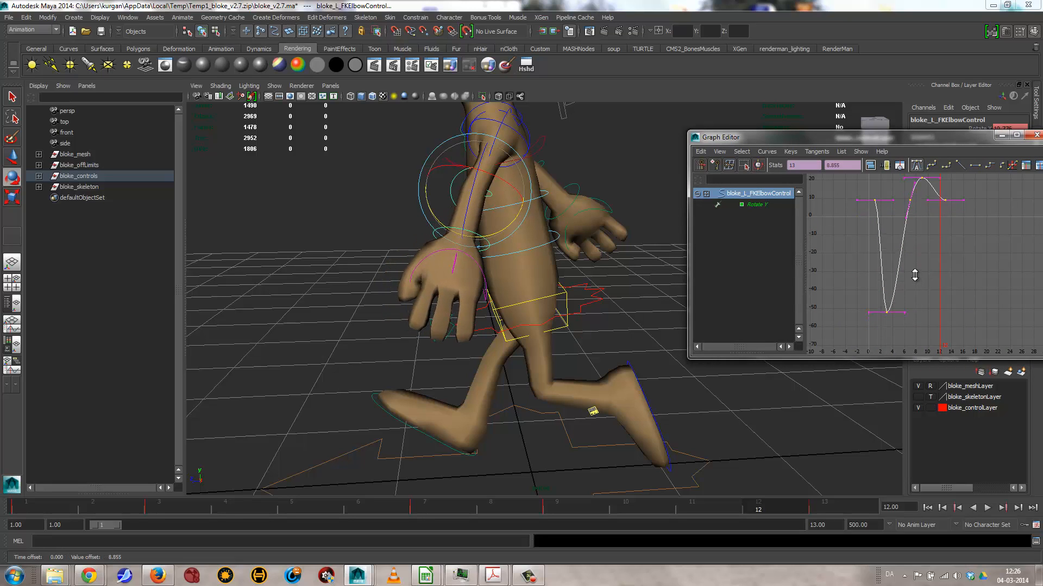
{"action": "left_click_drag", "start_coordinate": [914, 274], "coordinate": [943, 323]}
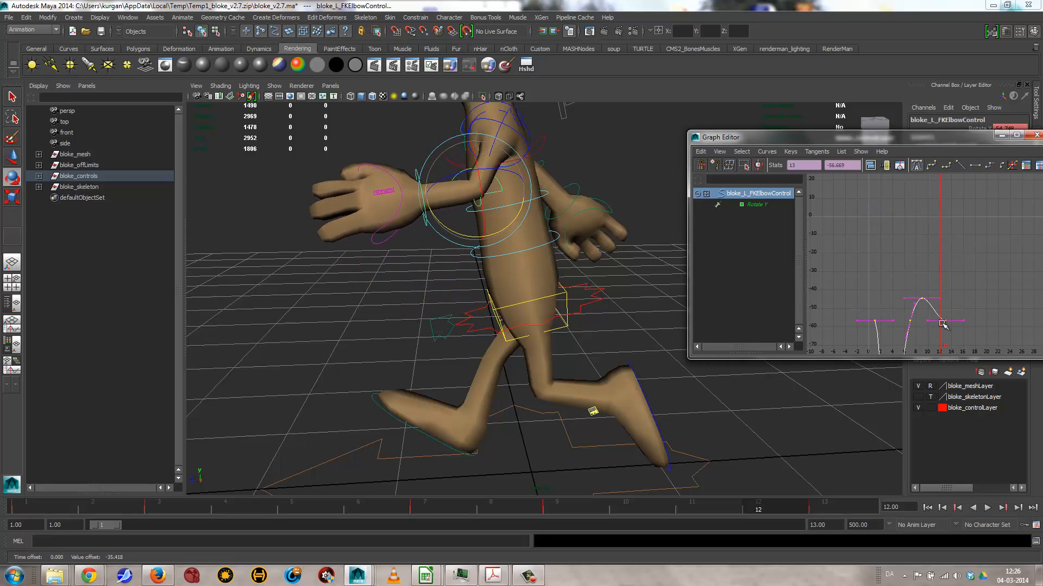
{"action": "left_click", "coordinate": [987, 507]}
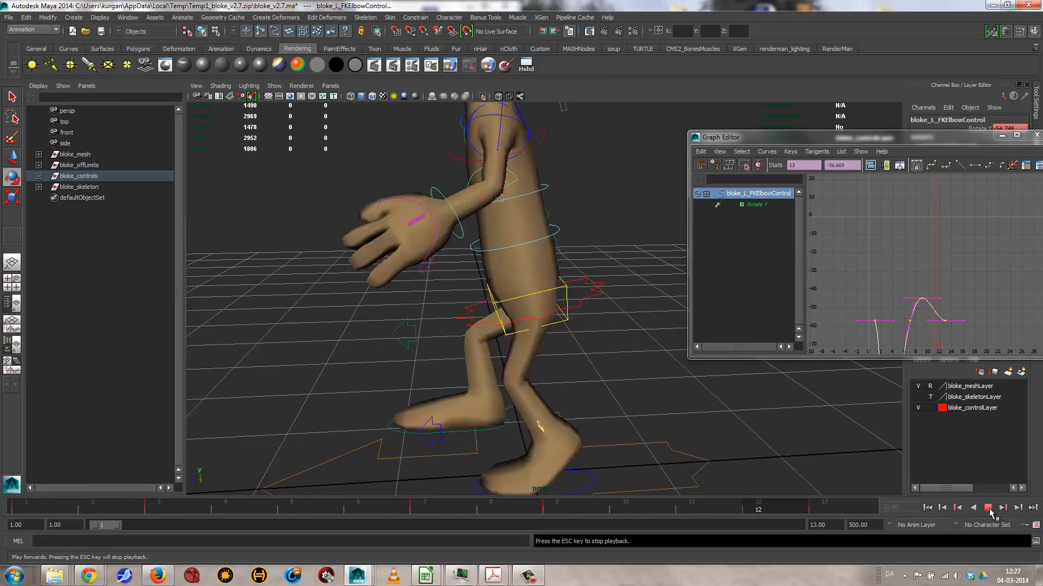
{"action": "left_click", "coordinate": [989, 507]}
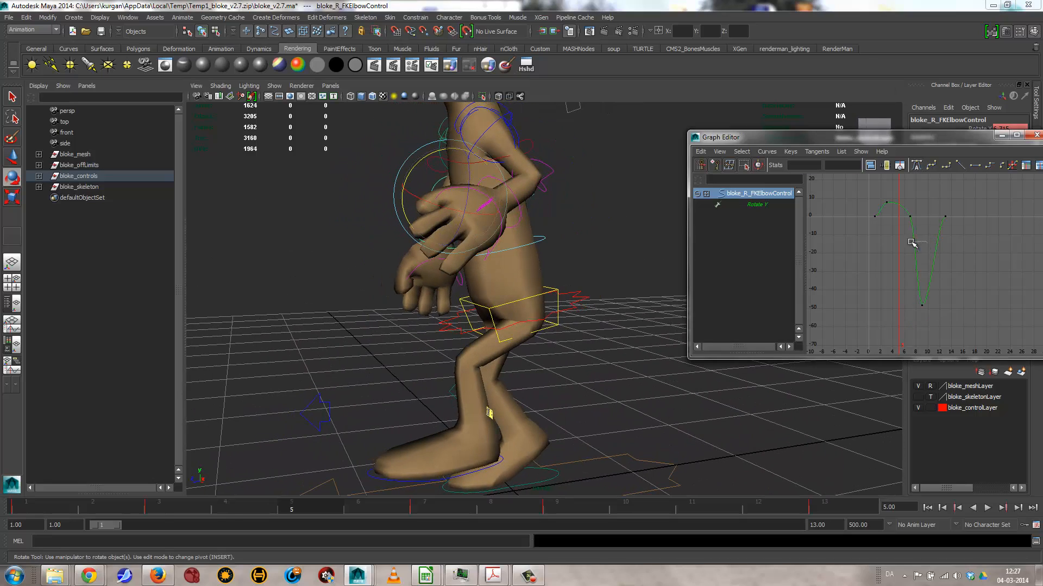
Drag the right elbow's Rotate Y keys lower so that arm stays bent too.
{"action": "left_click_drag", "start_coordinate": [911, 242], "coordinate": [928, 316]}
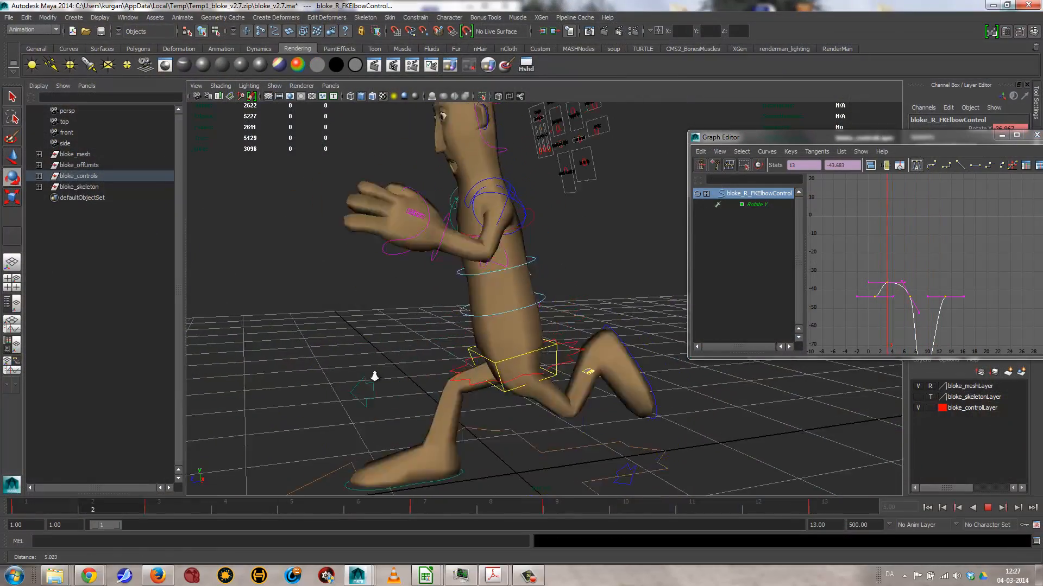
{"action": "left_click", "coordinate": [692, 501]}
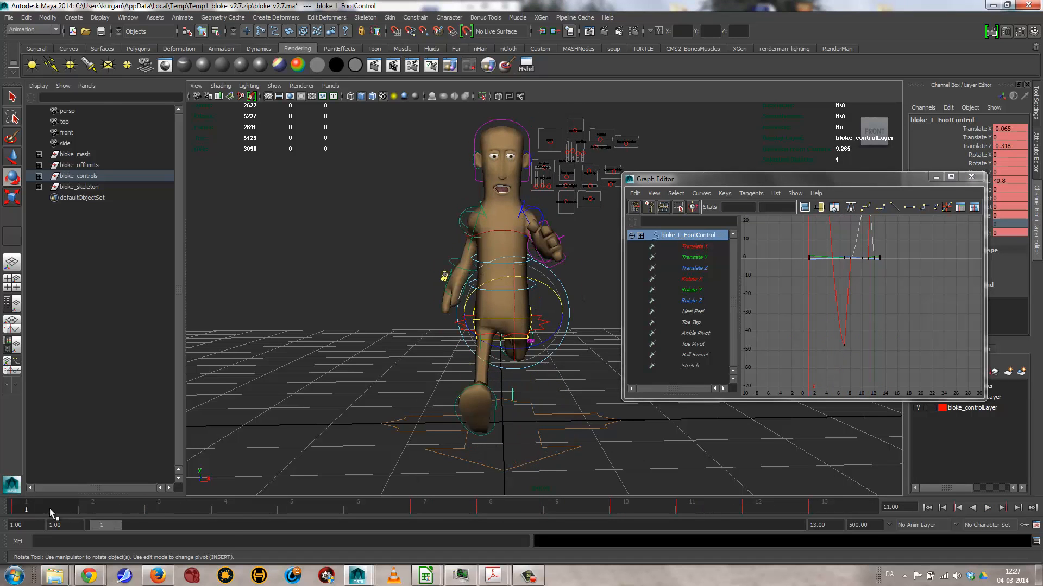
Isolate bloke_L_FootControl Translate X, shift all its keys toward the centre and replay the run.
{"action": "left_click", "coordinate": [987, 507]}
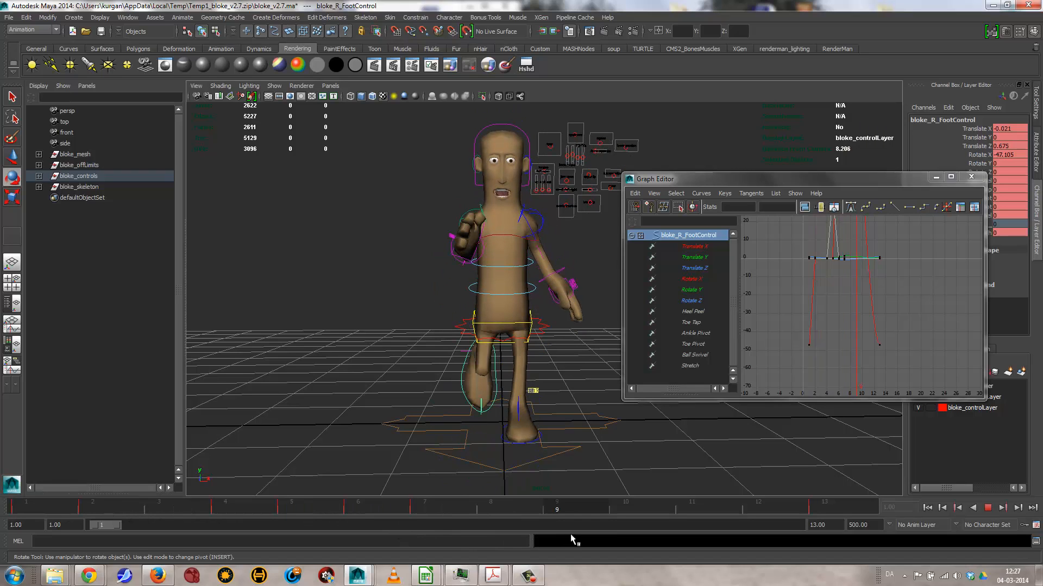
{"action": "left_click_drag", "start_coordinate": [556, 509], "coordinate": [490, 509]}
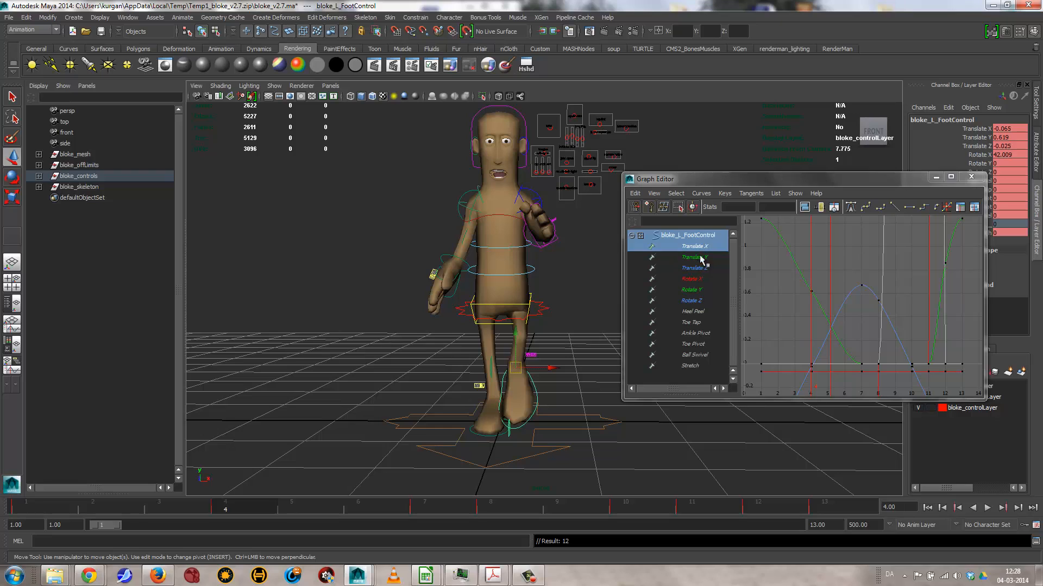
{"action": "left_click", "coordinate": [695, 246]}
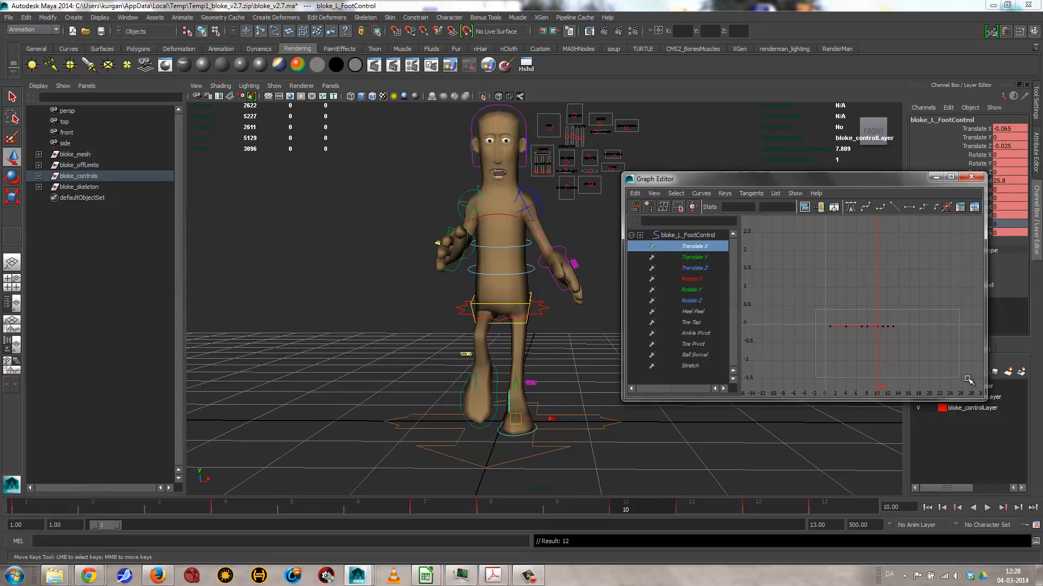
{"action": "left_click_drag", "start_coordinate": [861, 326], "coordinate": [862, 351]}
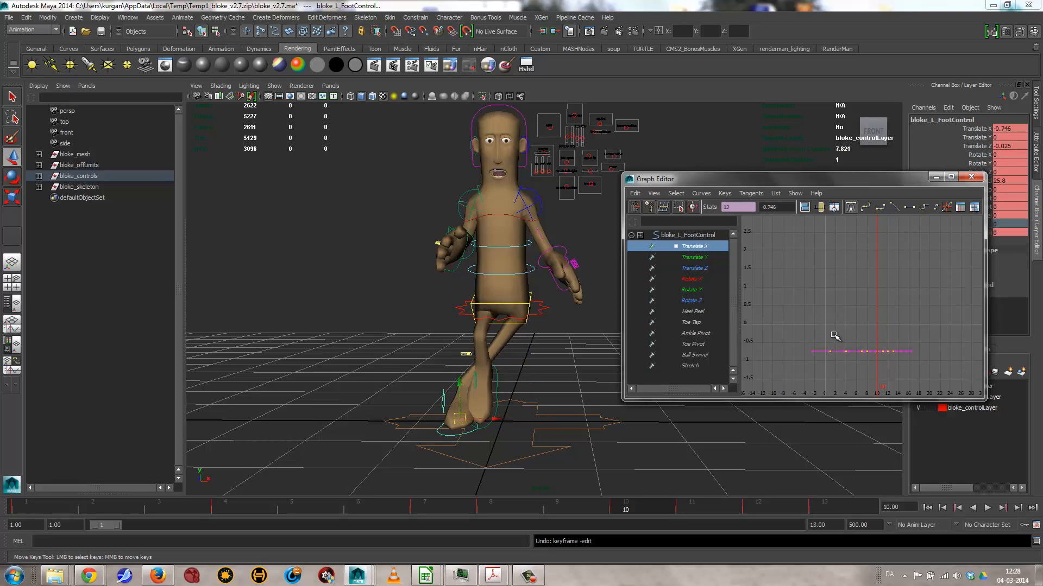
{"action": "left_click_drag", "start_coordinate": [837, 352], "coordinate": [843, 326]}
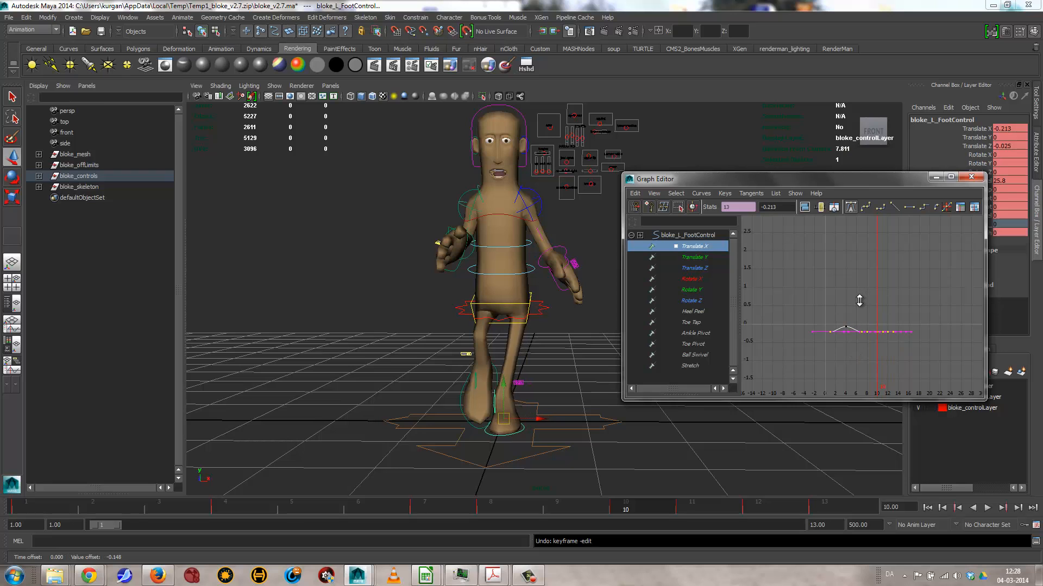
{"action": "left_click", "coordinate": [972, 507]}
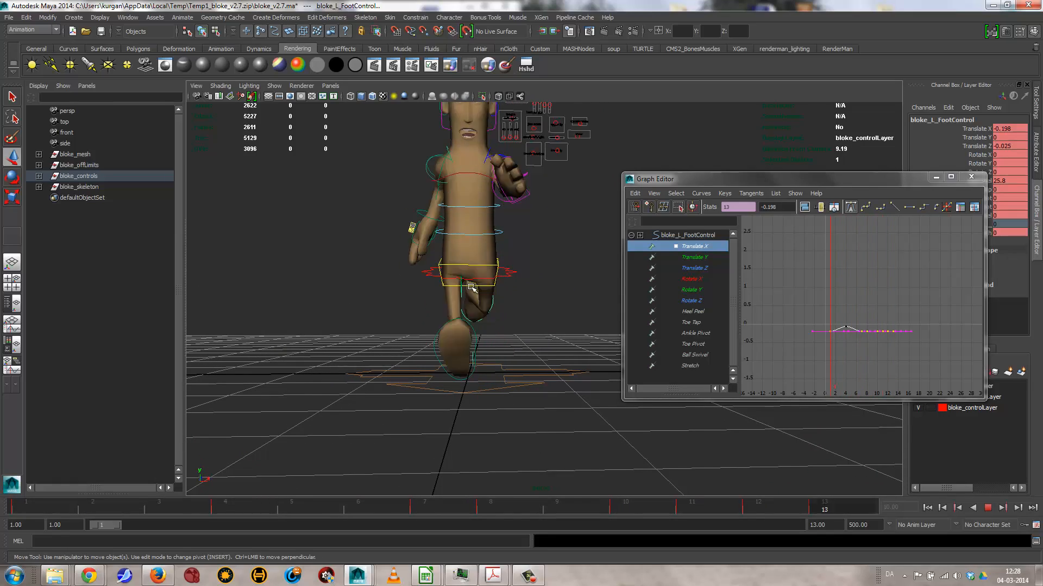
{"action": "left_click", "coordinate": [692, 507]}
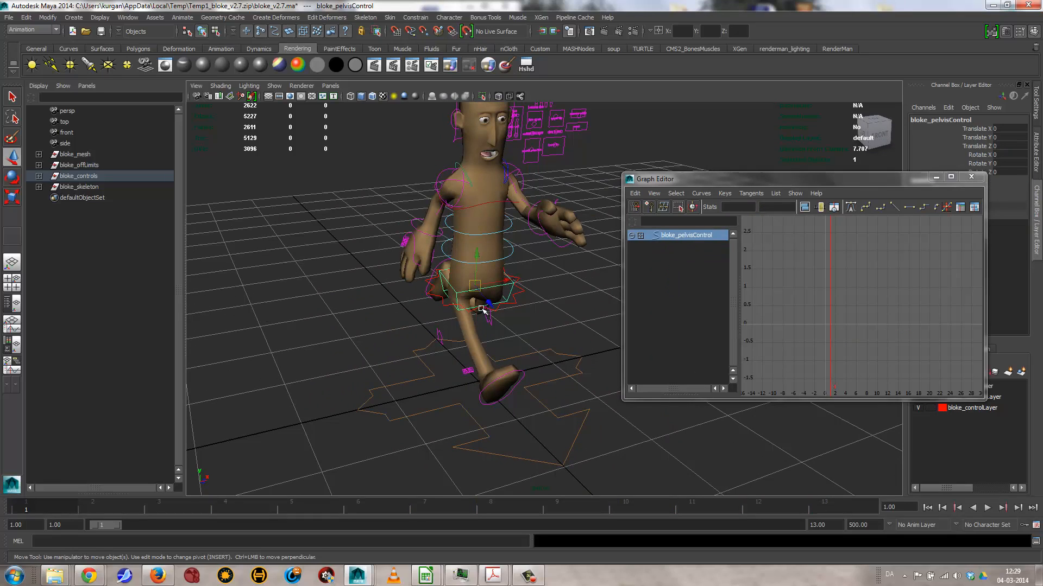
Select bloke_pelvisControl and key hip twists with the Rotate tool at frames 7 and 8.
{"action": "left_click_drag", "start_coordinate": [489, 306], "coordinate": [476, 312]}
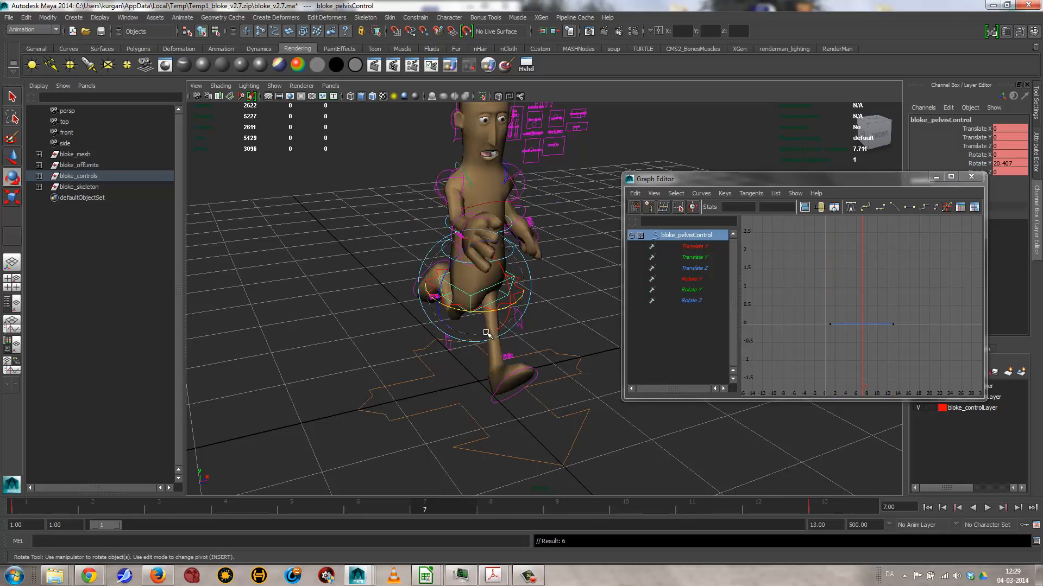
{"action": "left_click_drag", "start_coordinate": [486, 332], "coordinate": [452, 309]}
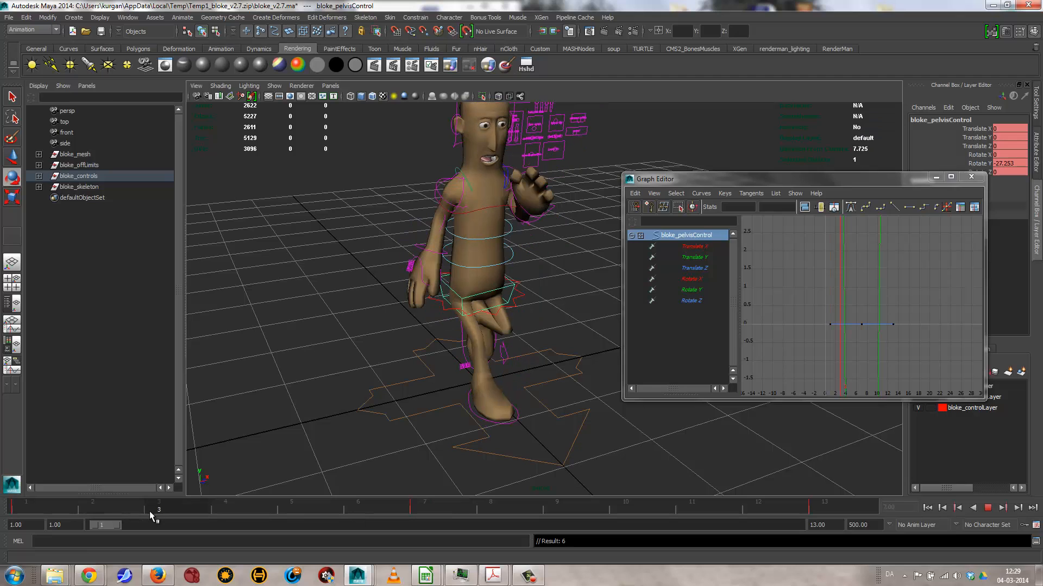
{"action": "left_click", "coordinate": [92, 510]}
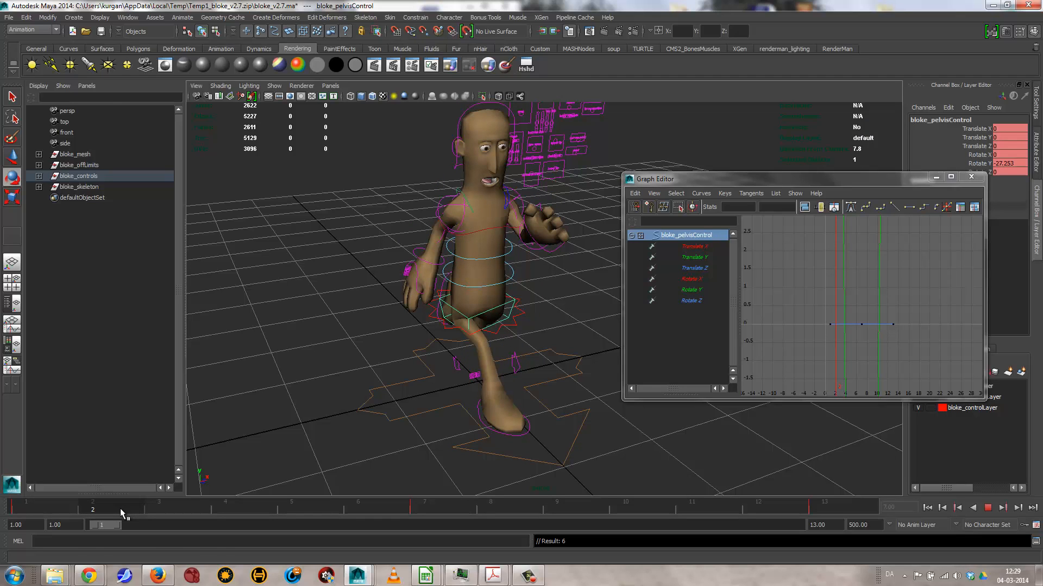
{"action": "left_click_drag", "start_coordinate": [479, 300], "coordinate": [452, 292]}
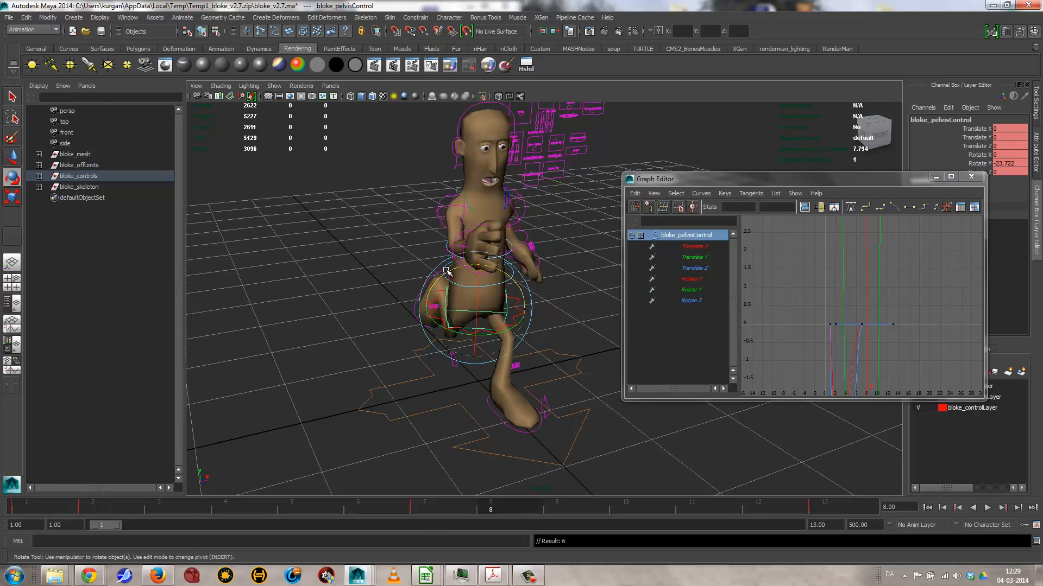
{"action": "left_click_drag", "start_coordinate": [447, 272], "coordinate": [441, 279]}
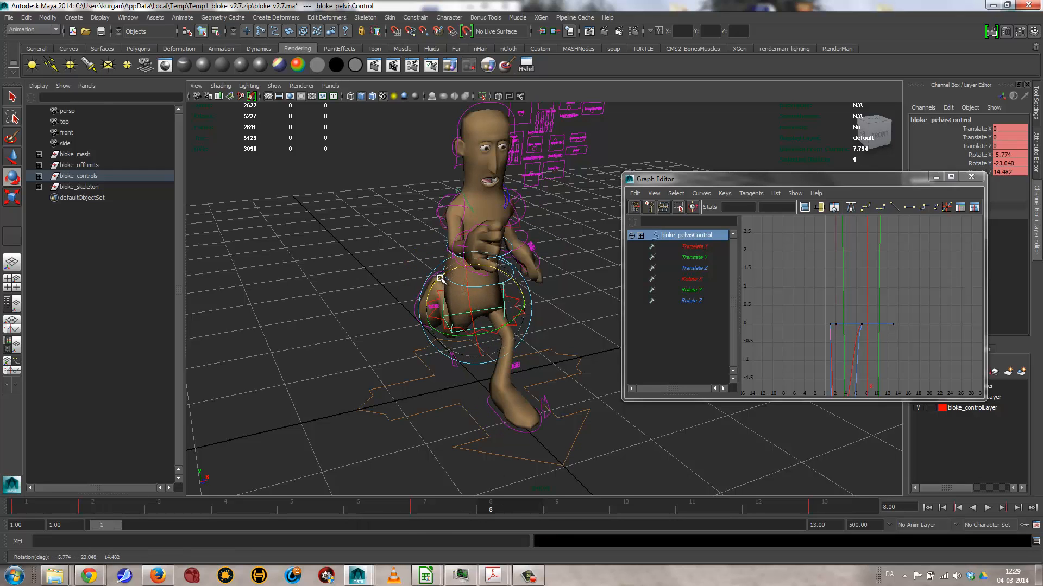